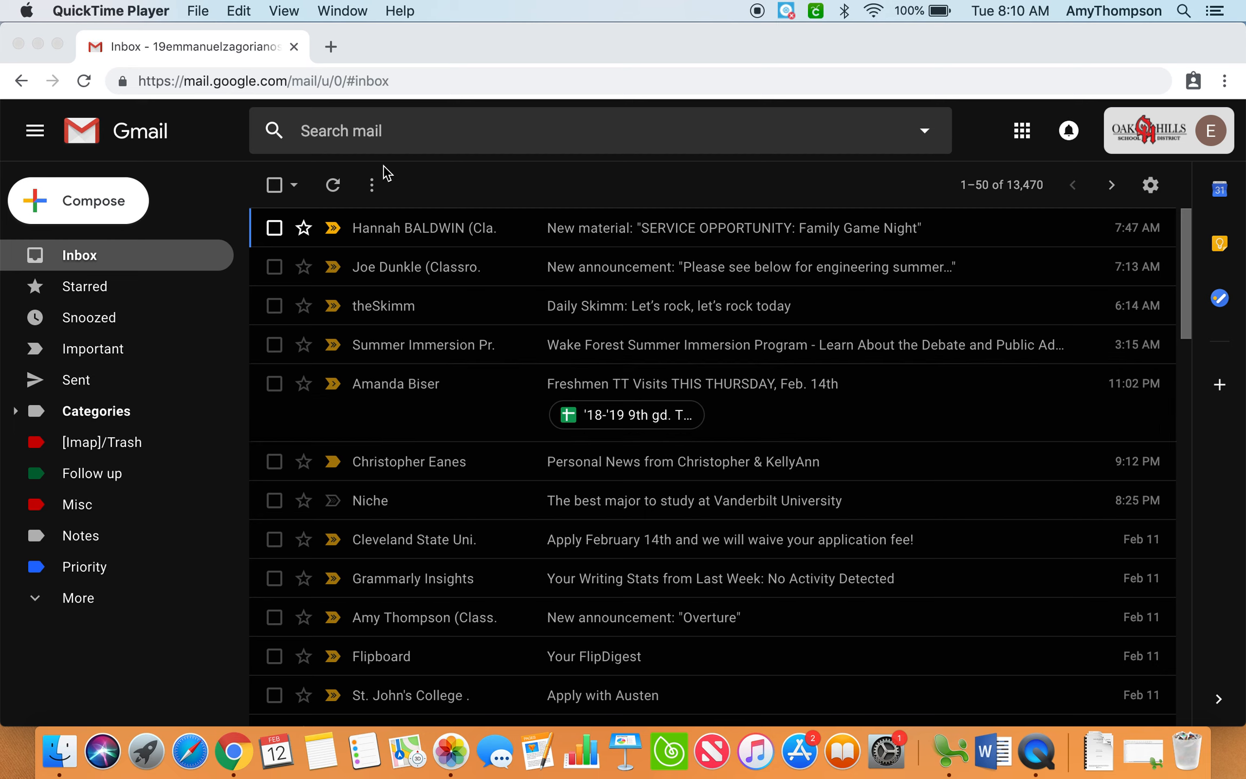
mouse_move(387, 132)
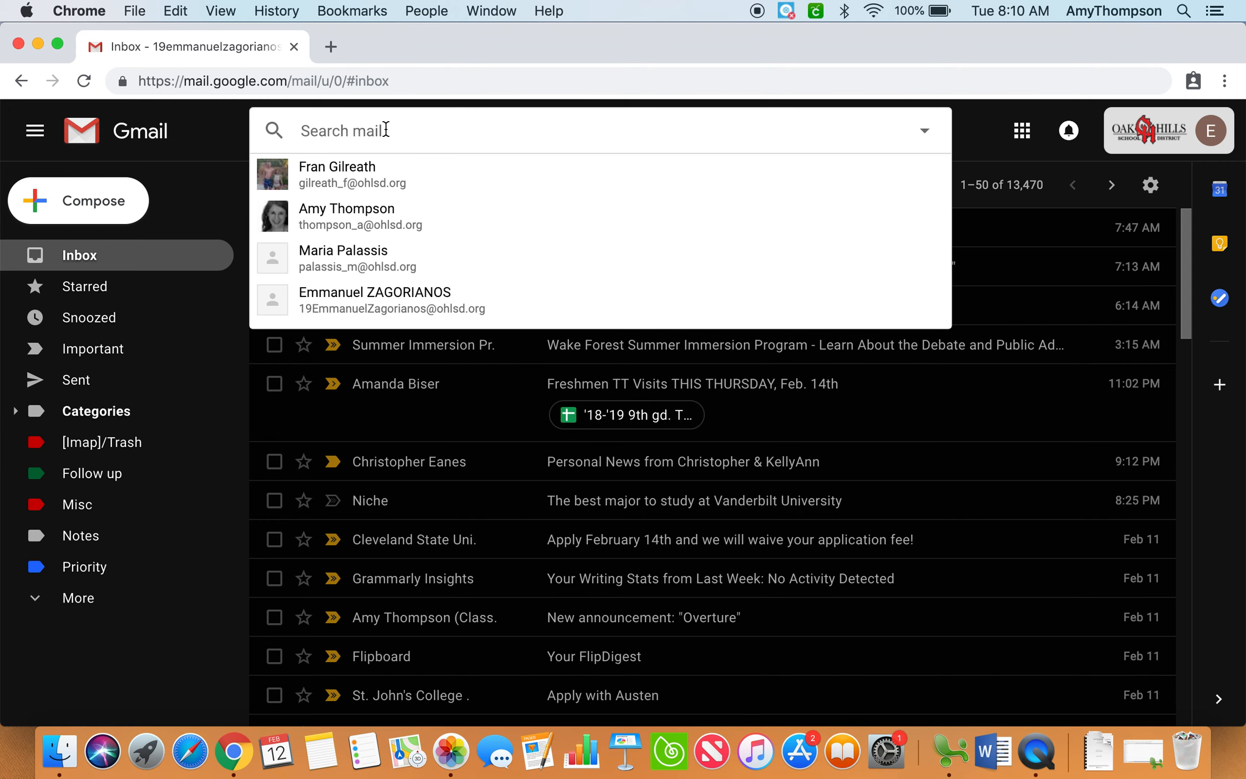
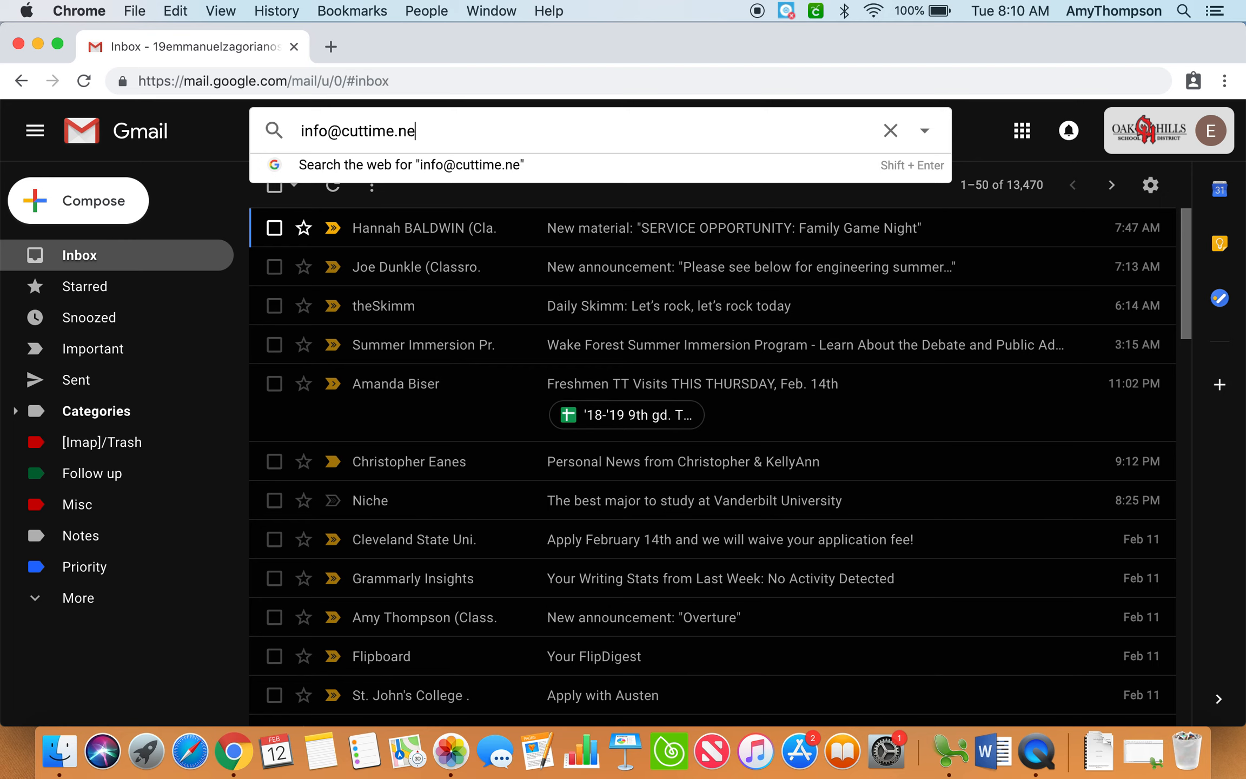
key("Enter")
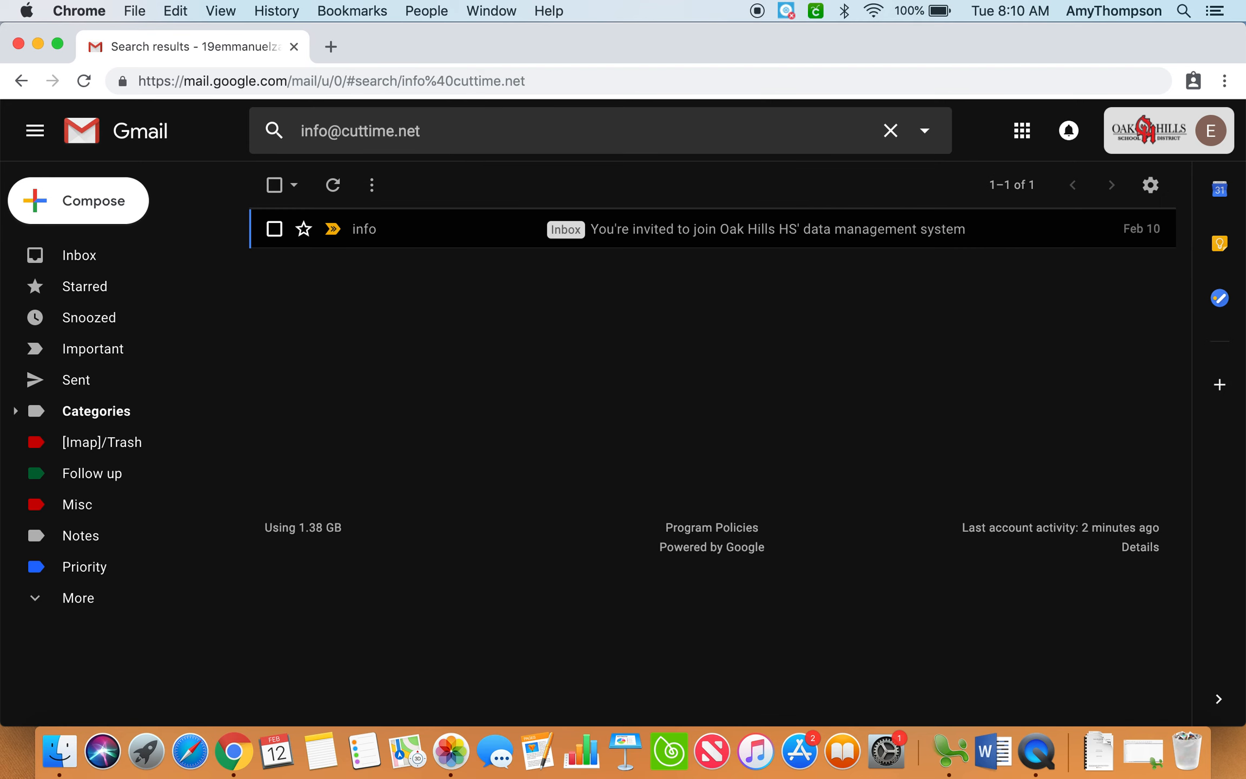
mouse_move(412, 238)
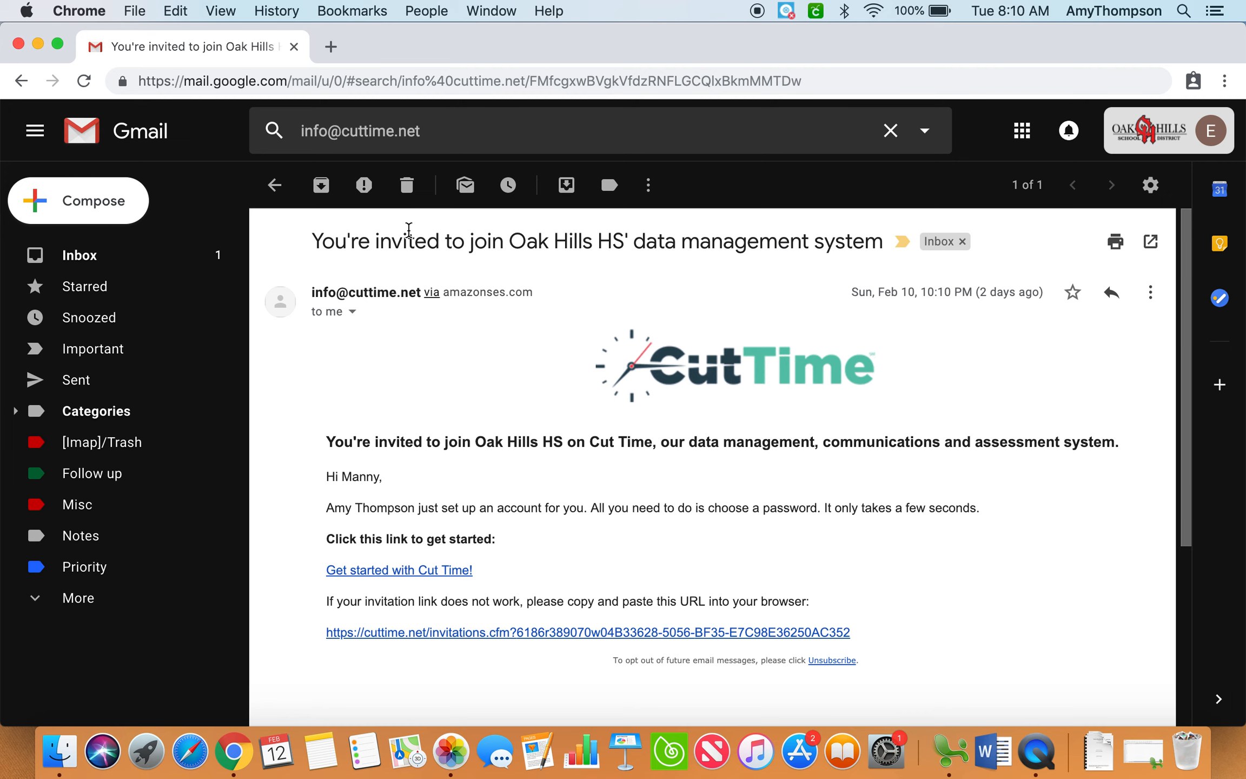
mouse_move(585, 346)
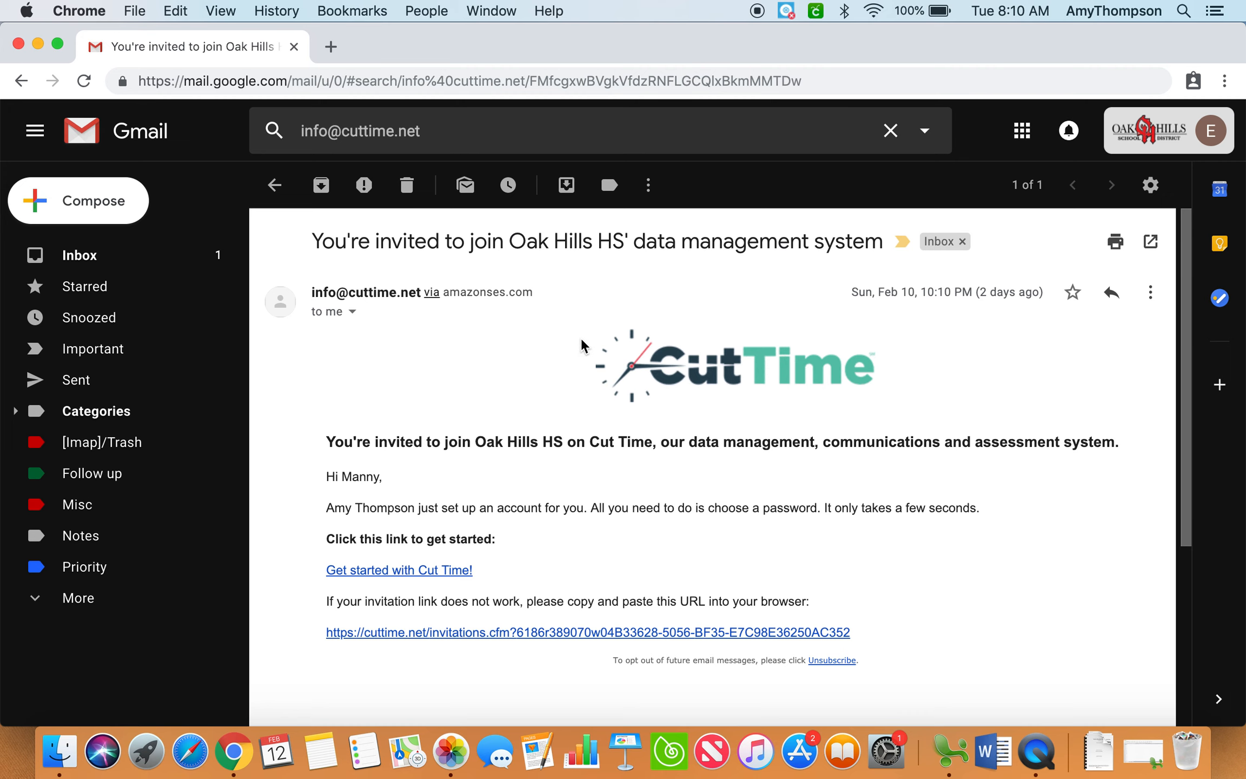
left_click(398, 570)
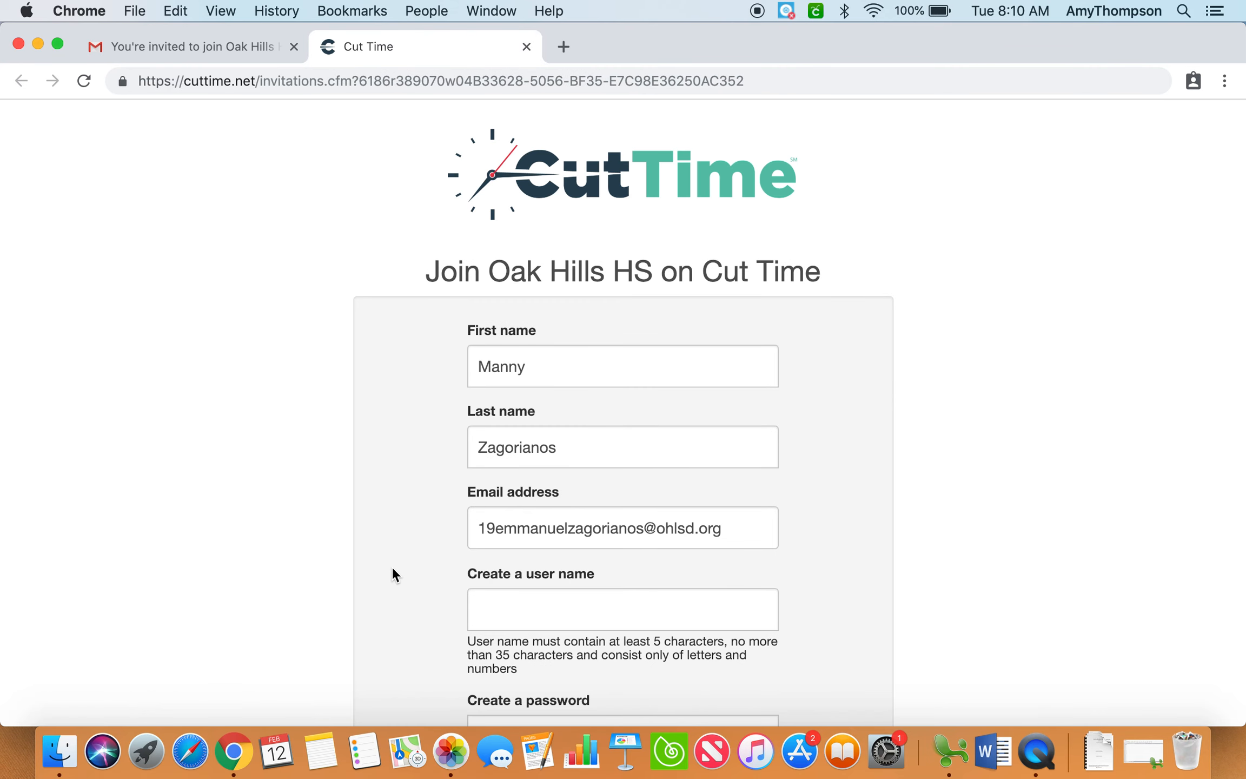
mouse_move(455, 563)
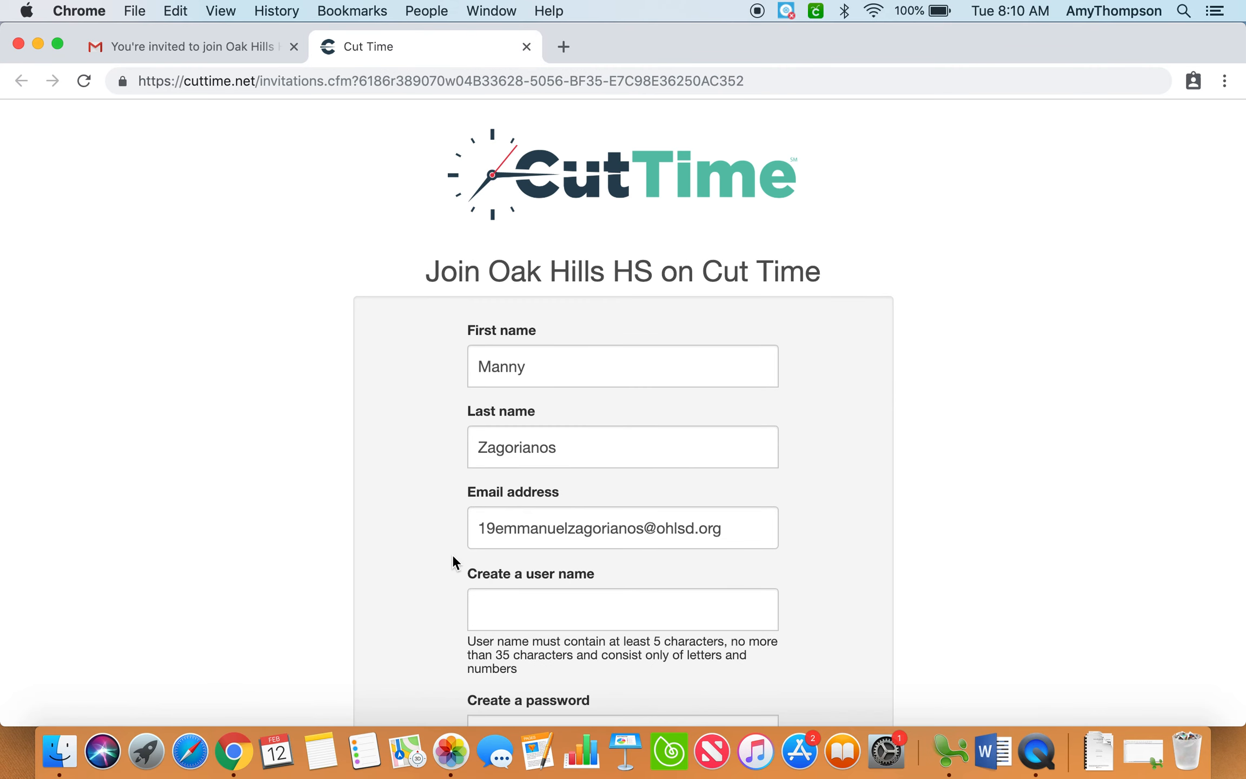
scroll("down", 3)
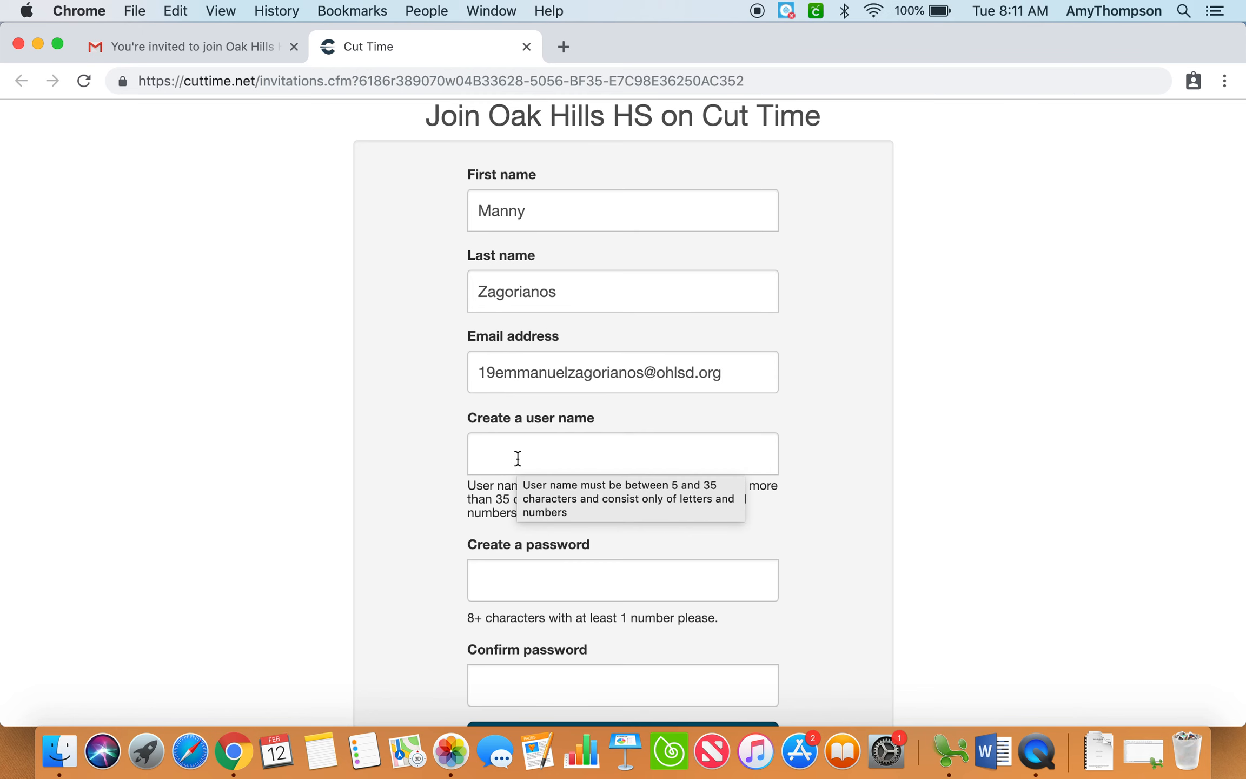
left_click(623, 454)
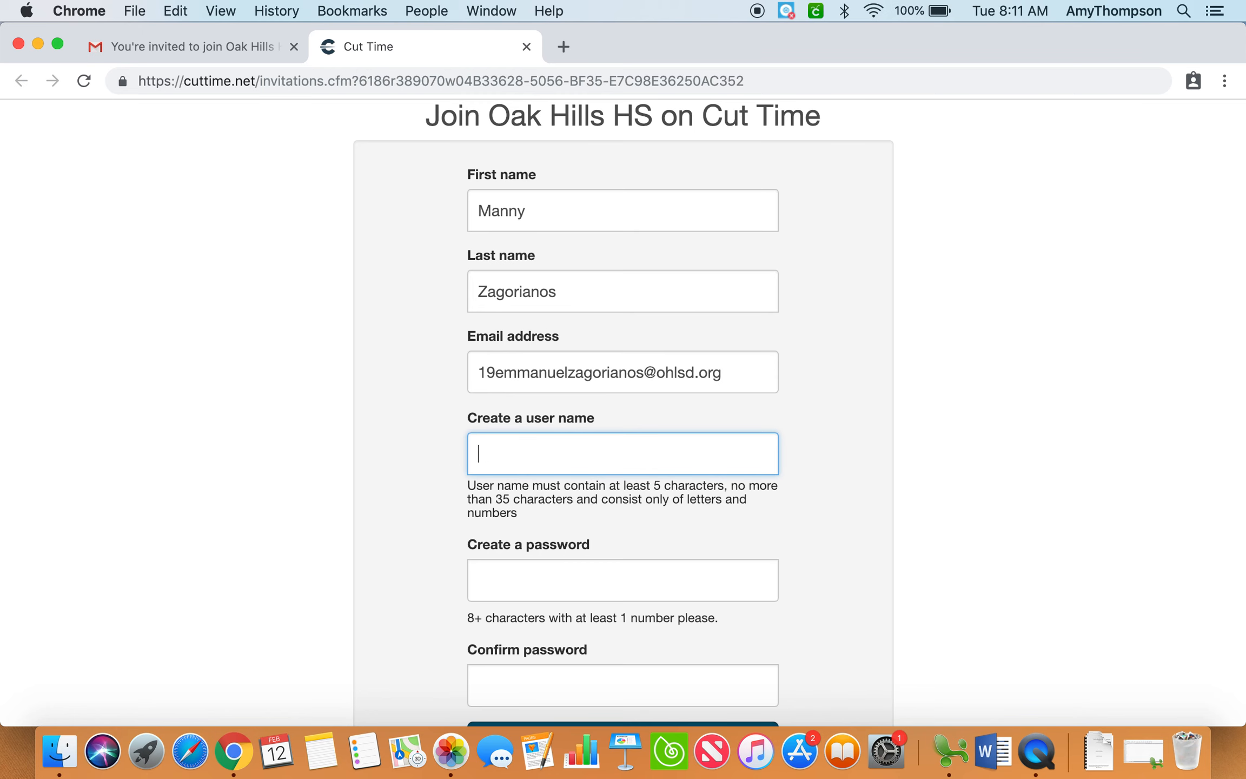
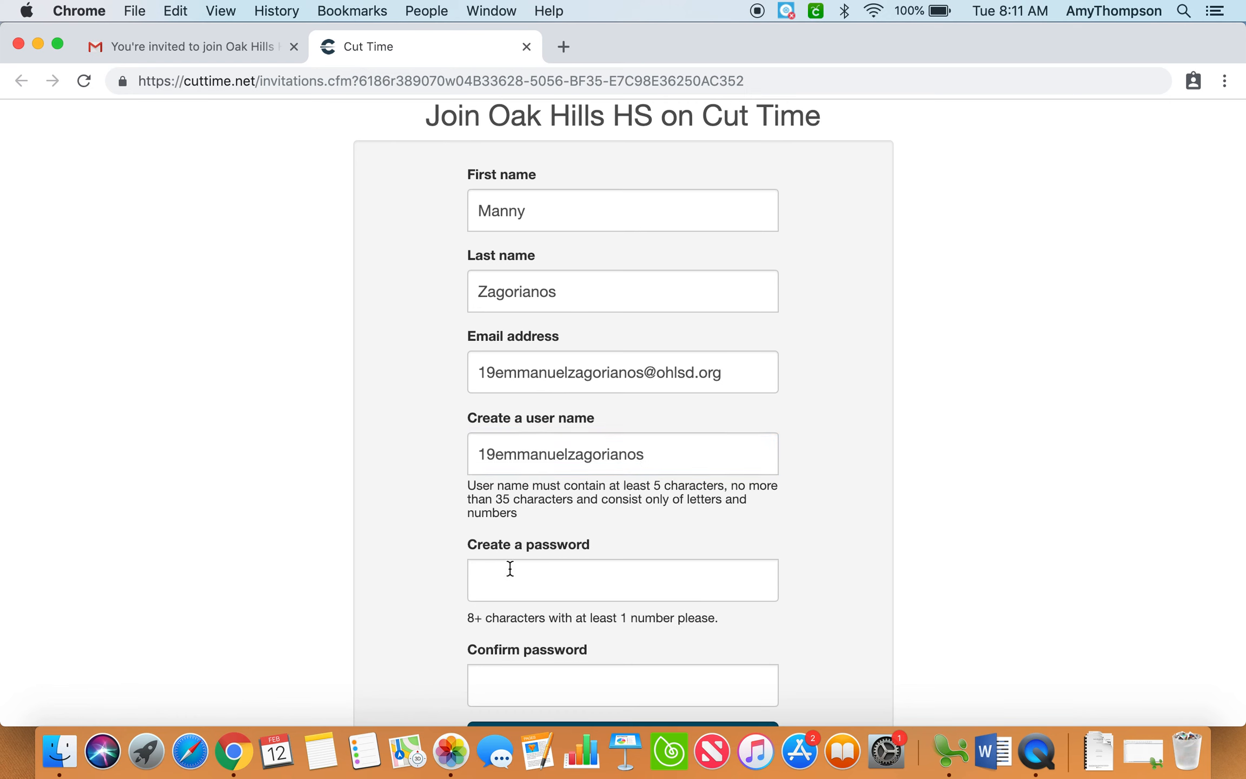
Enter the account password and confirm it in the sign-up form.
left_click(623, 580)
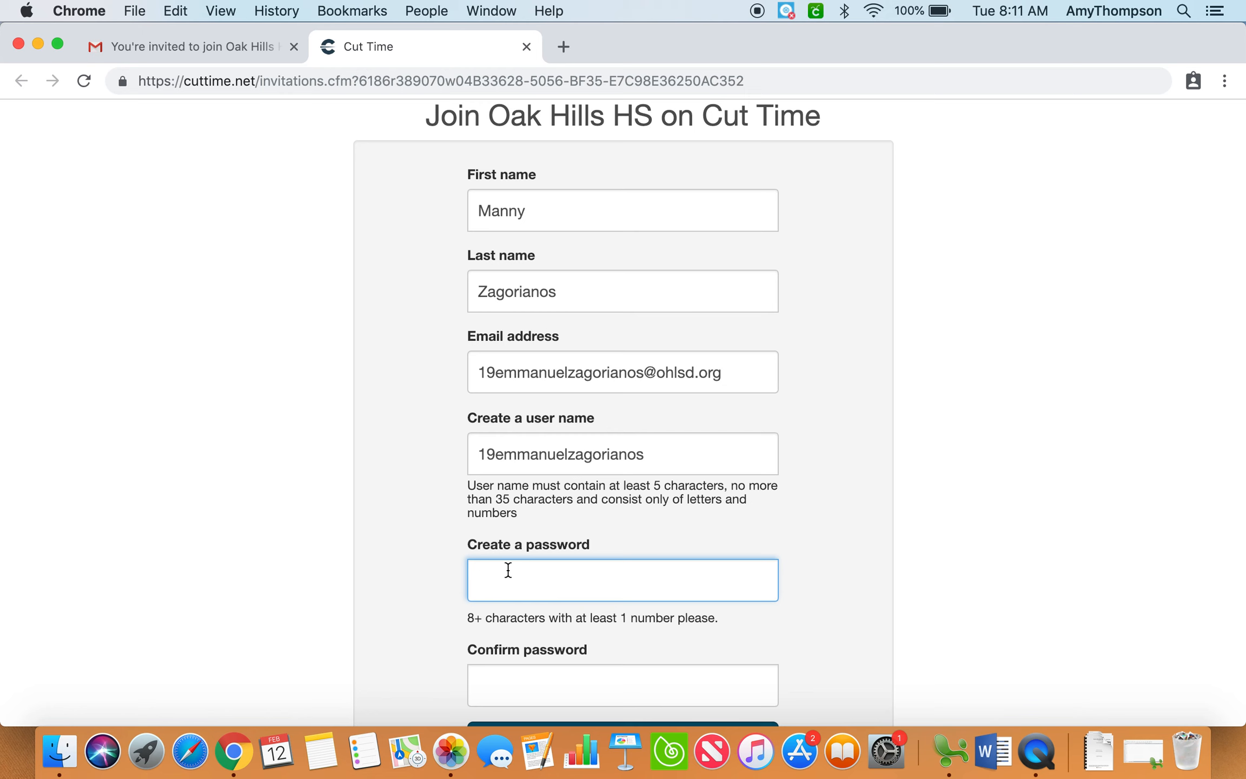
type("•••")
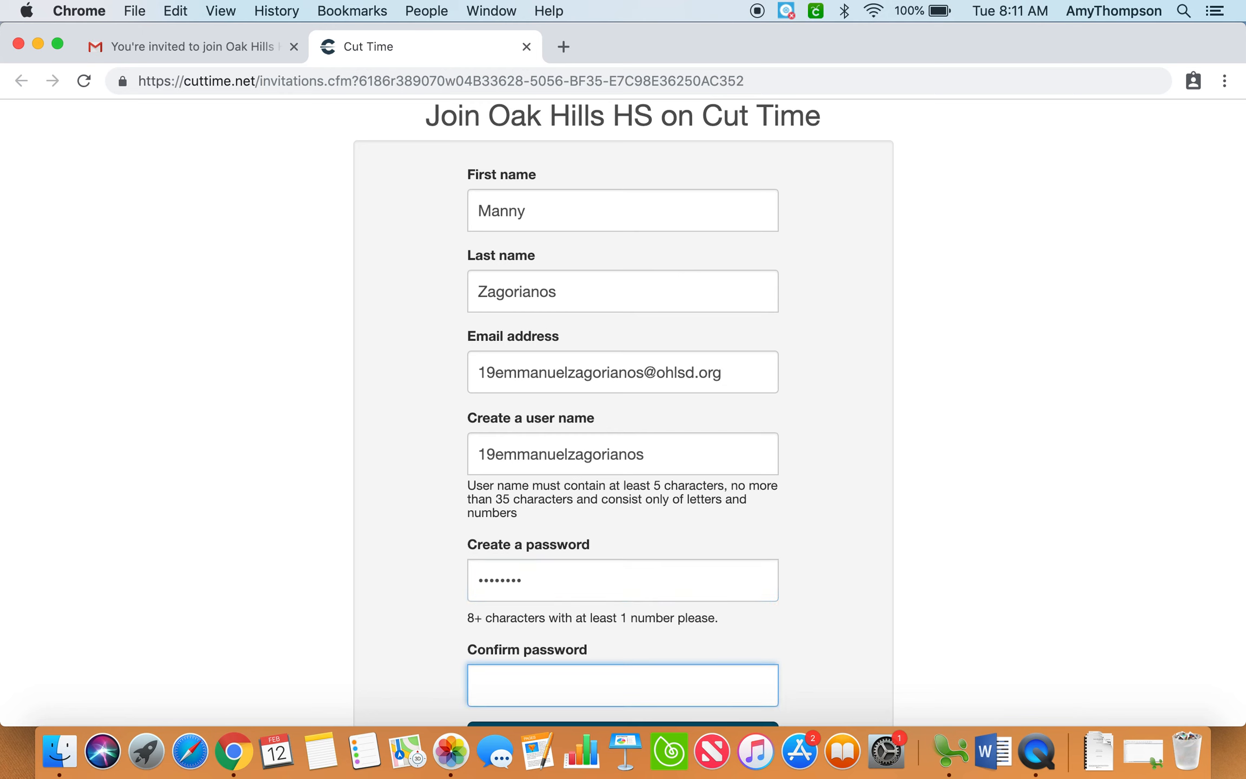
type("••")
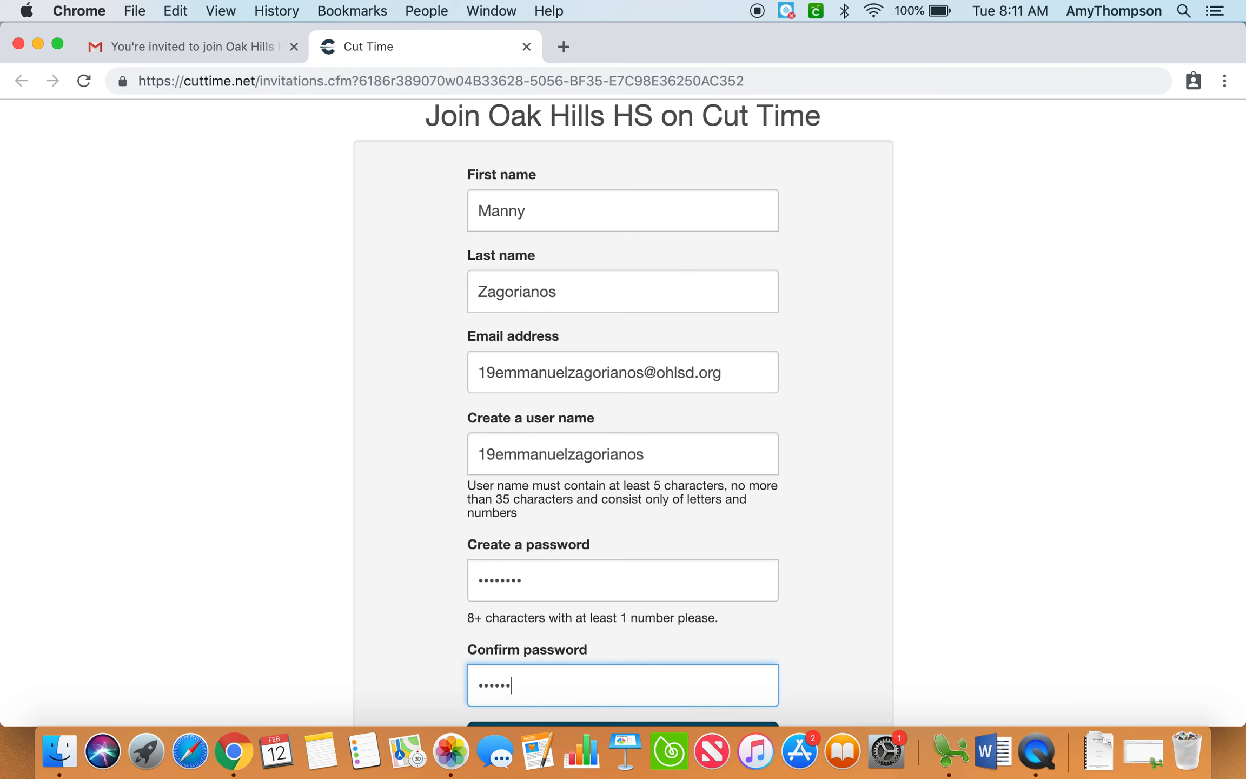
type("••")
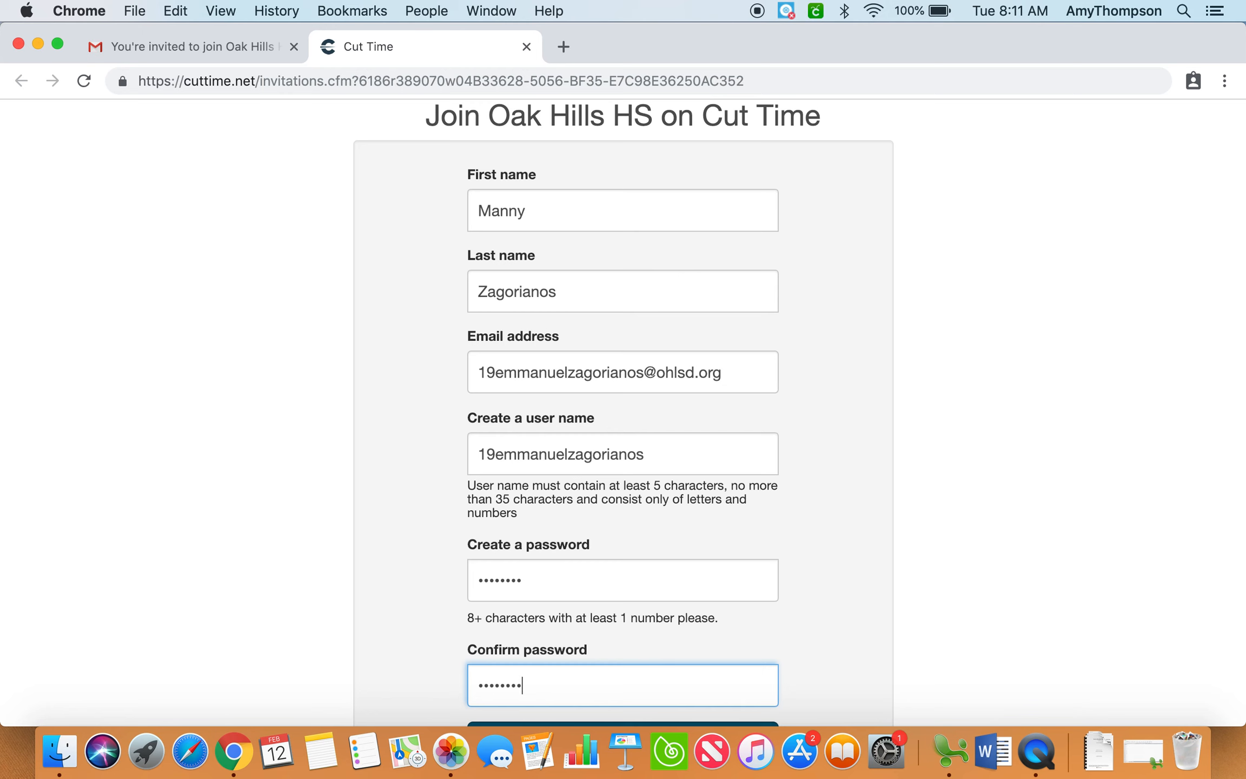
mouse_move(1152, 341)
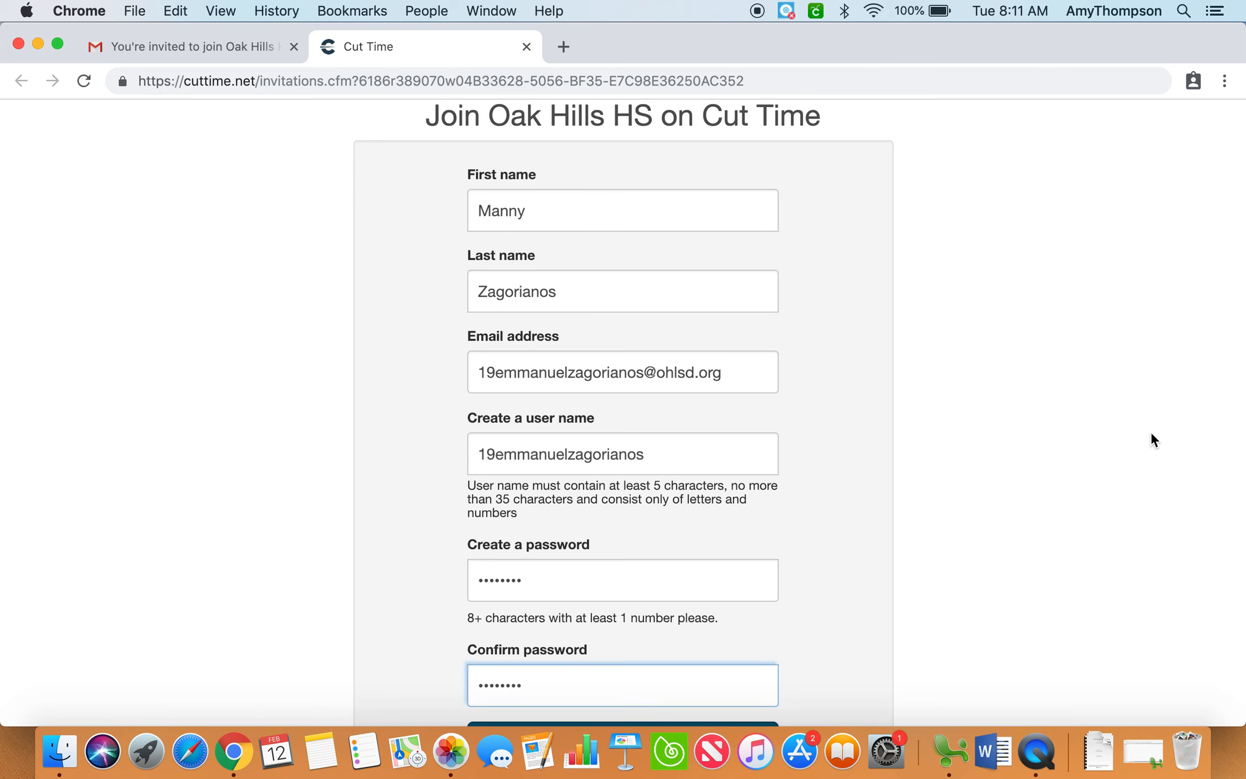
scroll("down", 3)
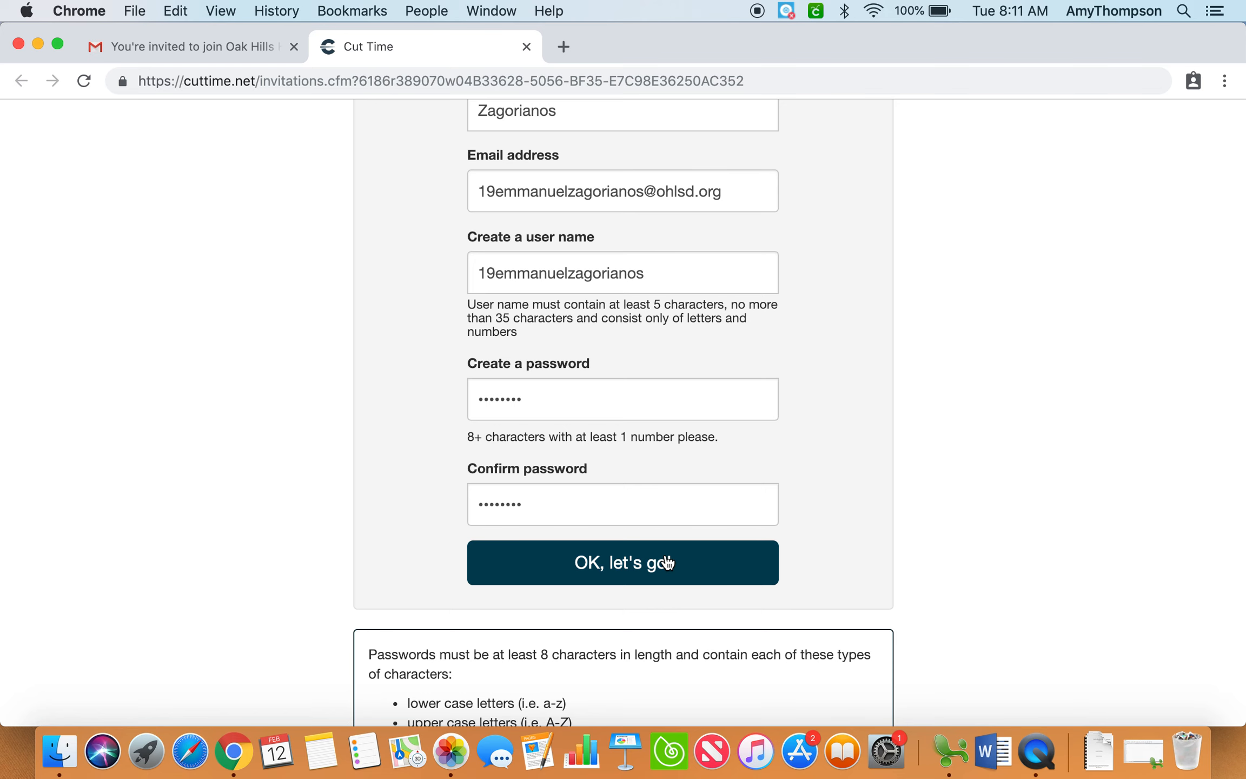
left_click(623, 562)
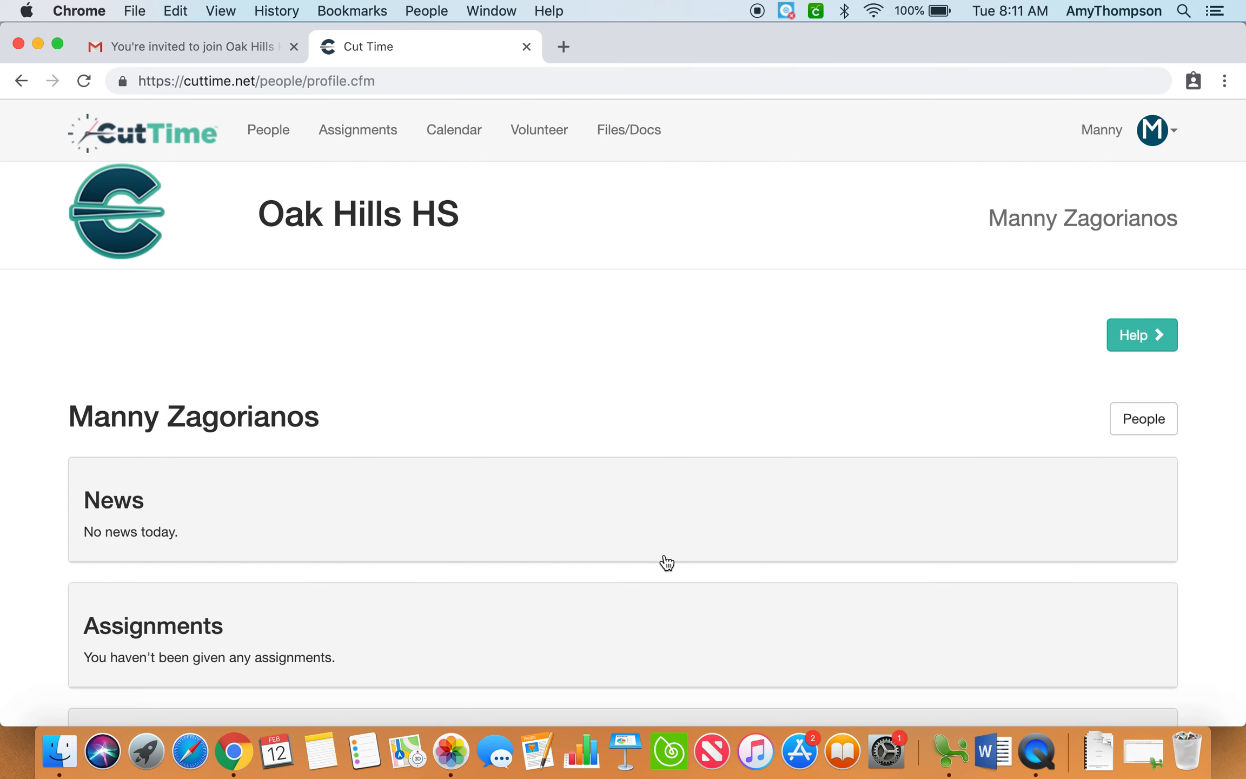
scroll("down", 3)
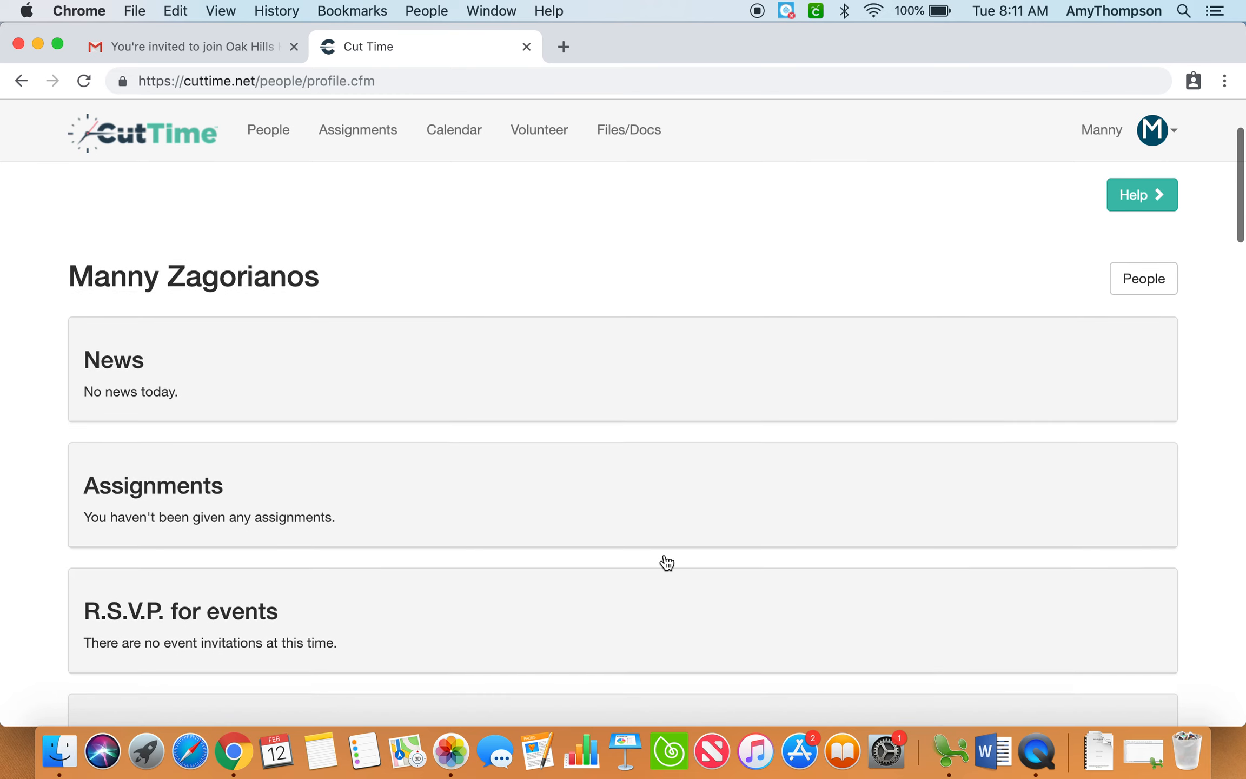
scroll("down", 3)
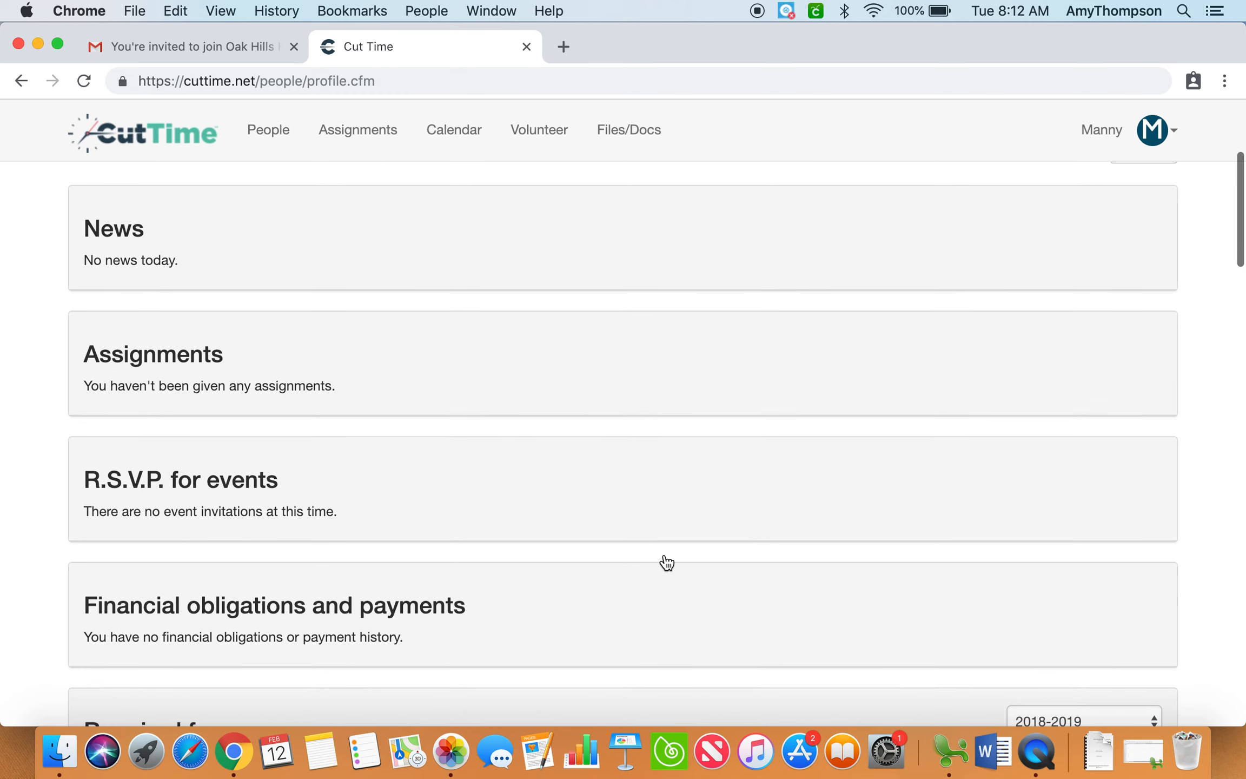
scroll("down", 3)
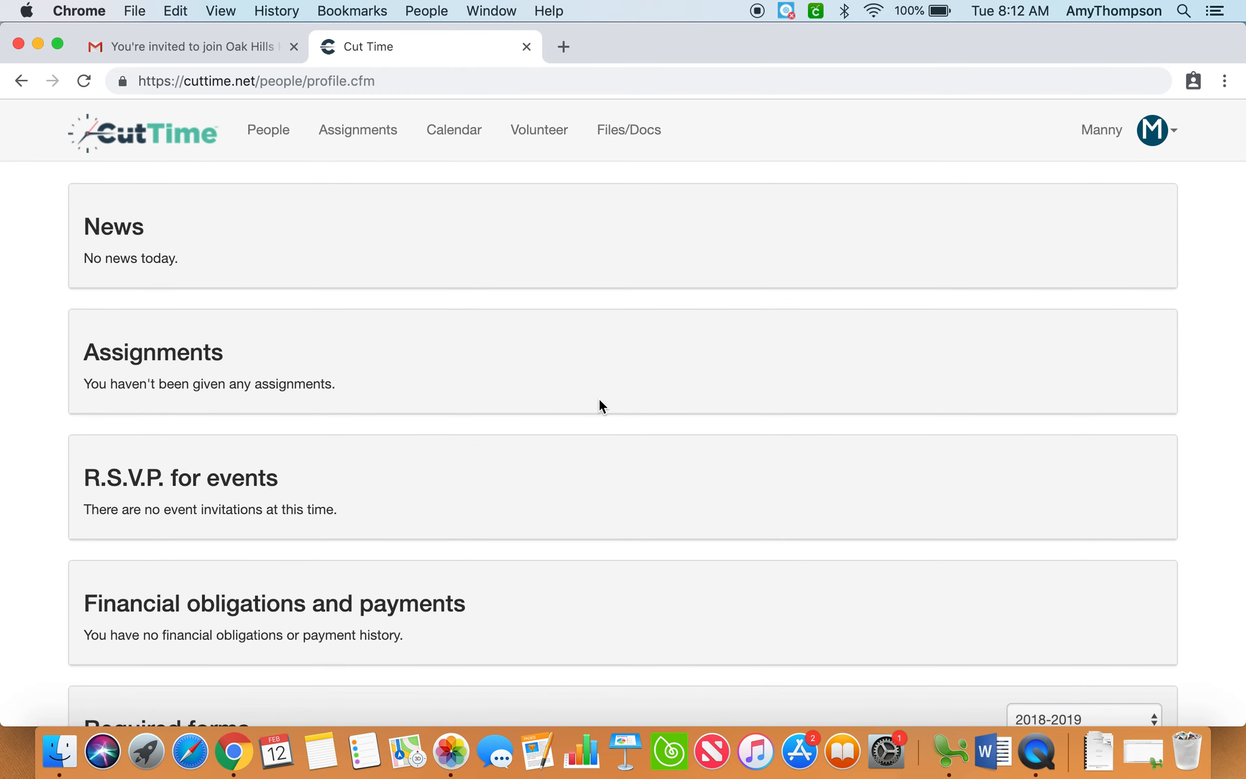
scroll("down", 3)
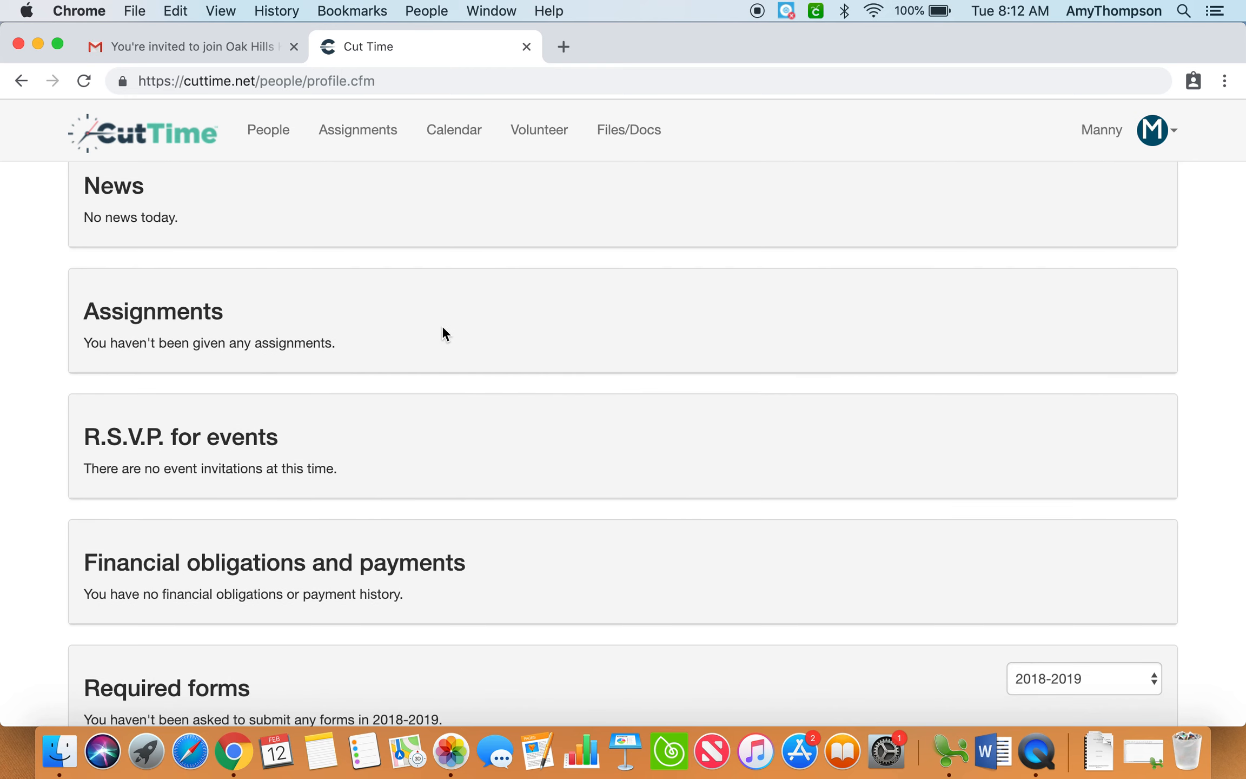
scroll("down", 3)
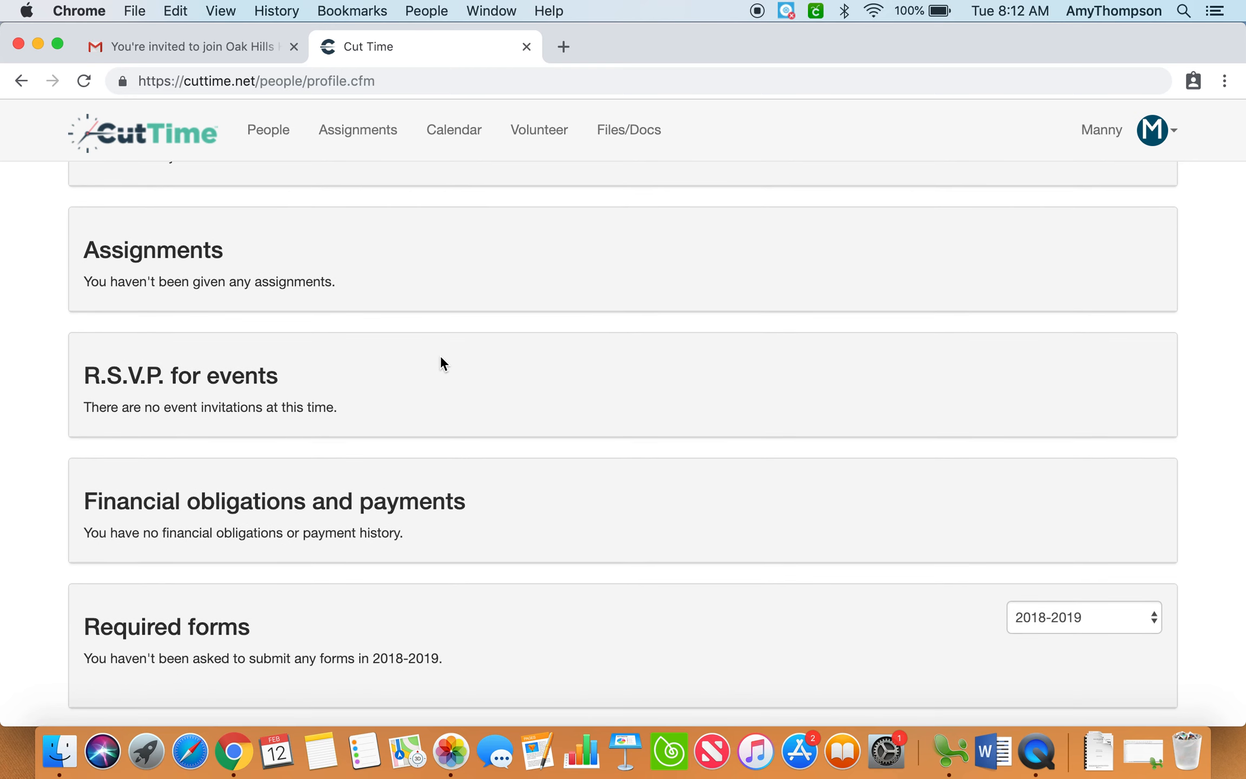
scroll("down", 3)
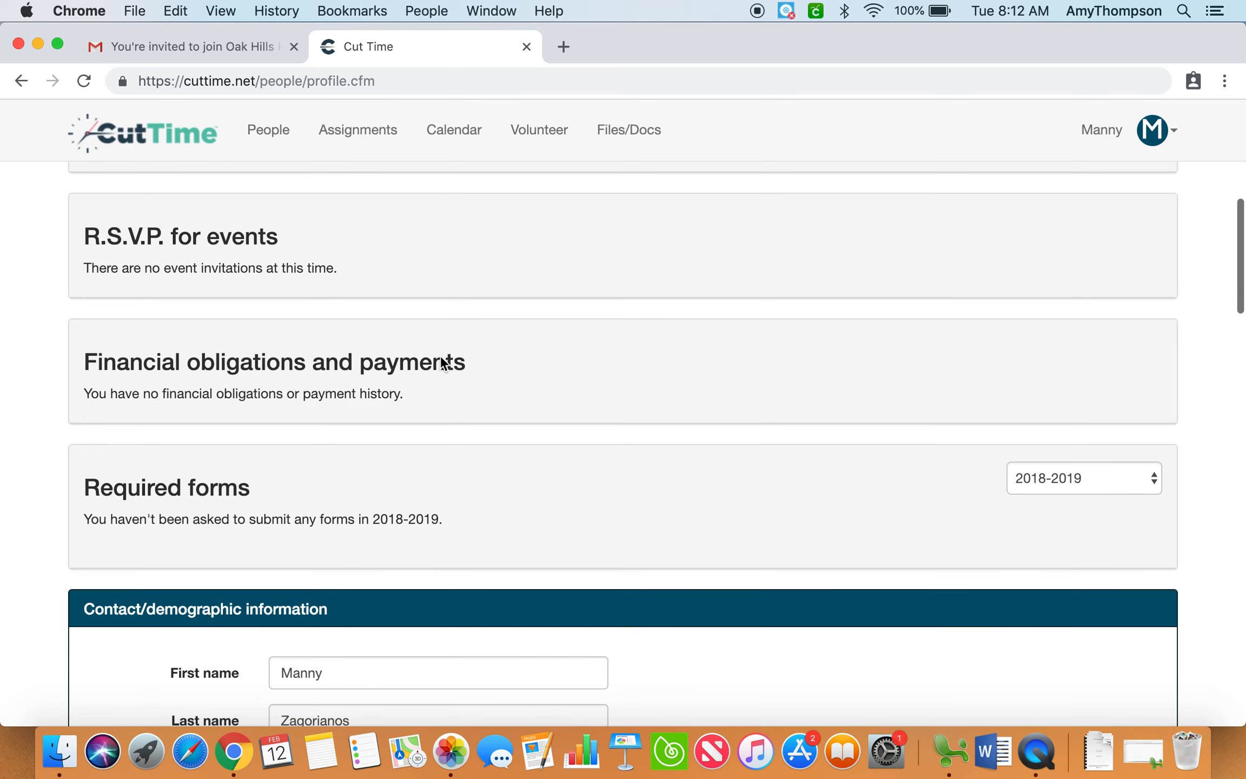
scroll("down", 3)
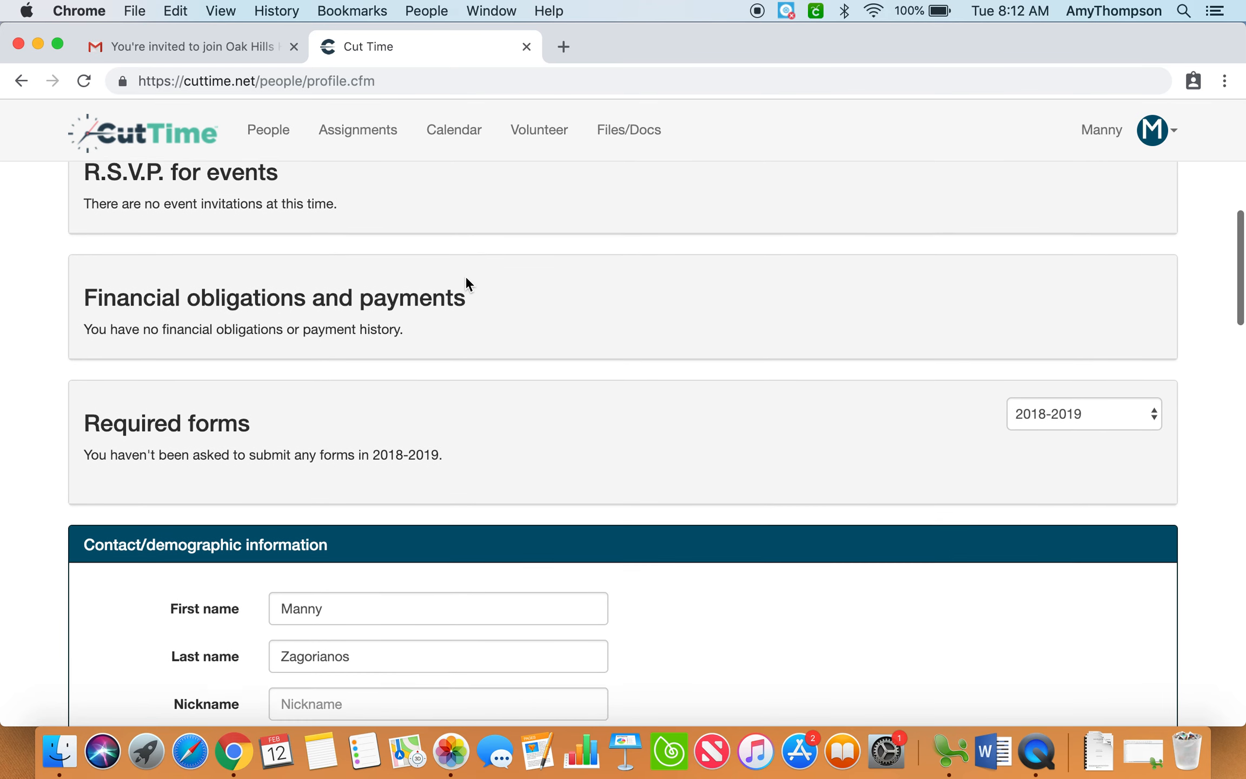
scroll("down", 3)
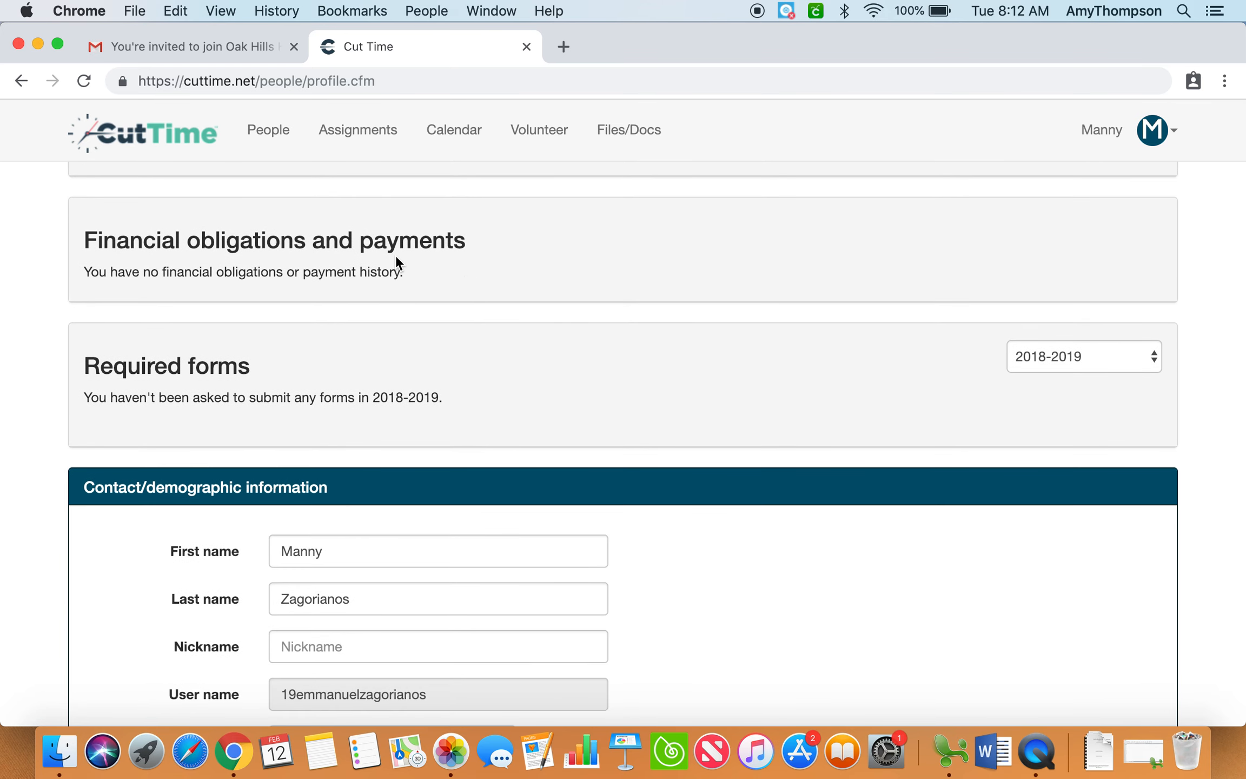
scroll("down", 3)
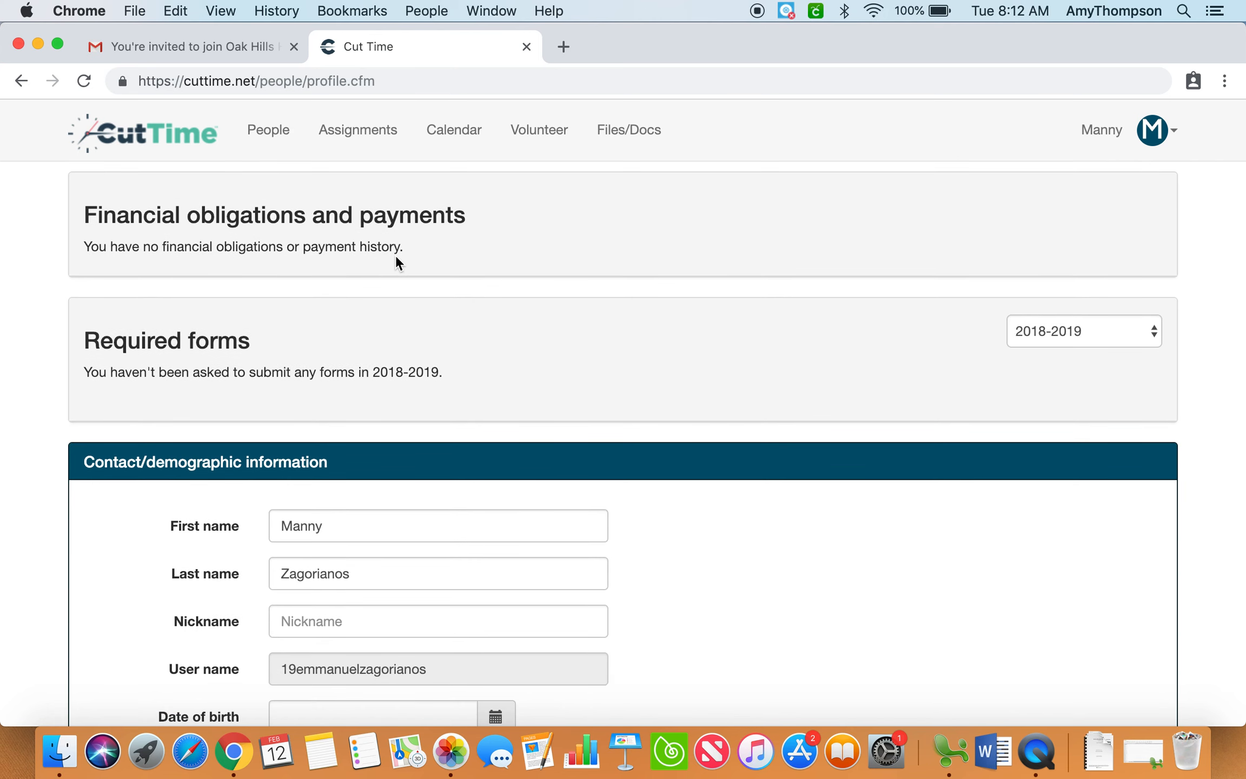
scroll("down", 3)
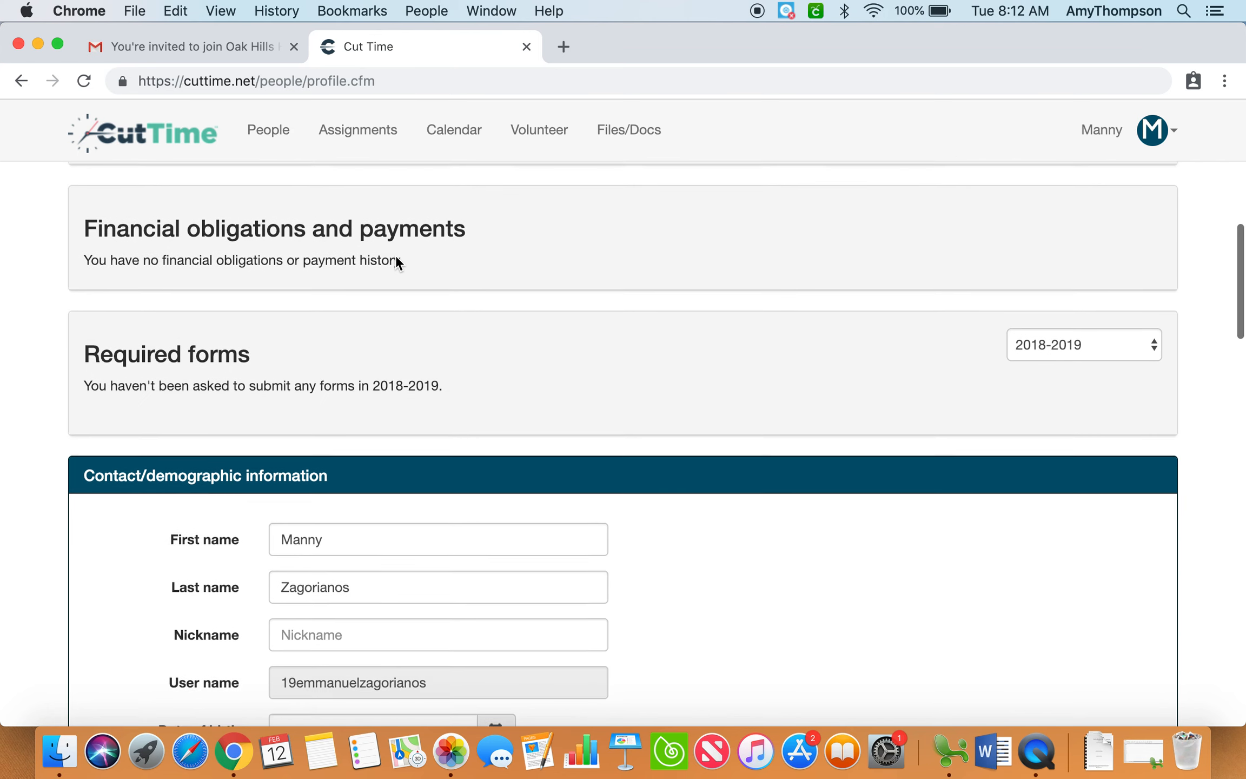
scroll("down", 3)
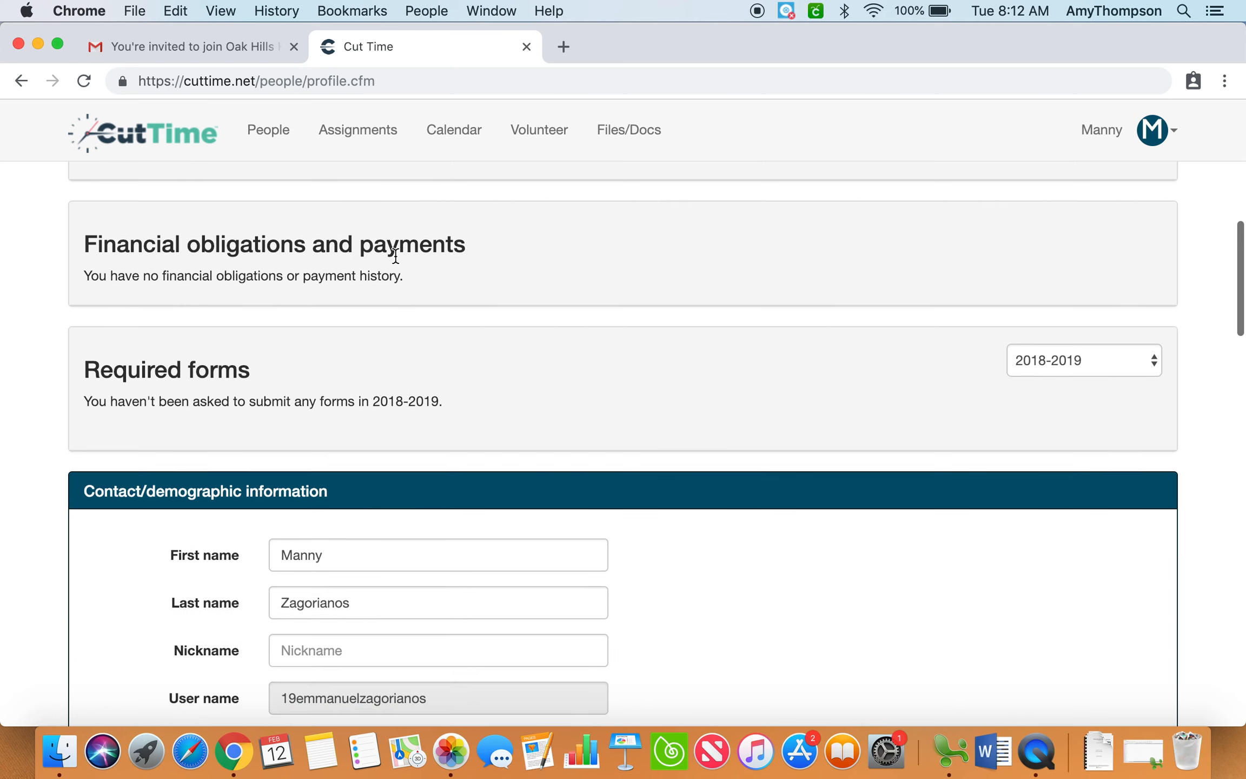
scroll("down", 3)
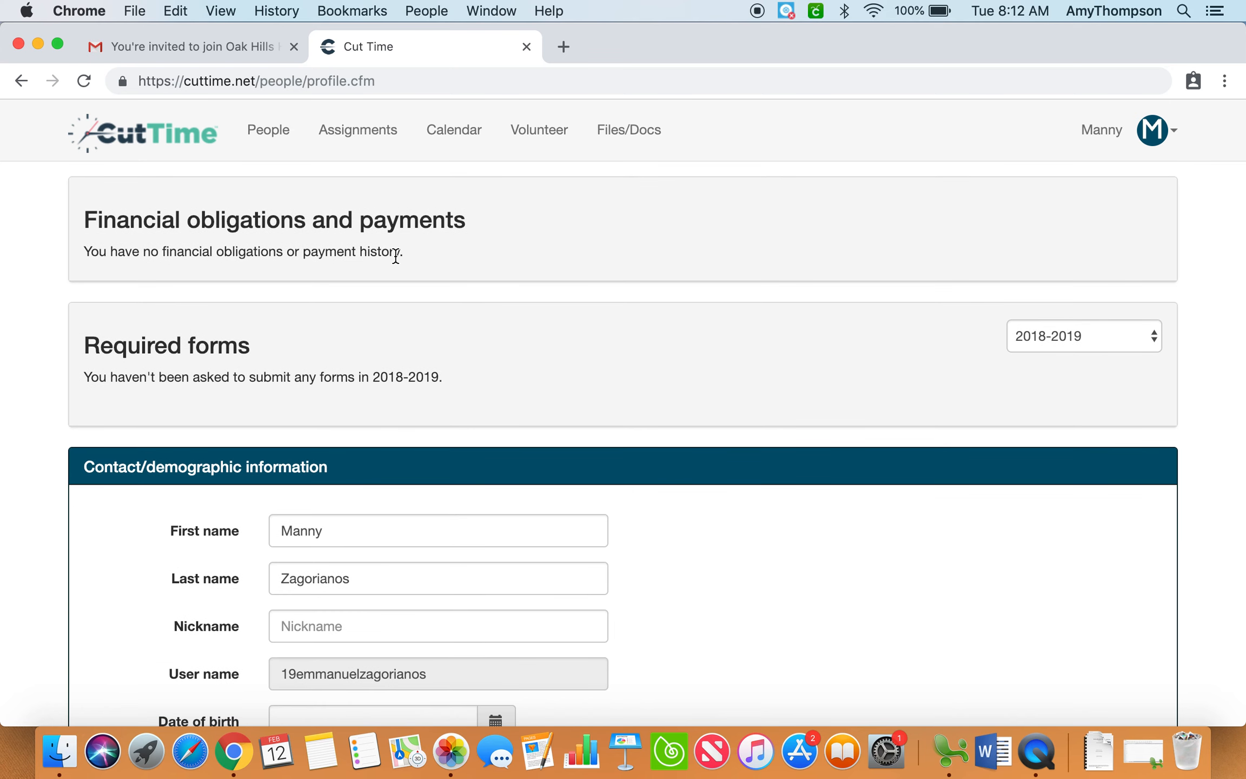
mouse_move(323, 232)
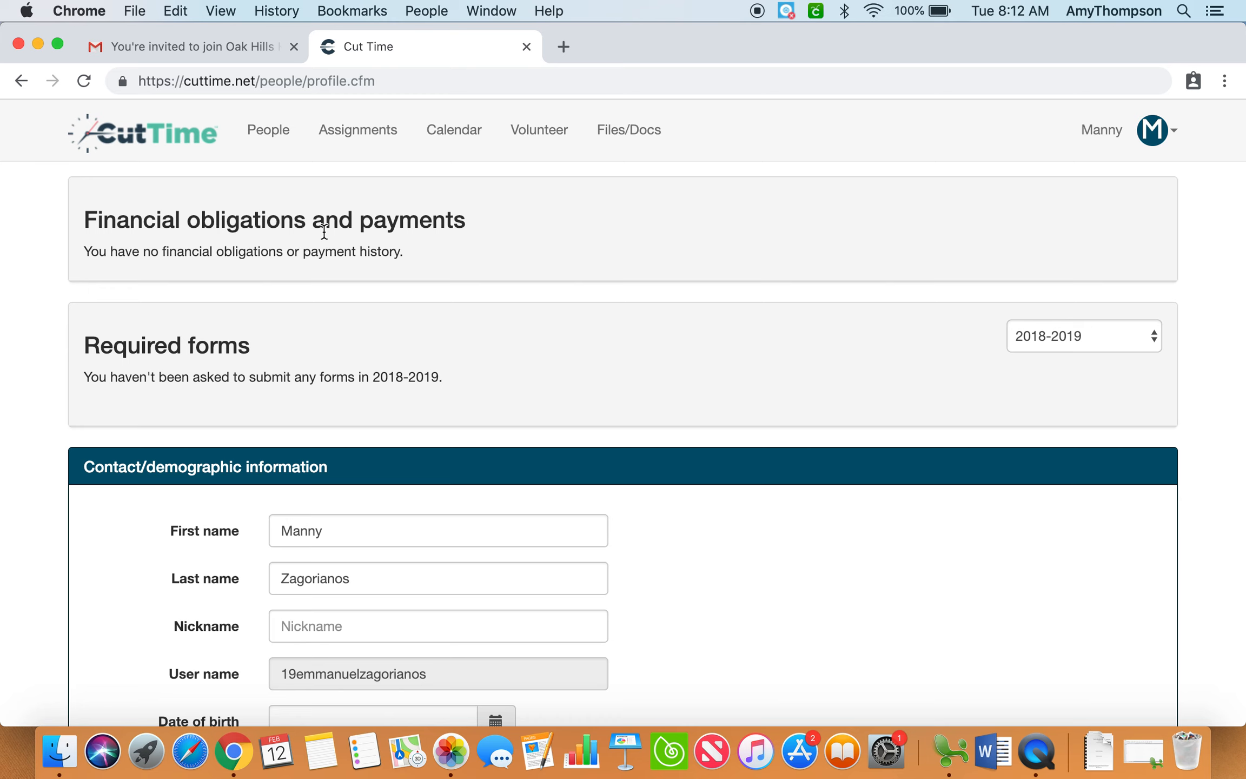
scroll("down", 3)
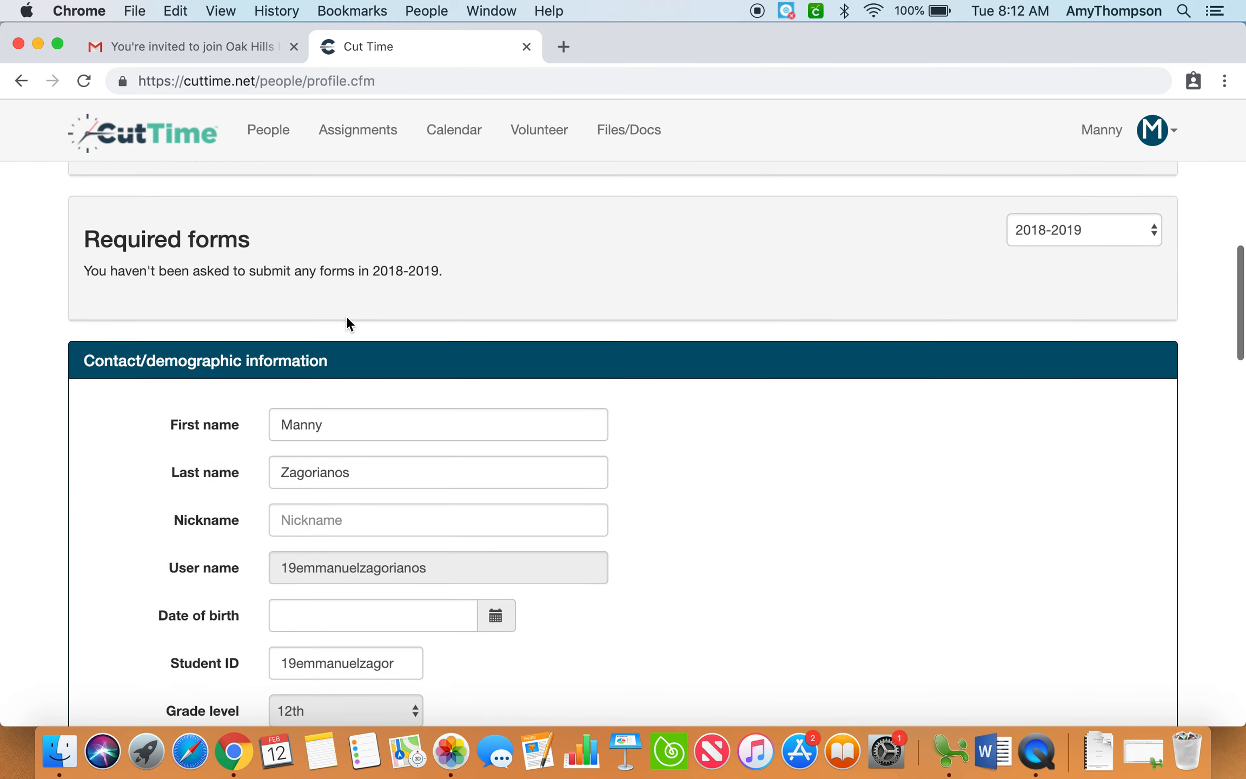
scroll("down", 3)
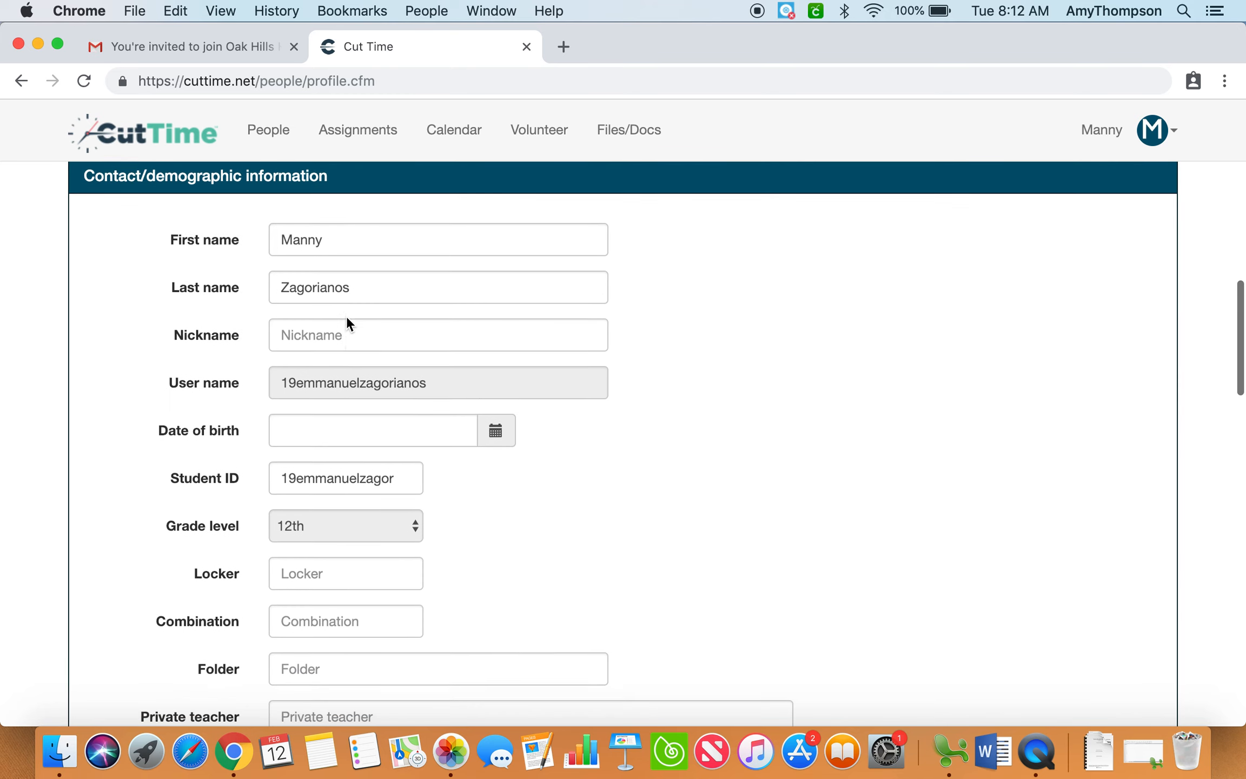
scroll("down", 3)
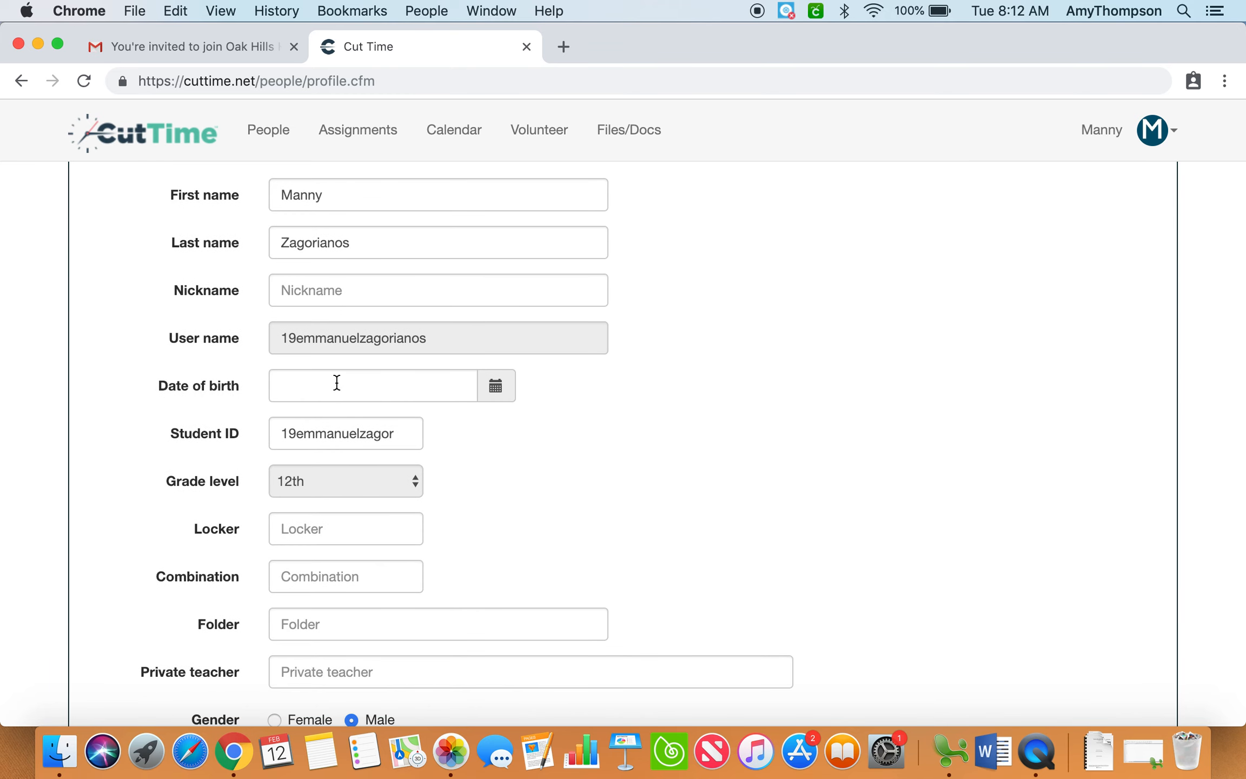
scroll("down", 3)
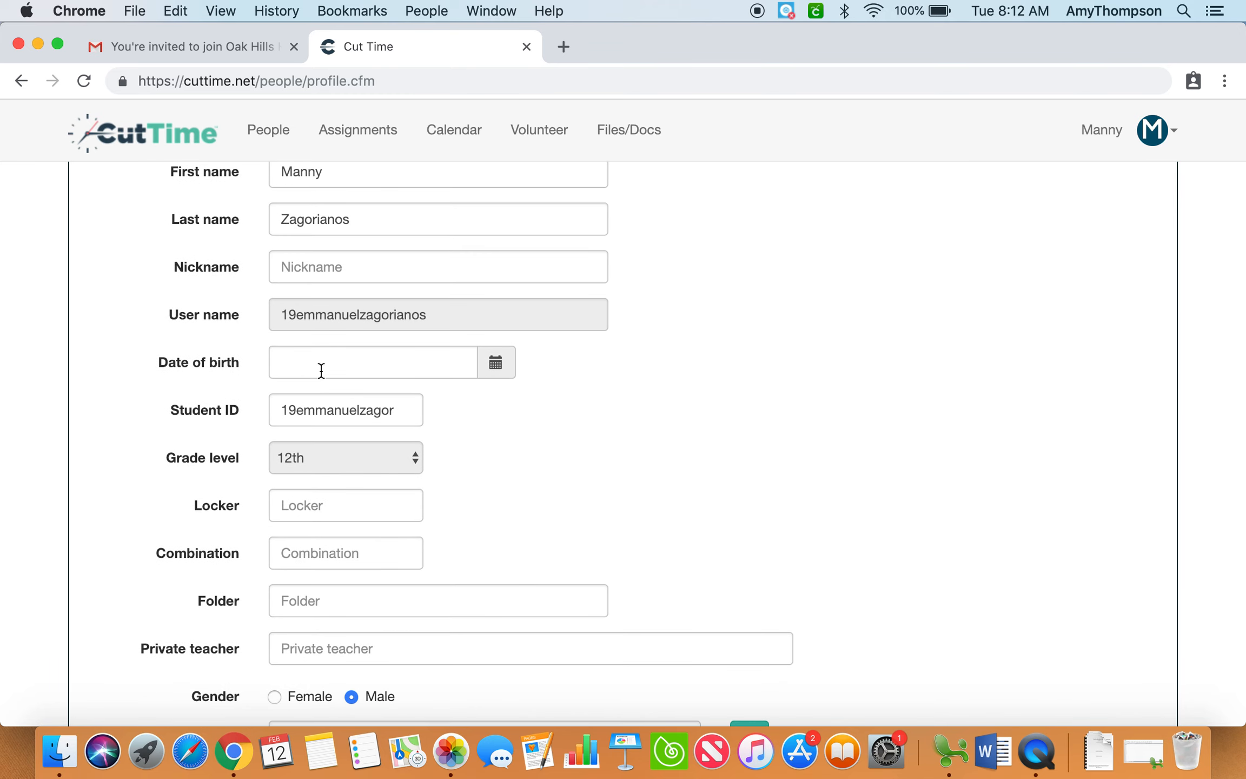
scroll("down", 3)
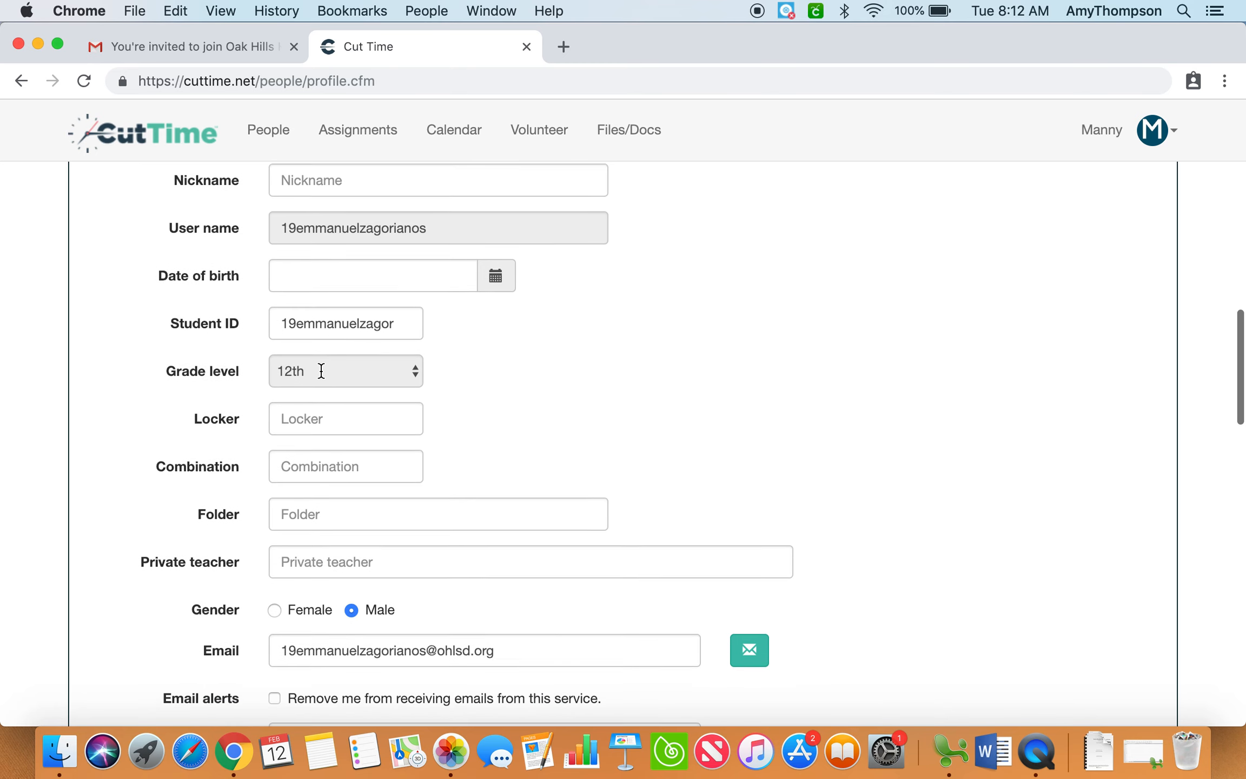
scroll("down", 3)
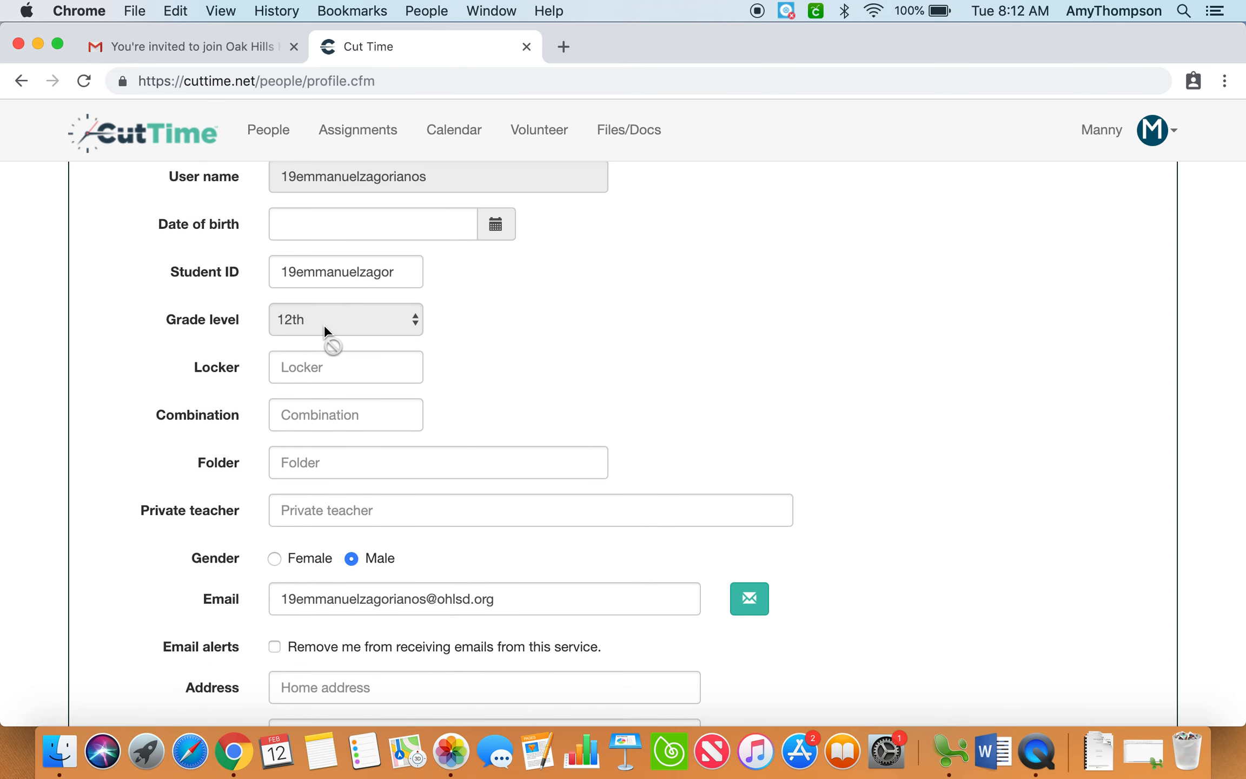
scroll("down", 3)
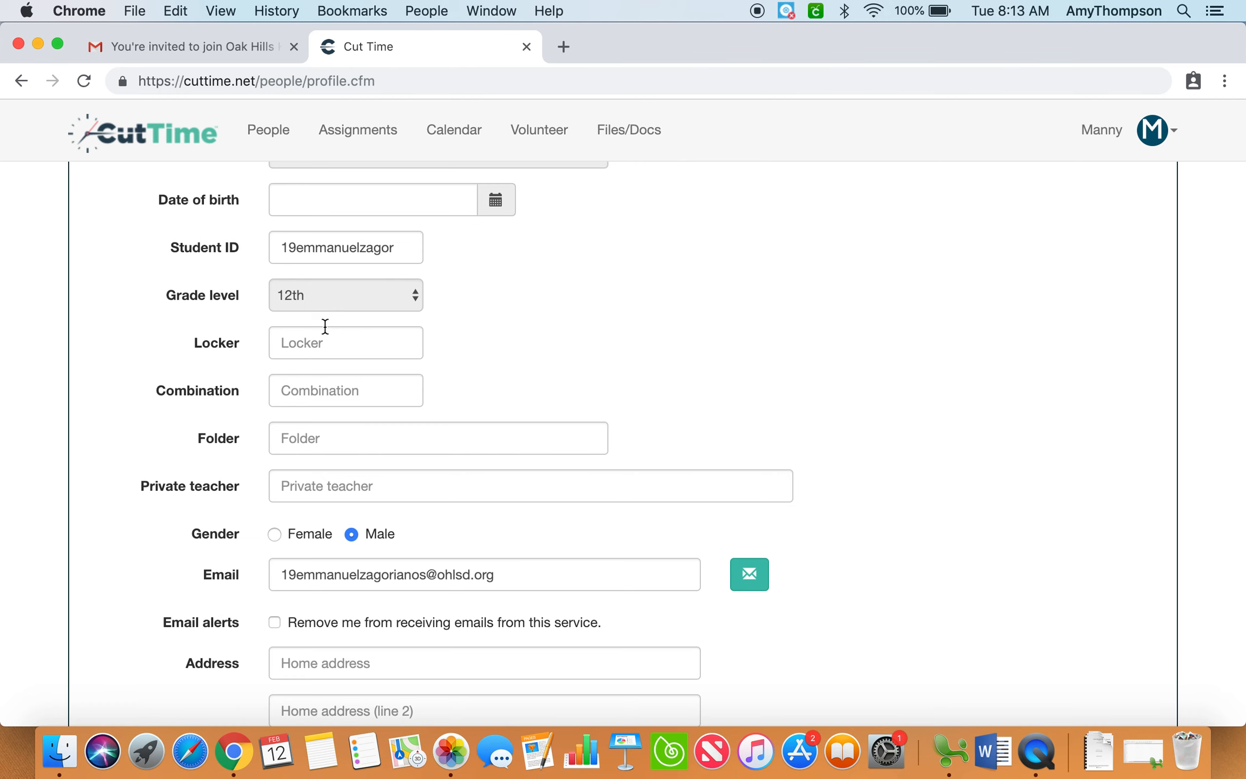
scroll("down", 3)
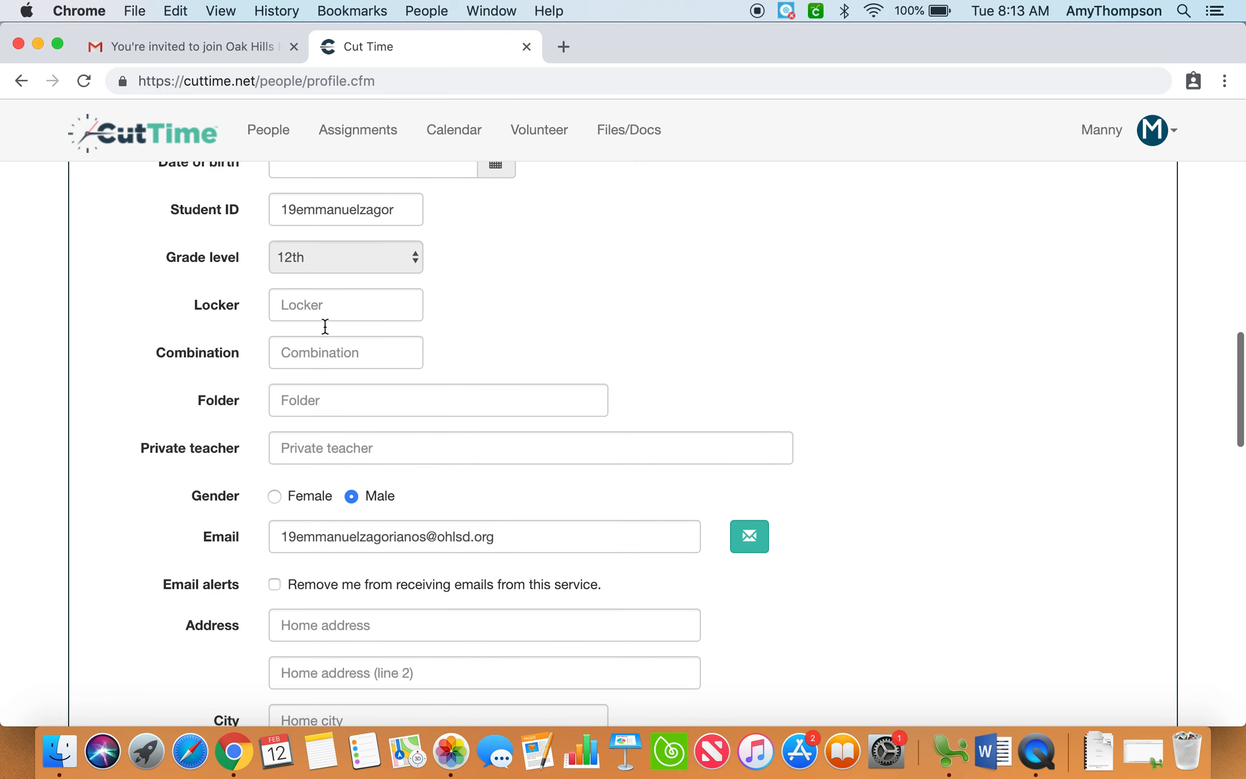
scroll("down", 3)
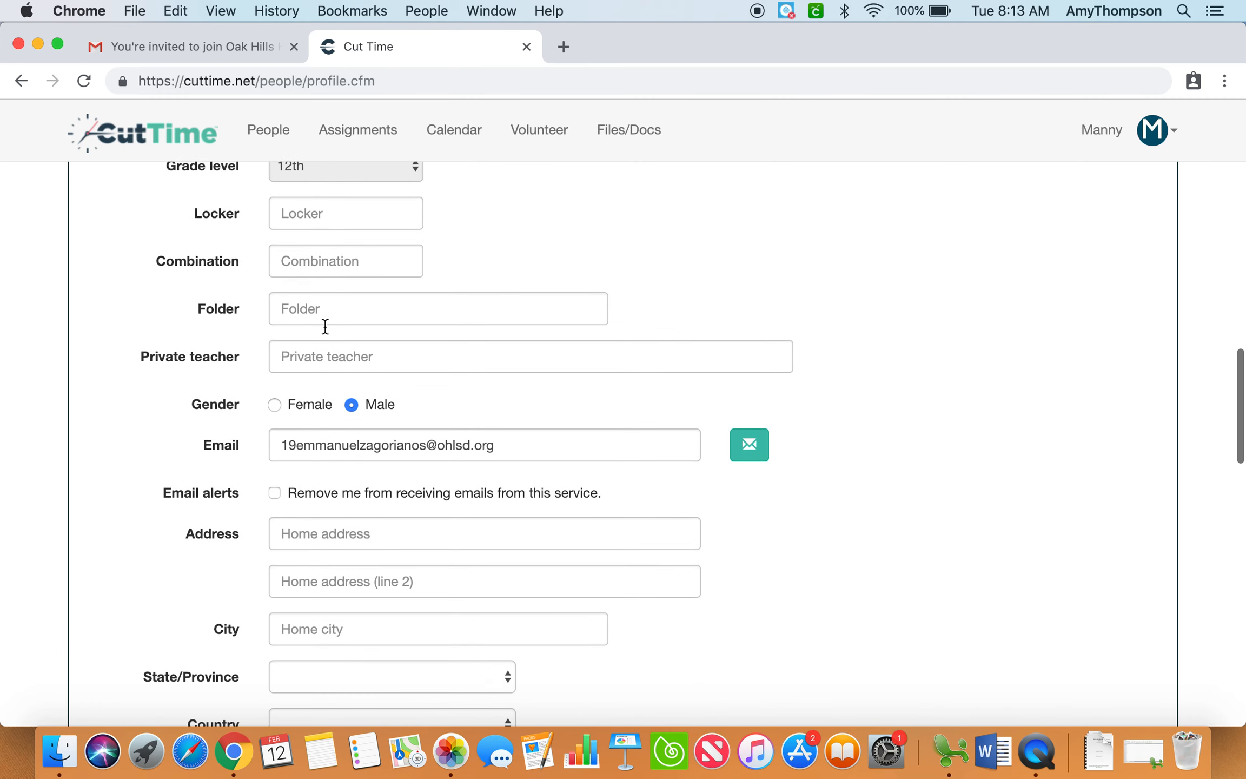
scroll("down", 3)
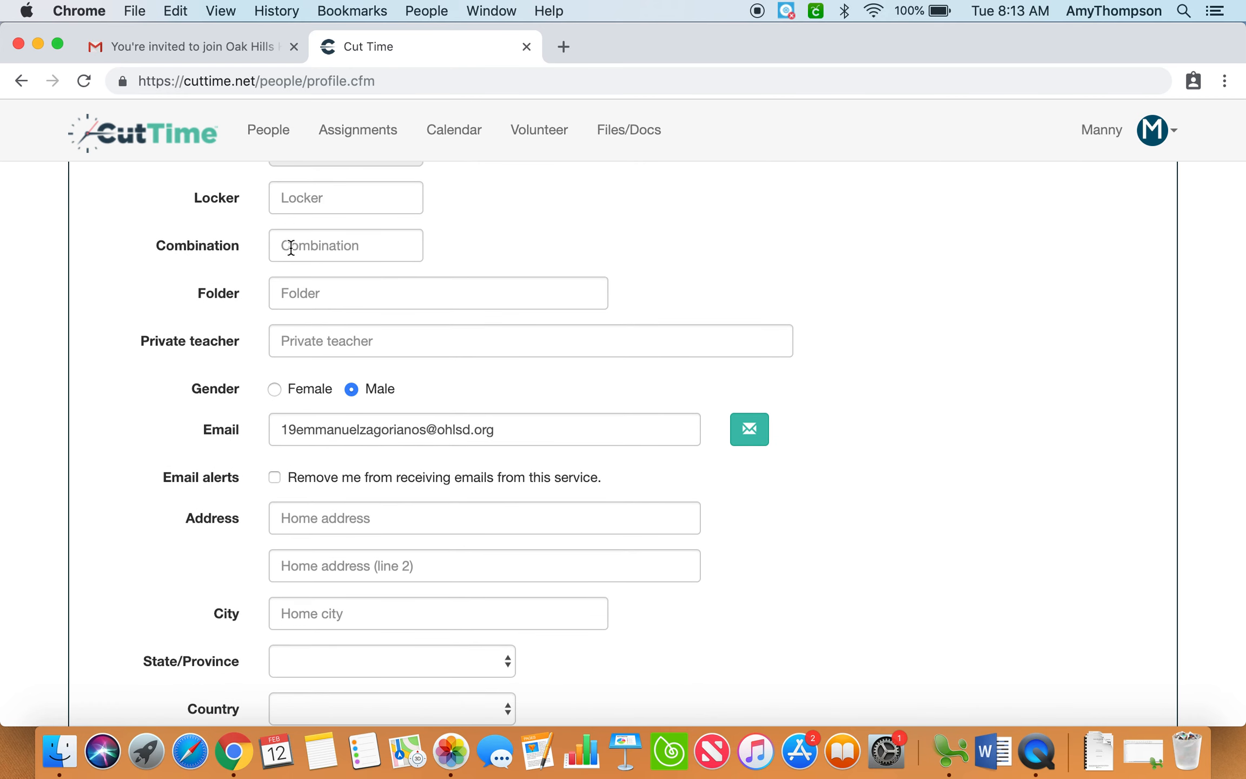
mouse_move(308, 223)
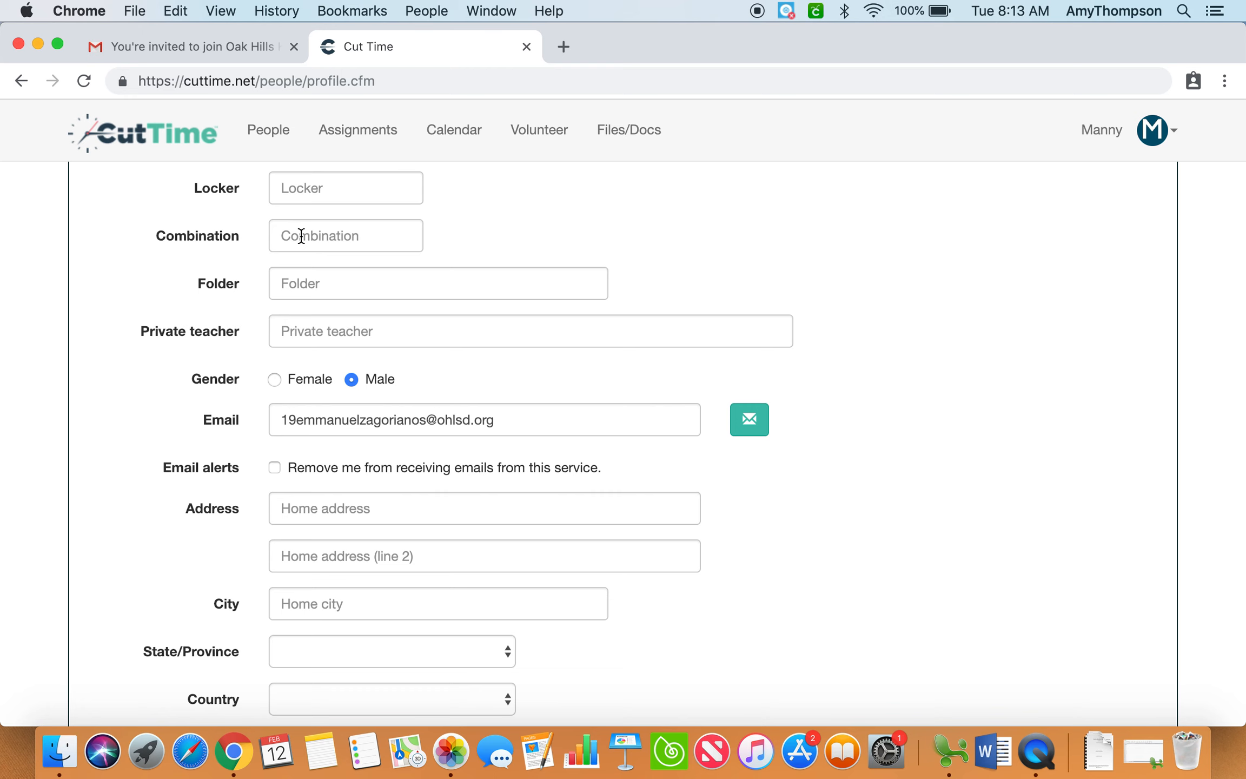
mouse_move(305, 320)
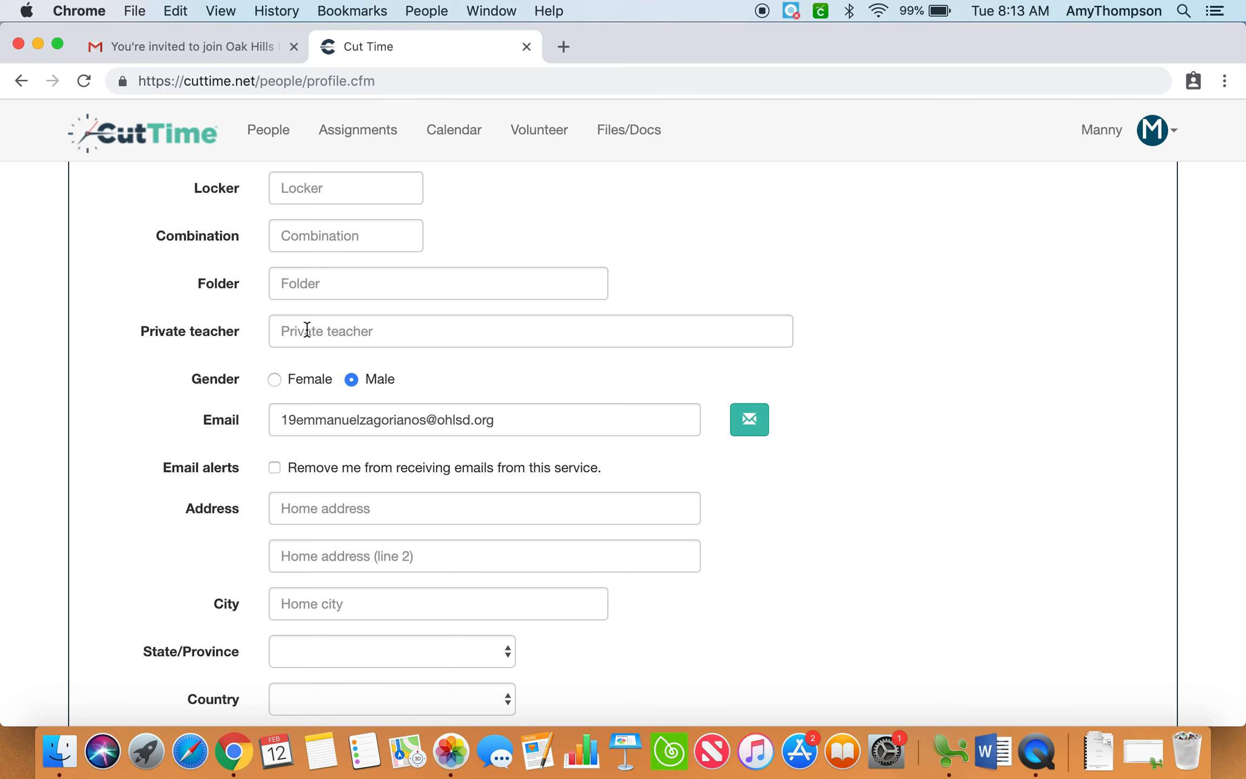
scroll("down", 3)
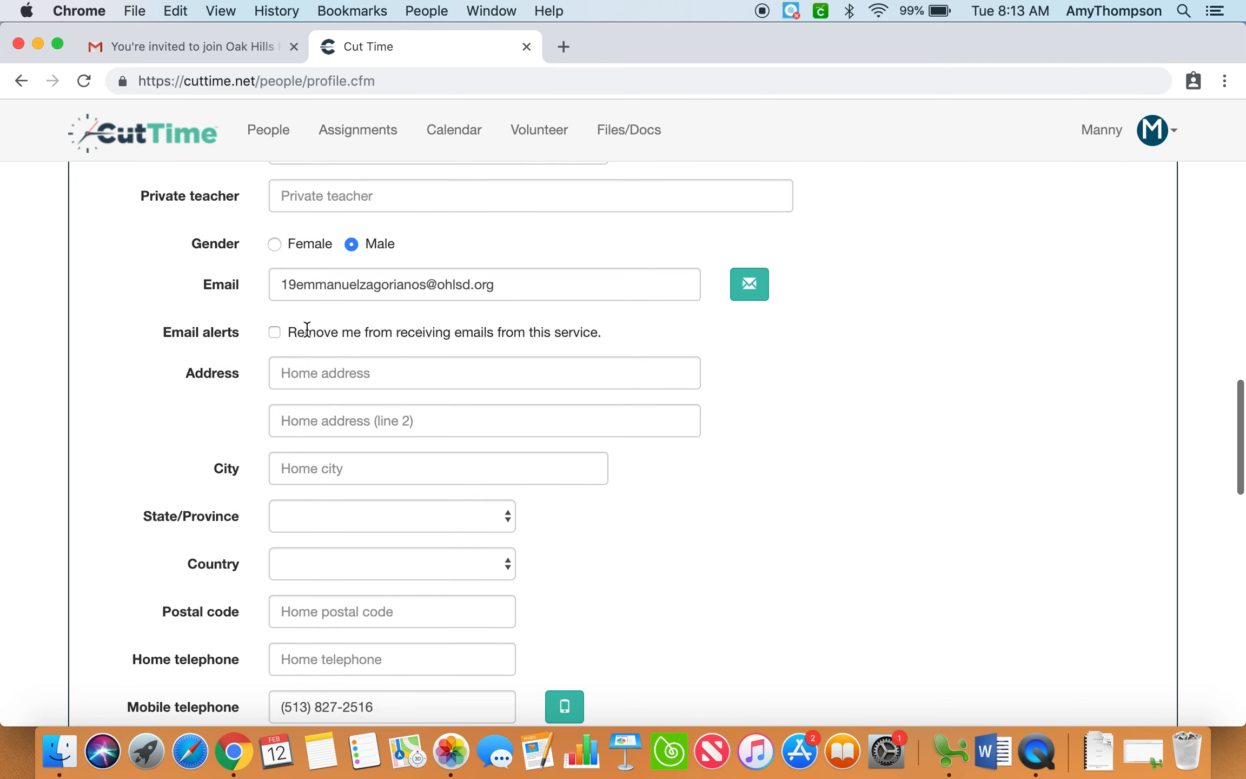
scroll("down", 3)
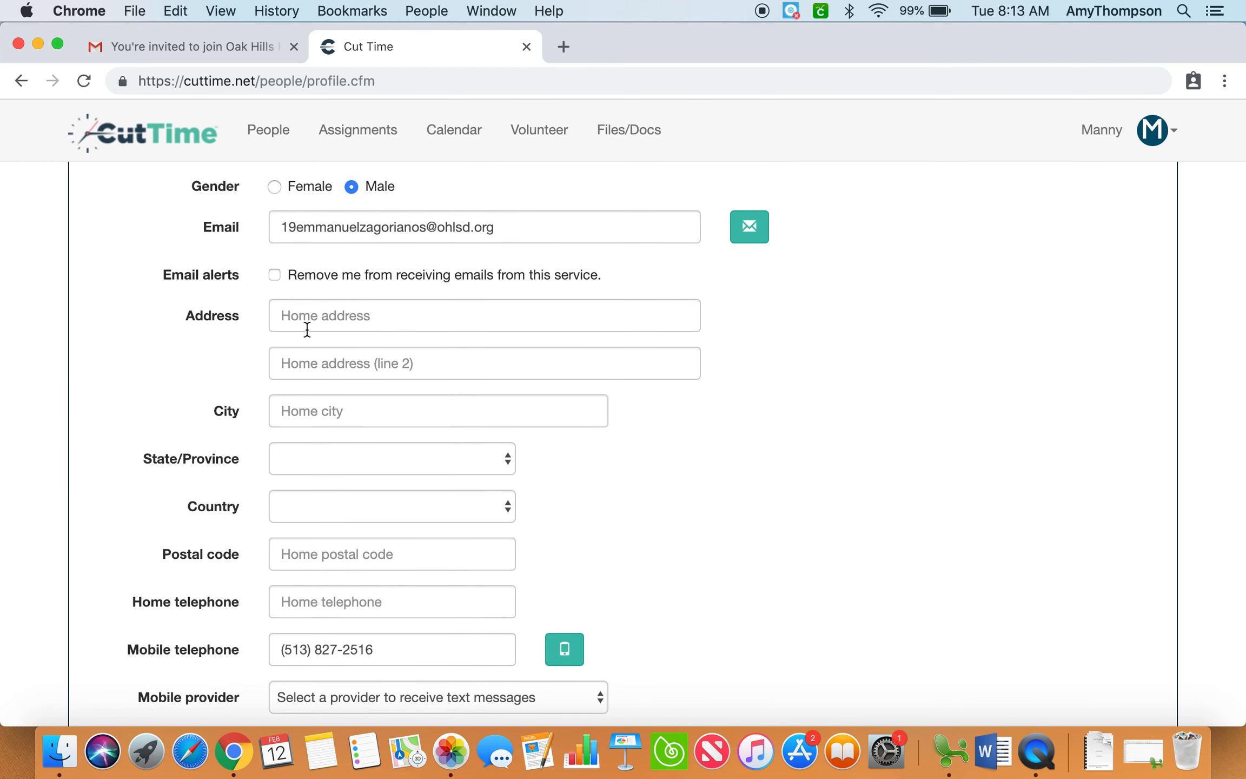
scroll("down", 3)
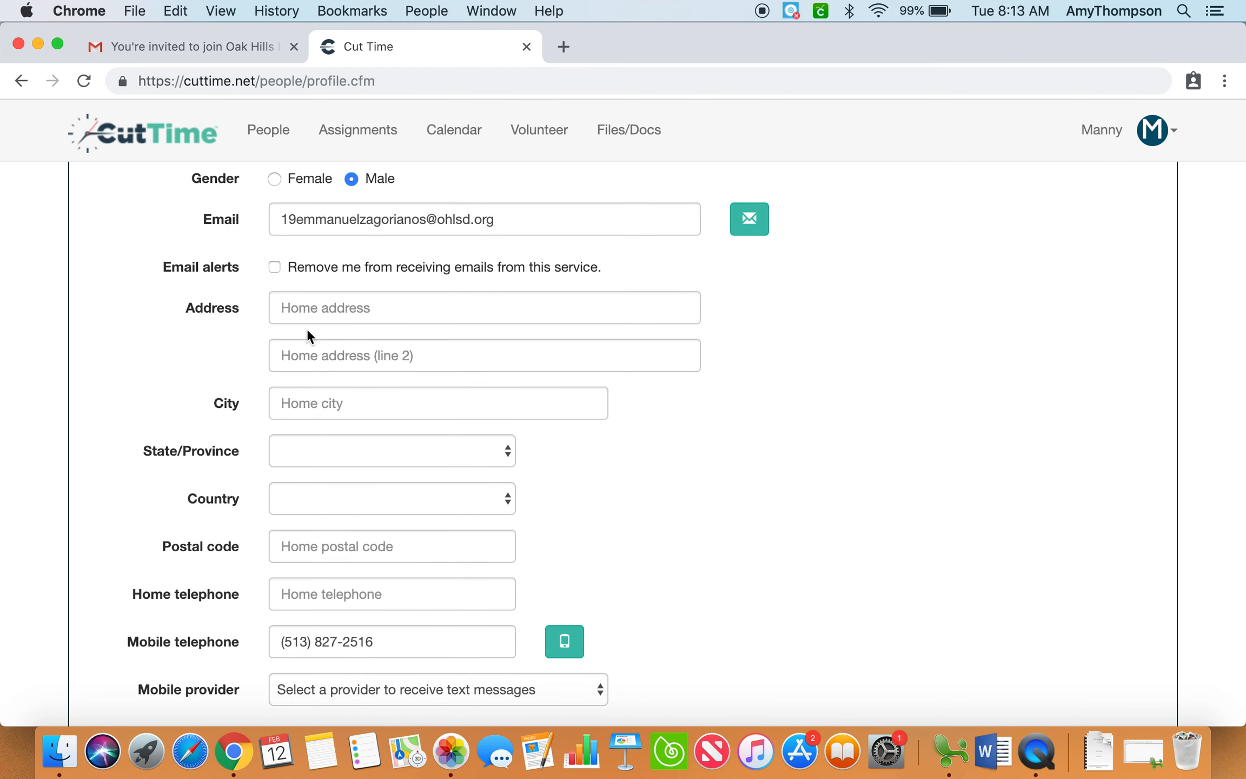
scroll("down", 3)
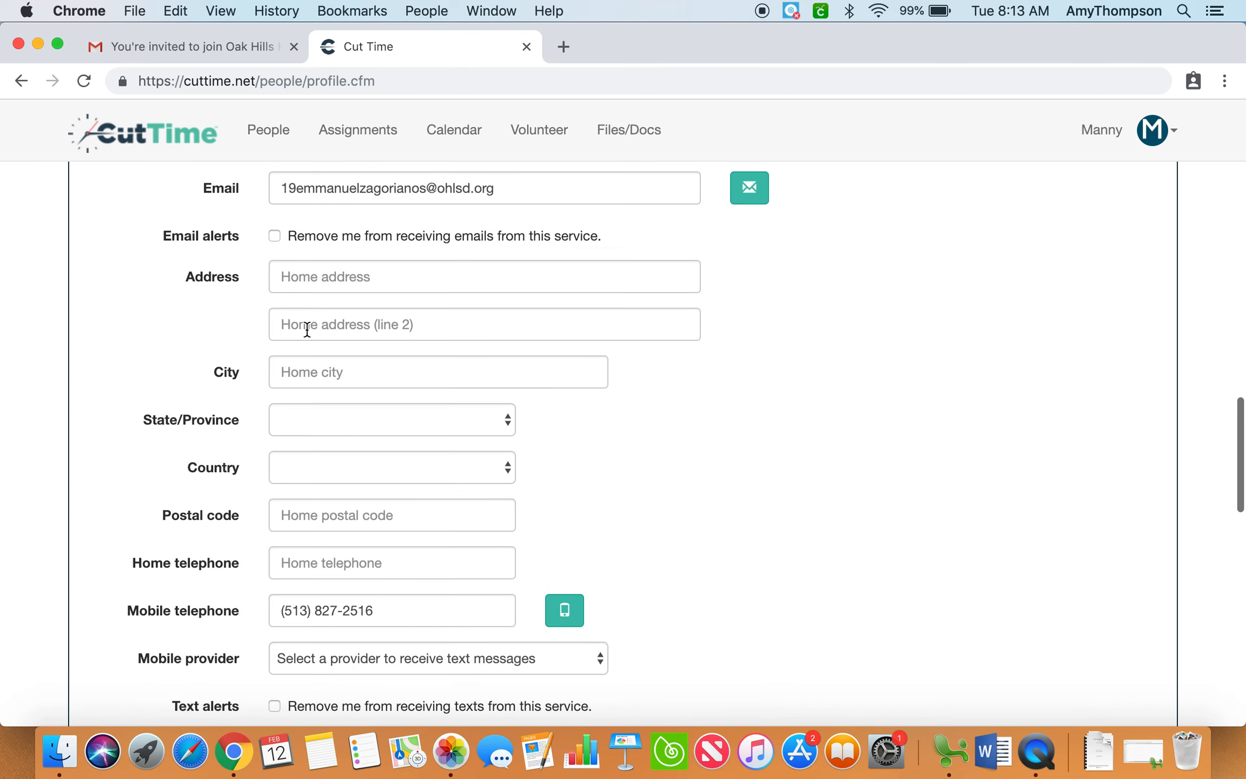
scroll("down", 3)
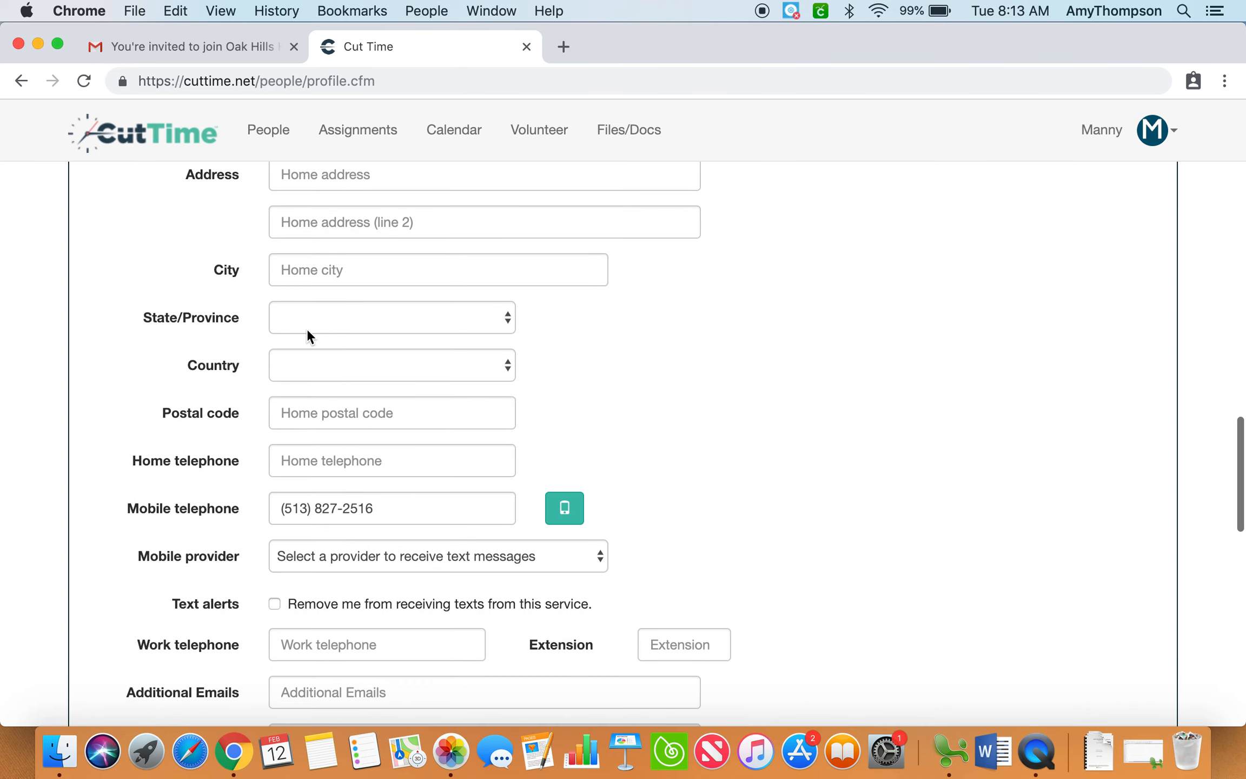
scroll("down", 3)
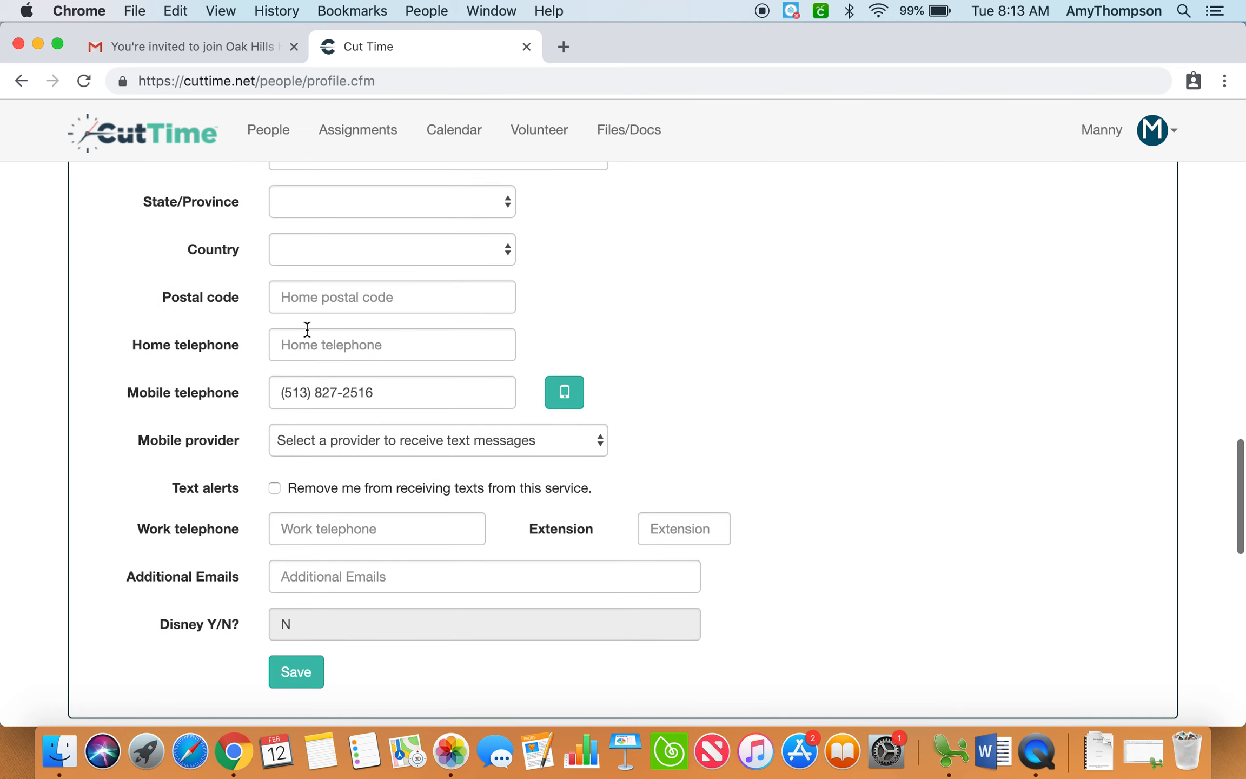
scroll("down", 3)
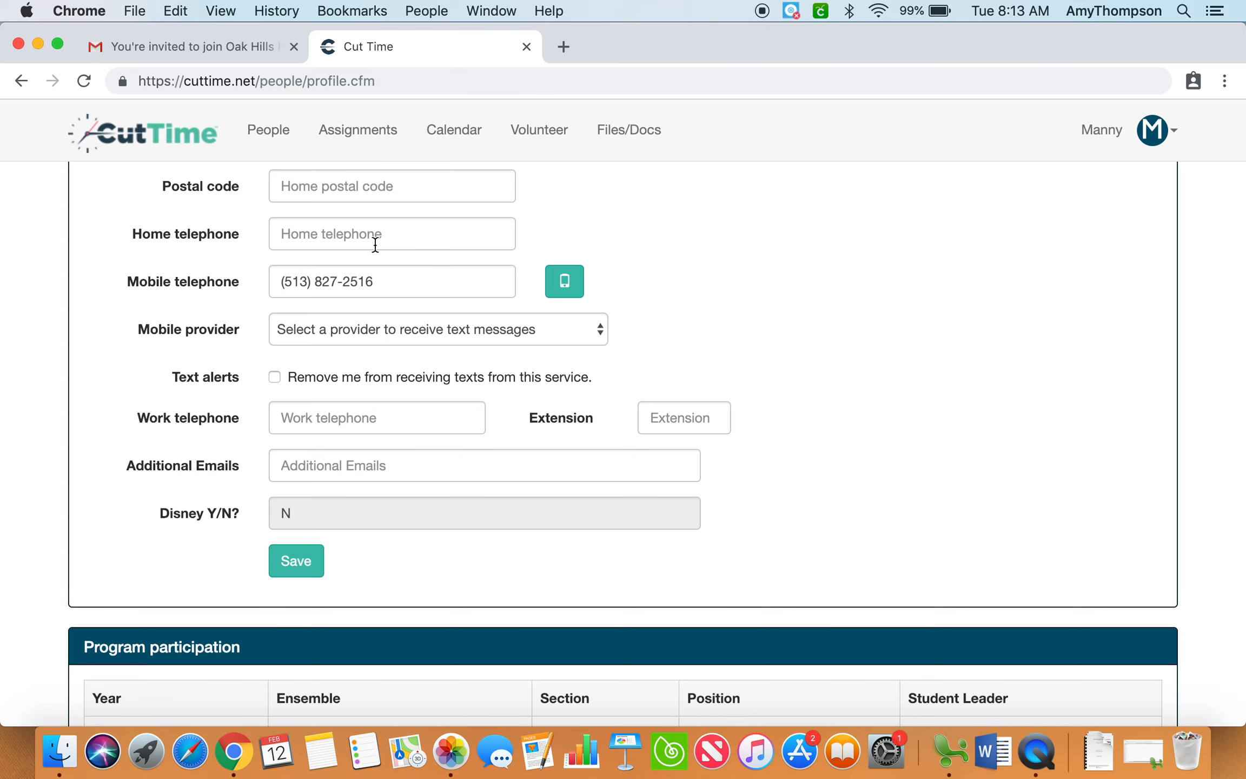
scroll("down", 3)
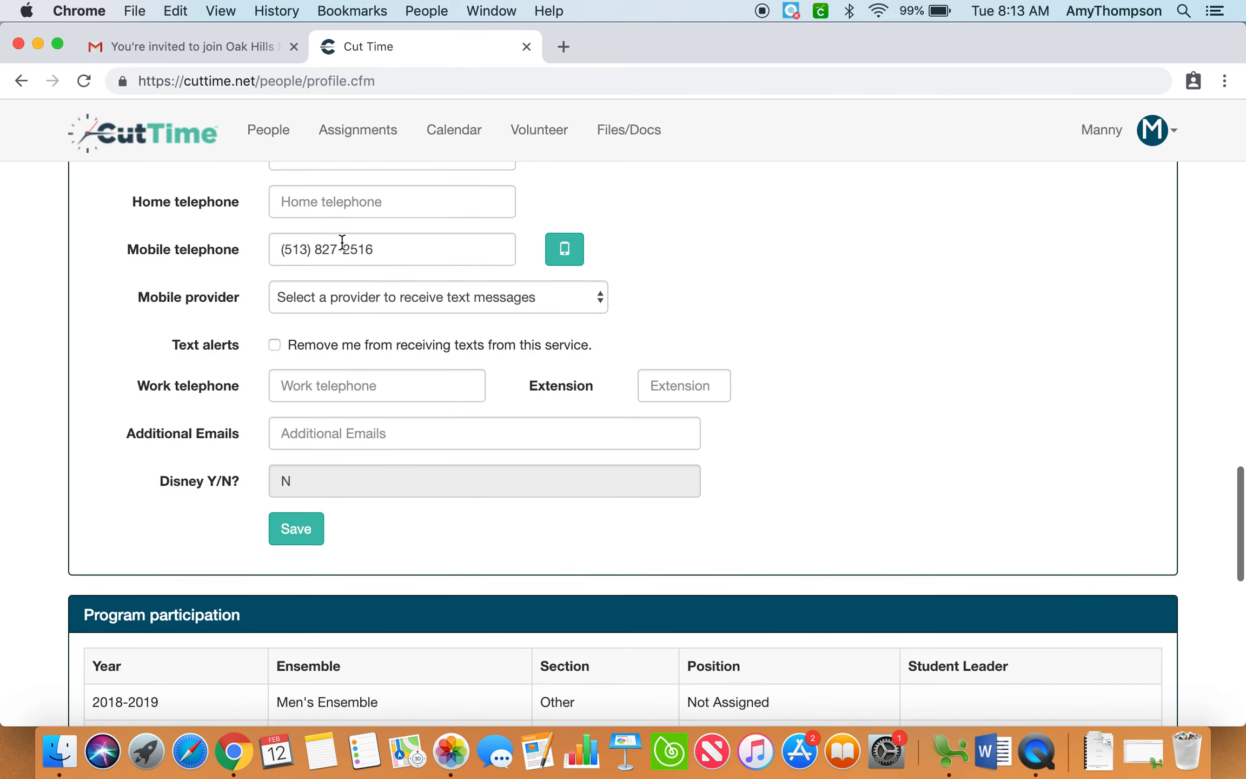
scroll("down", 3)
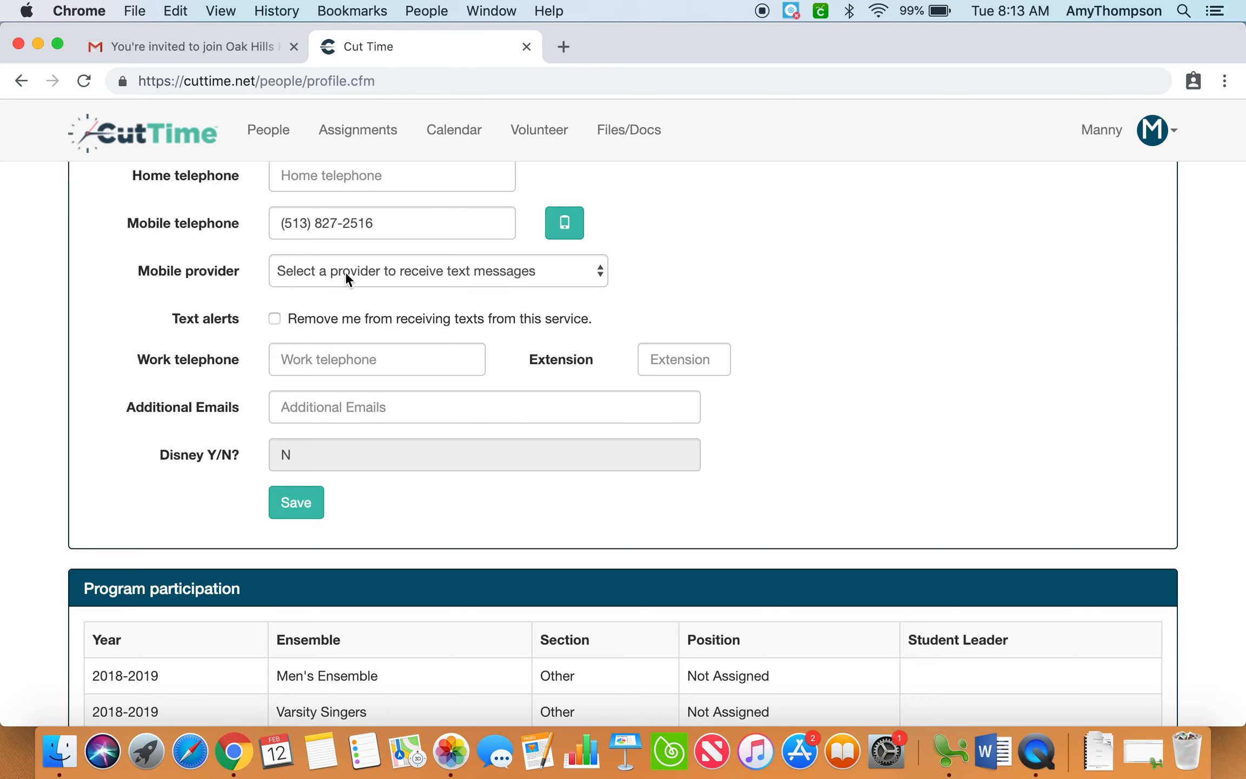
Choose AT&T from the Mobile provider dropdown and scroll toward the Save button.
left_click(437, 271)
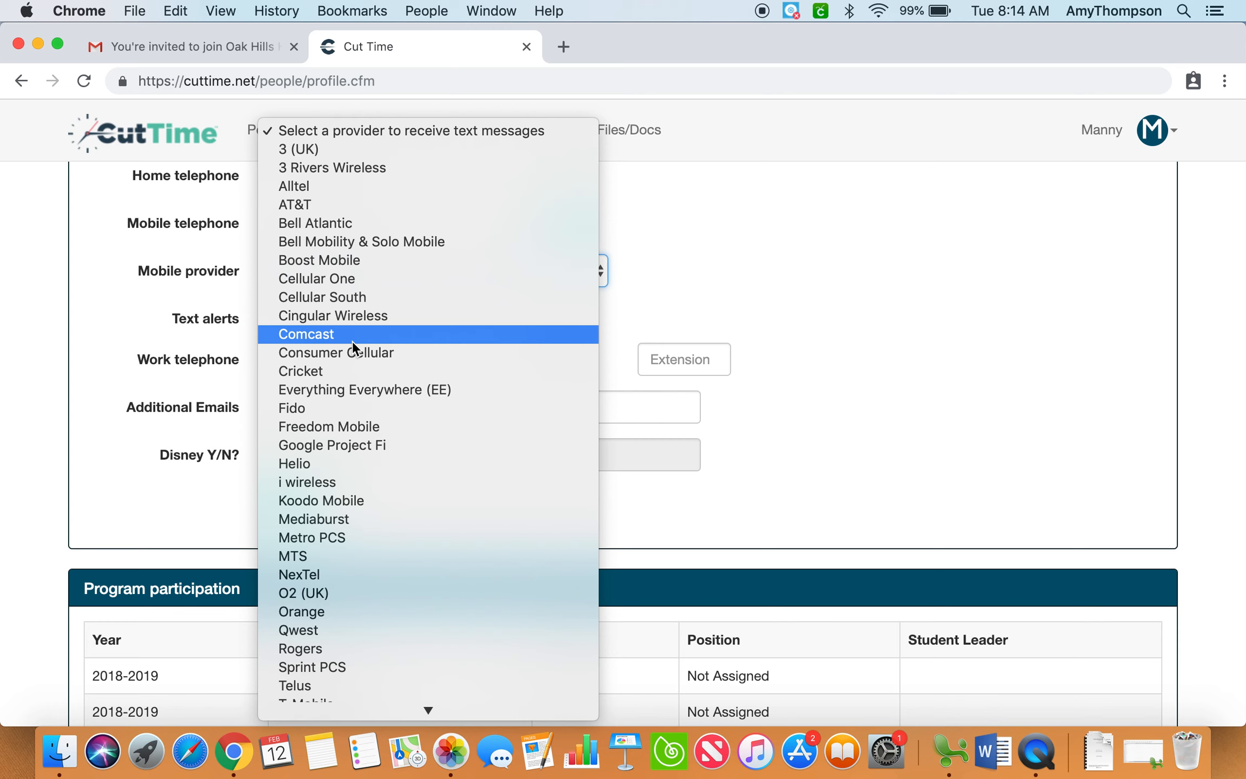
mouse_move(346, 223)
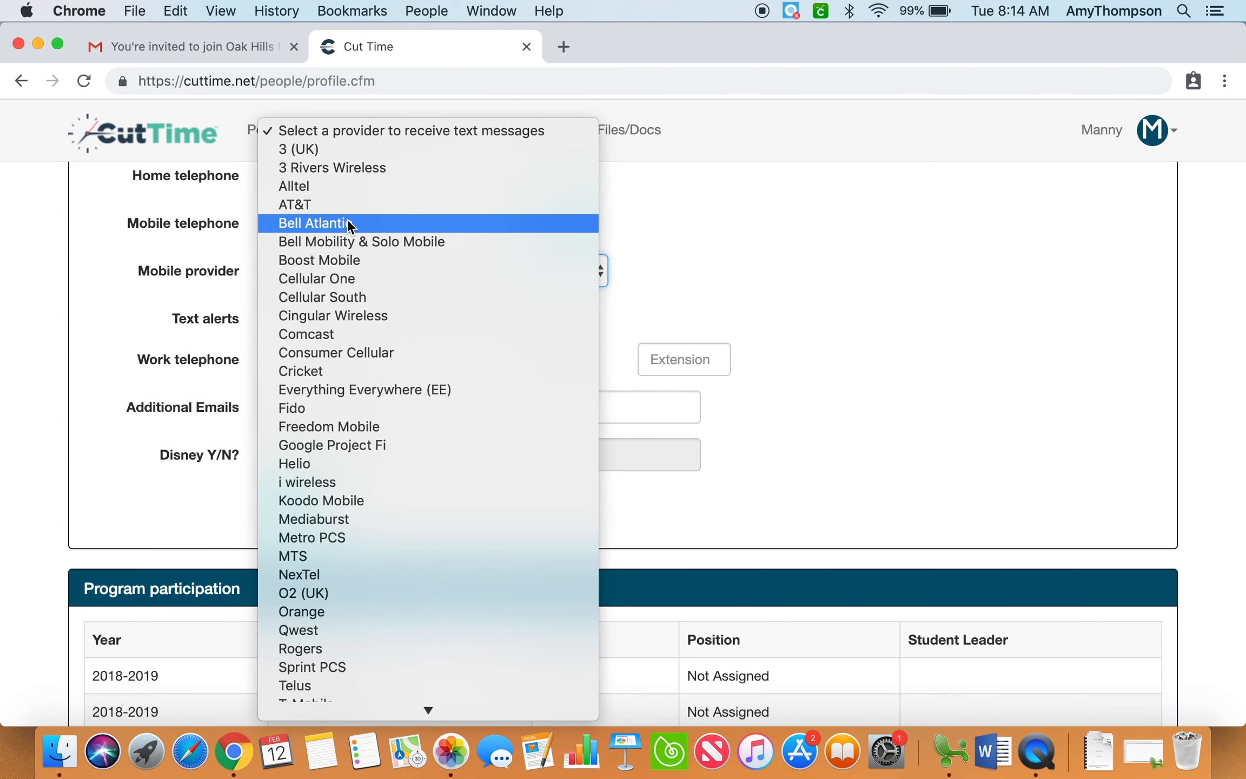
left_click(295, 204)
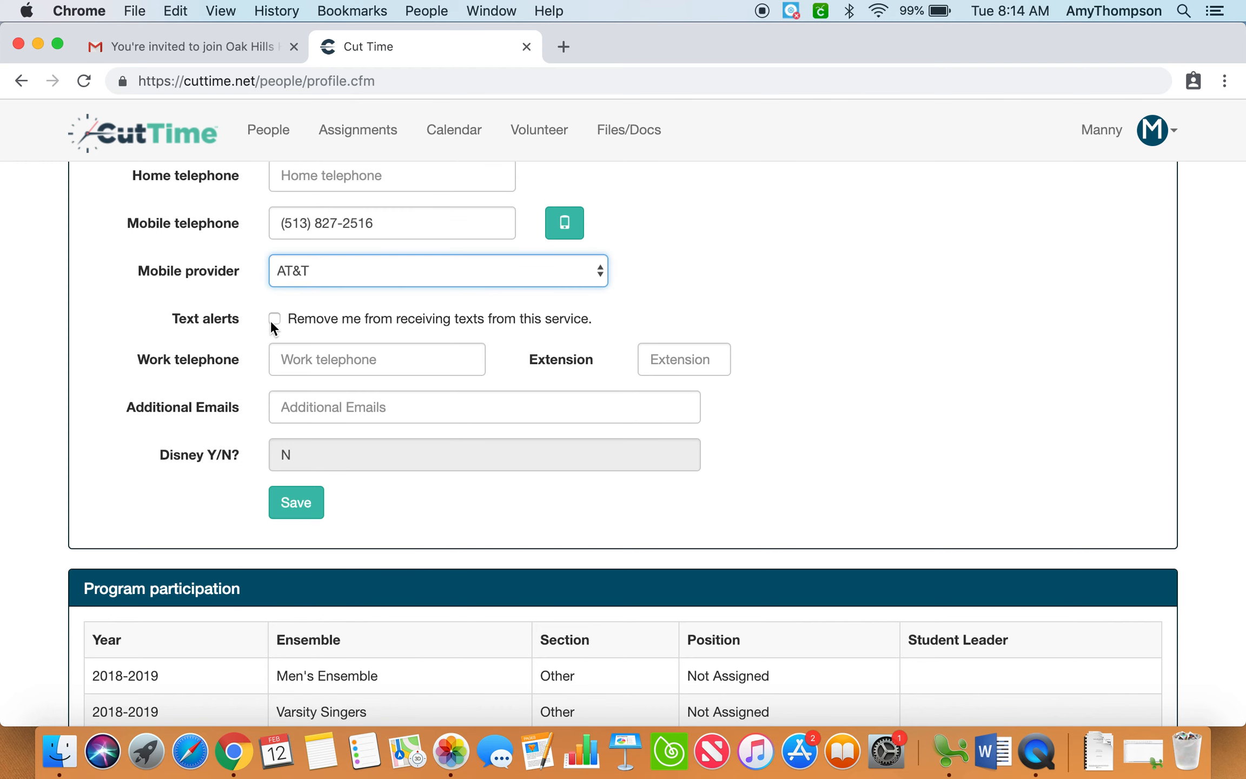
mouse_move(289, 333)
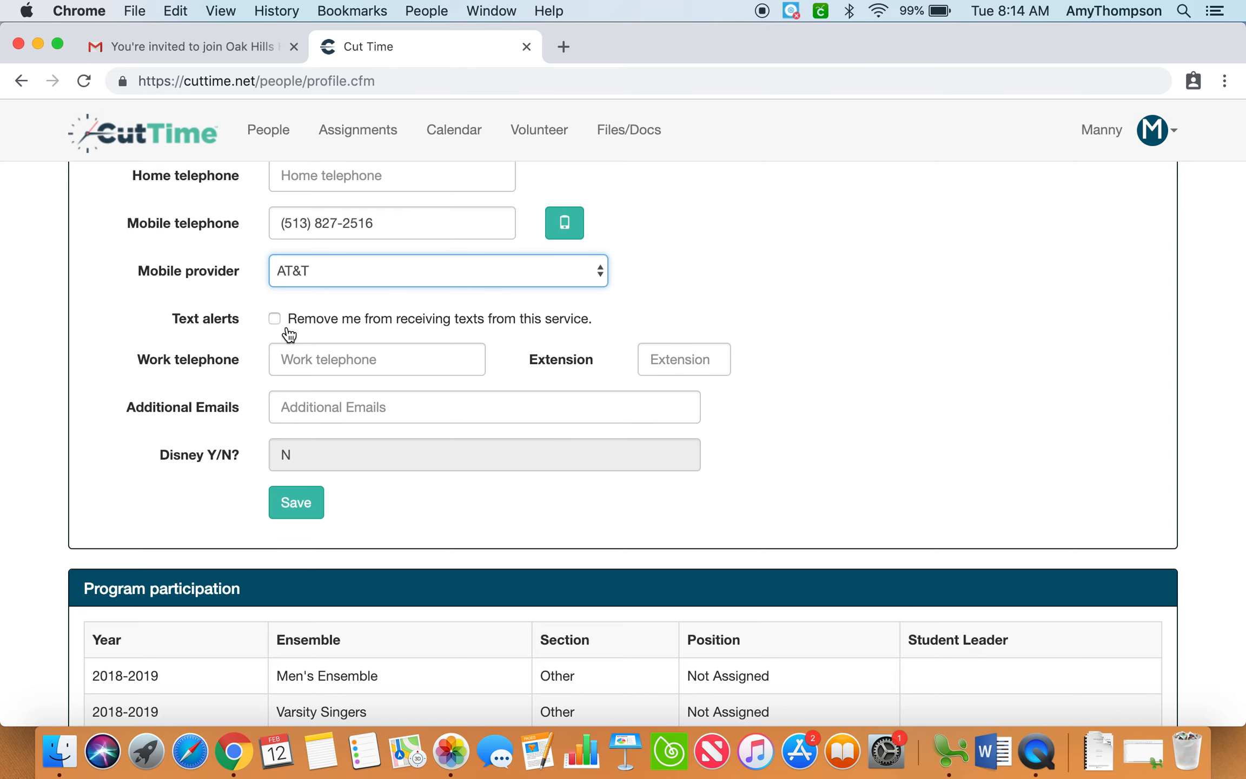
scroll("down", 3)
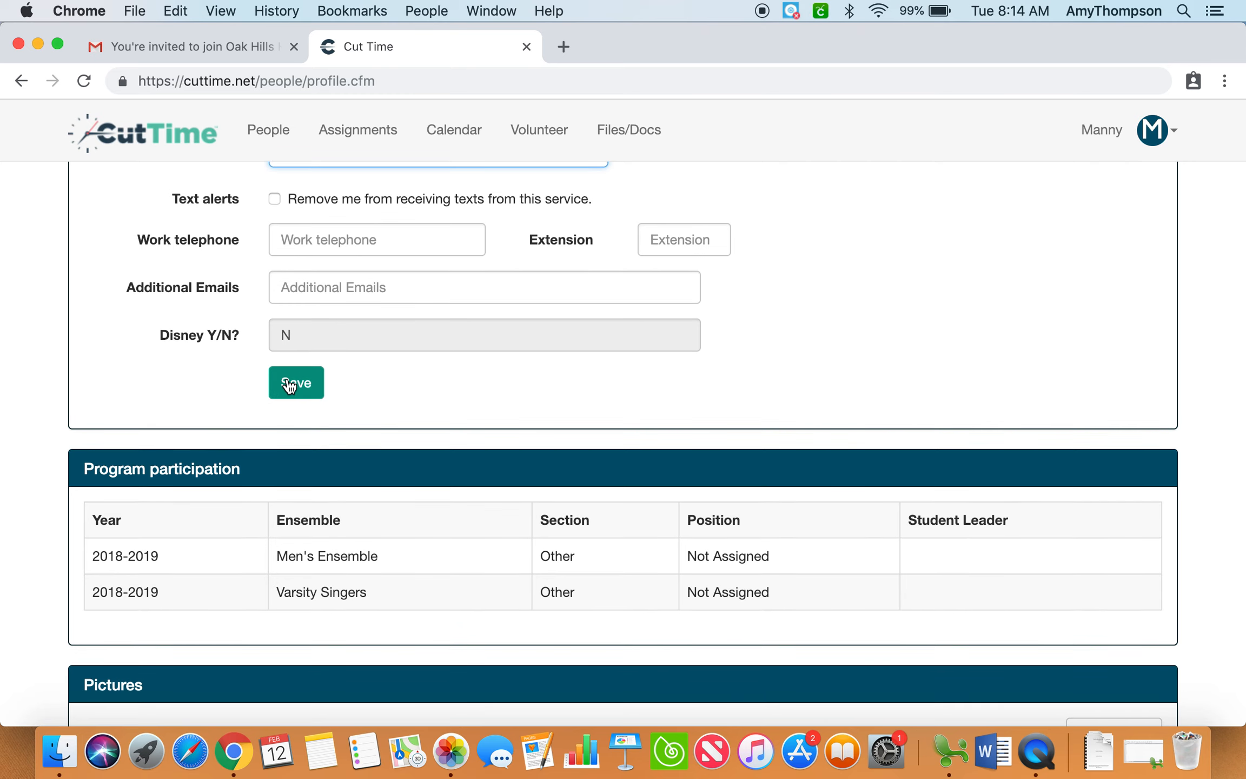
scroll("down", 3)
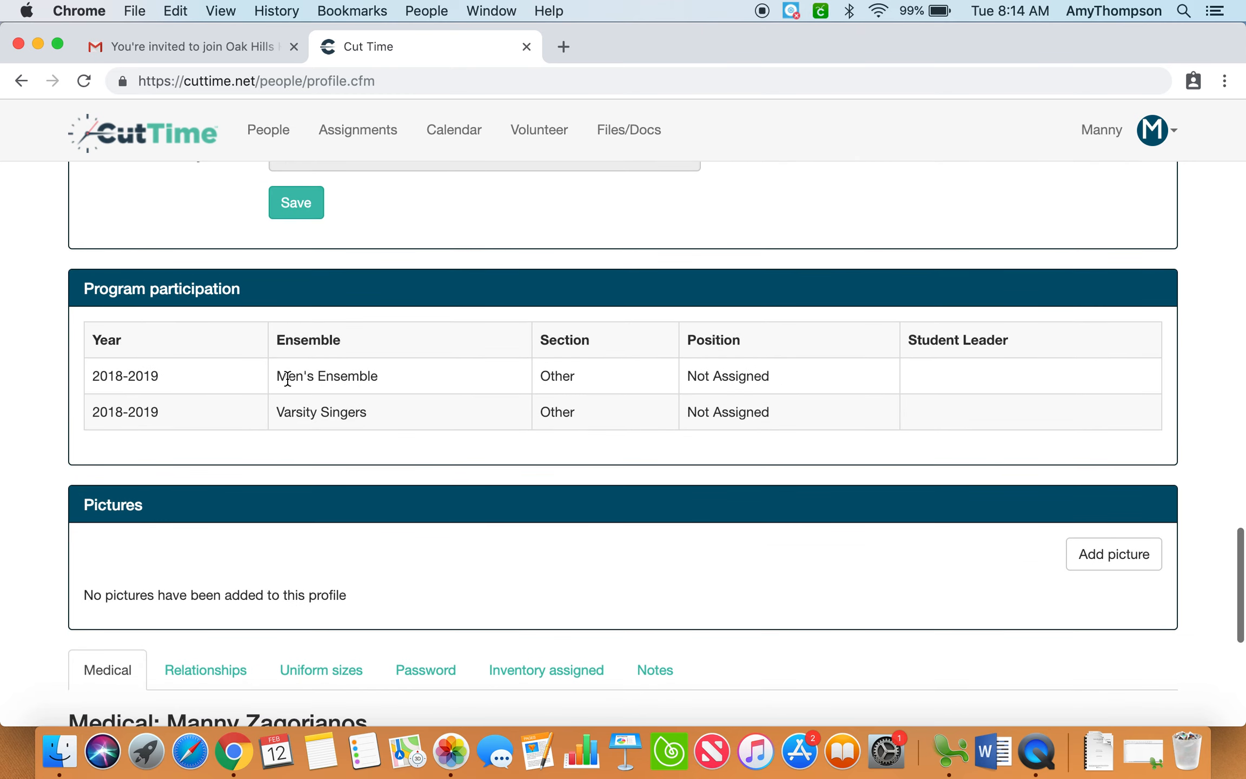
mouse_move(331, 408)
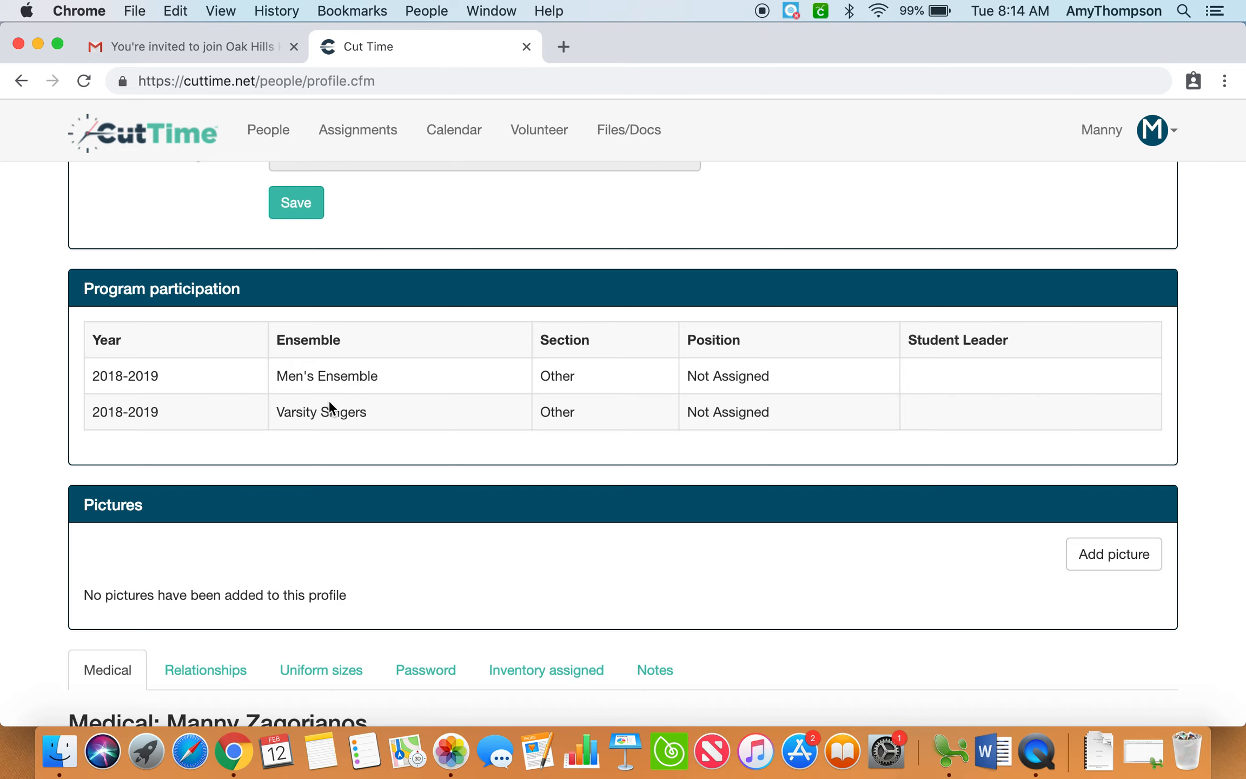
scroll("down", 3)
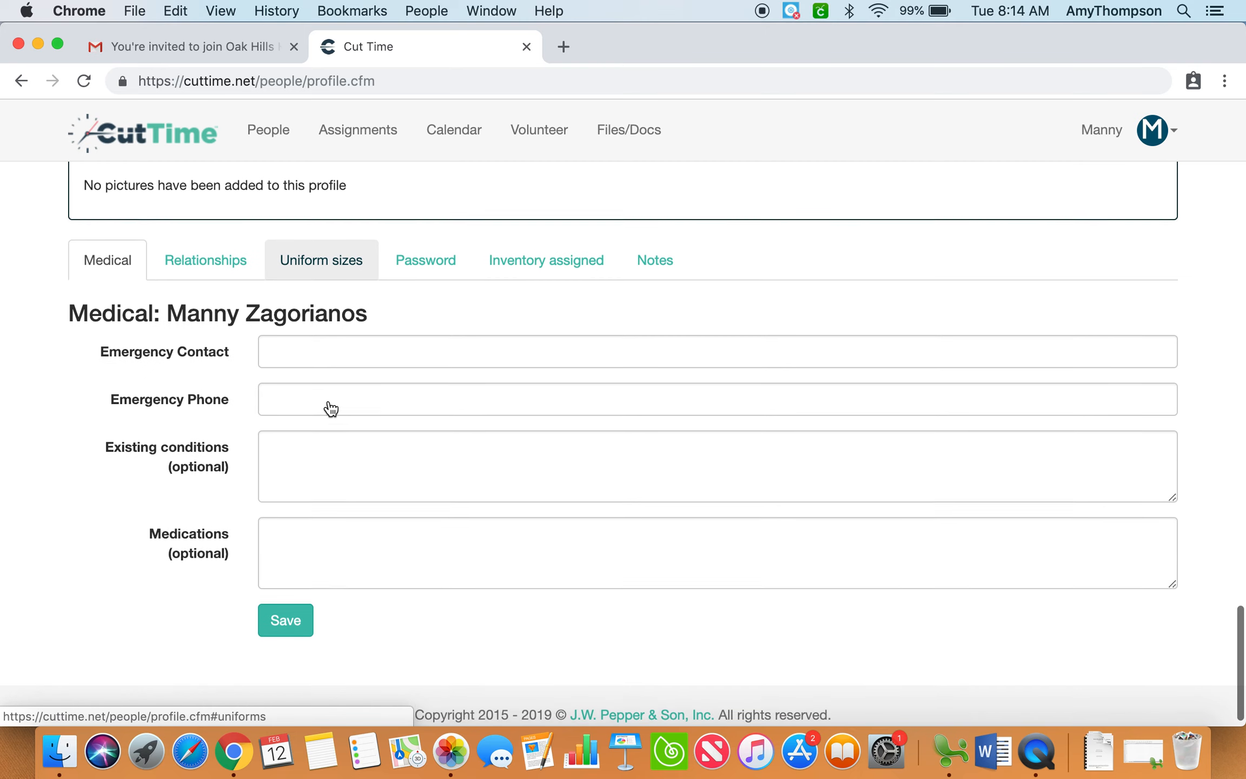
Browse the Relationships, Uniform sizes and Password sections, then scroll back to the contact form.
left_click(205, 260)
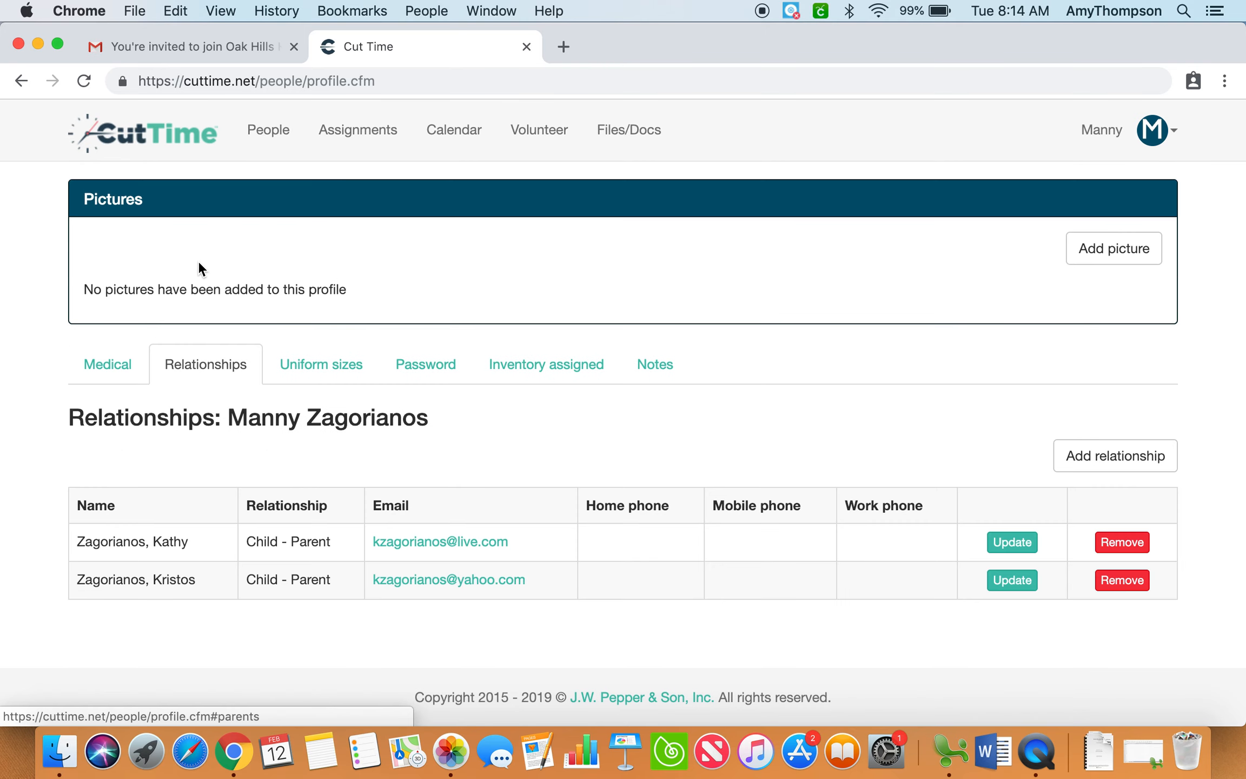
mouse_move(365, 508)
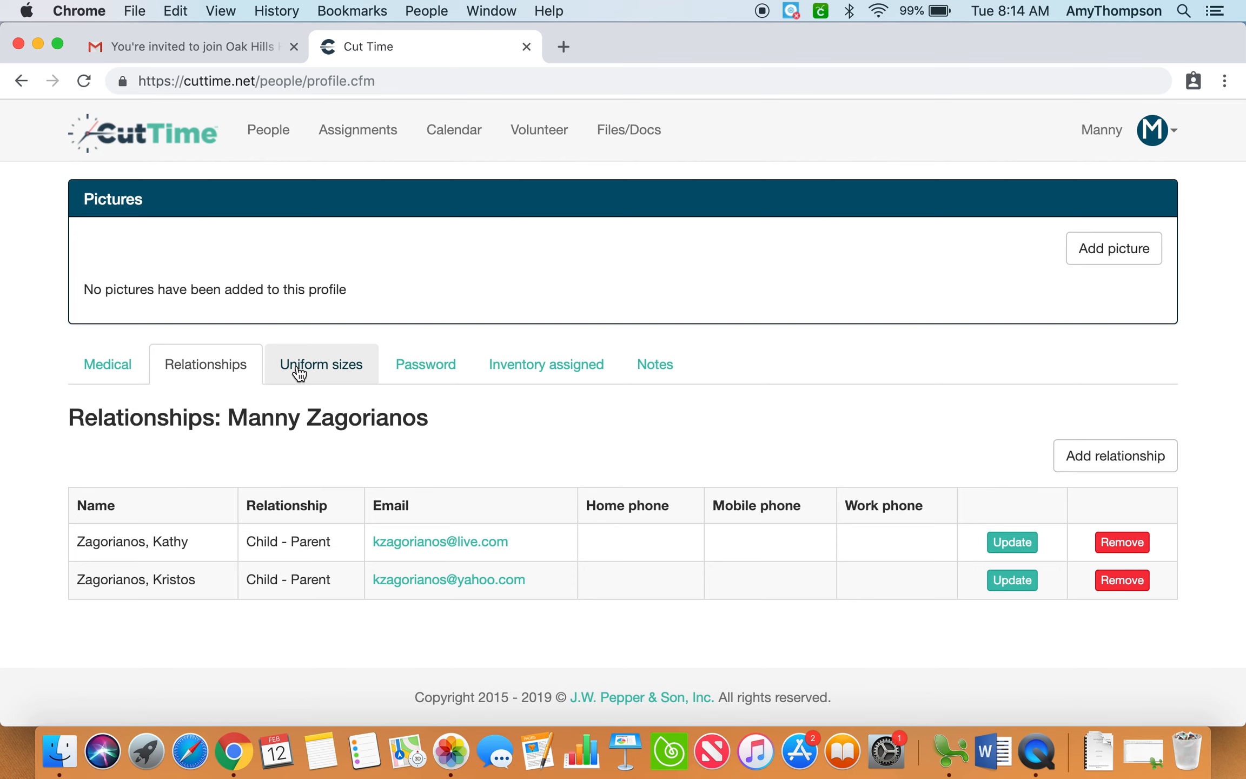
left_click(321, 363)
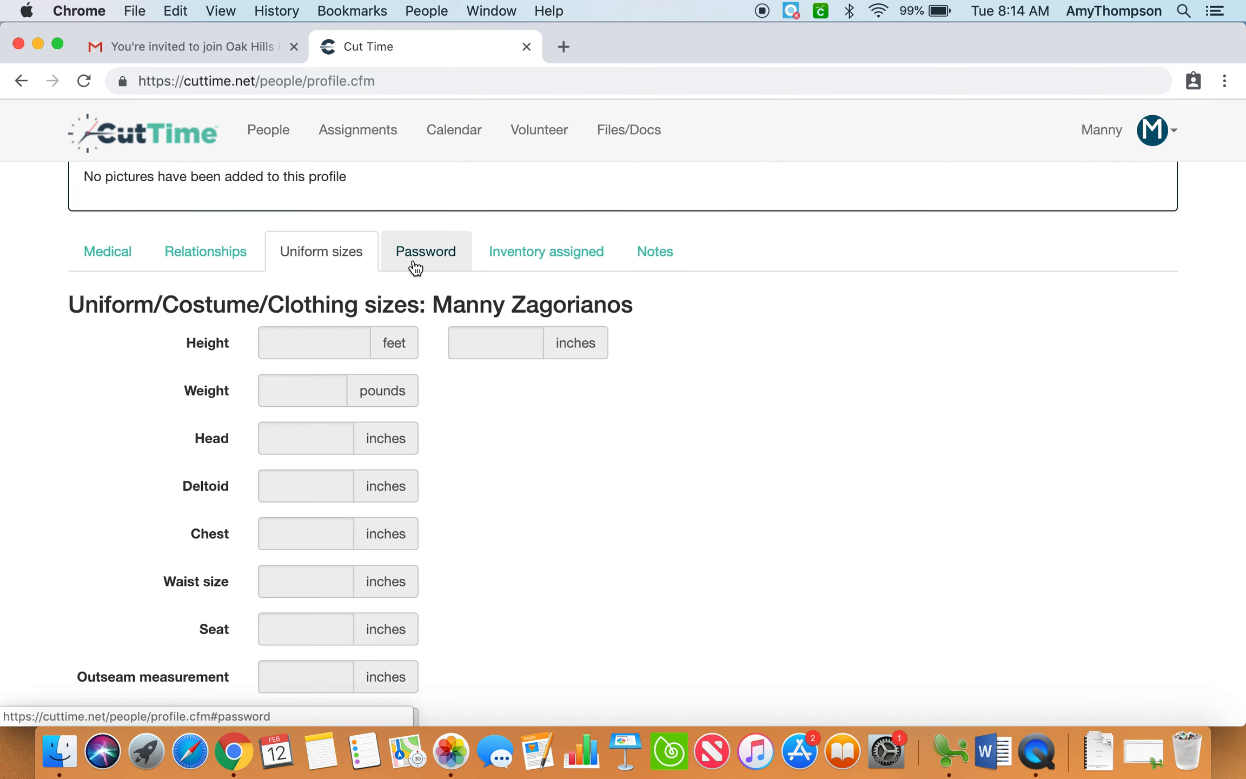
left_click(426, 251)
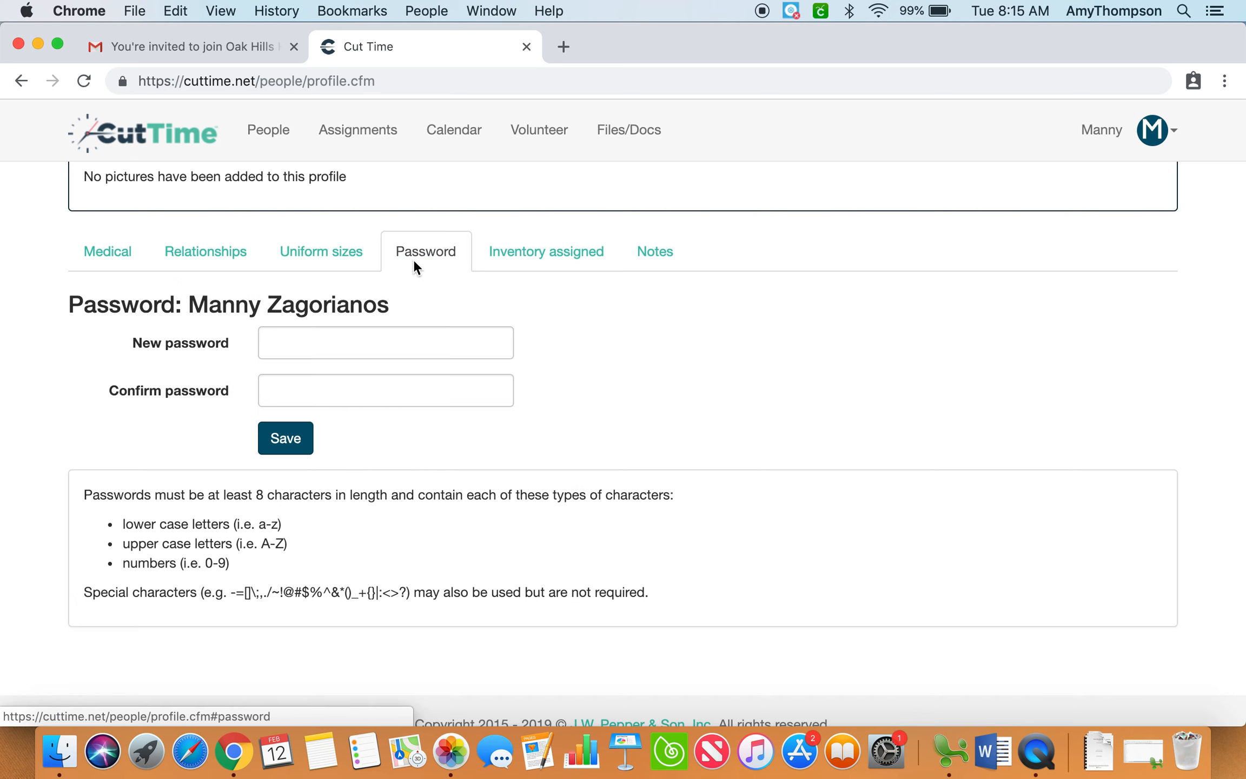
mouse_move(546, 251)
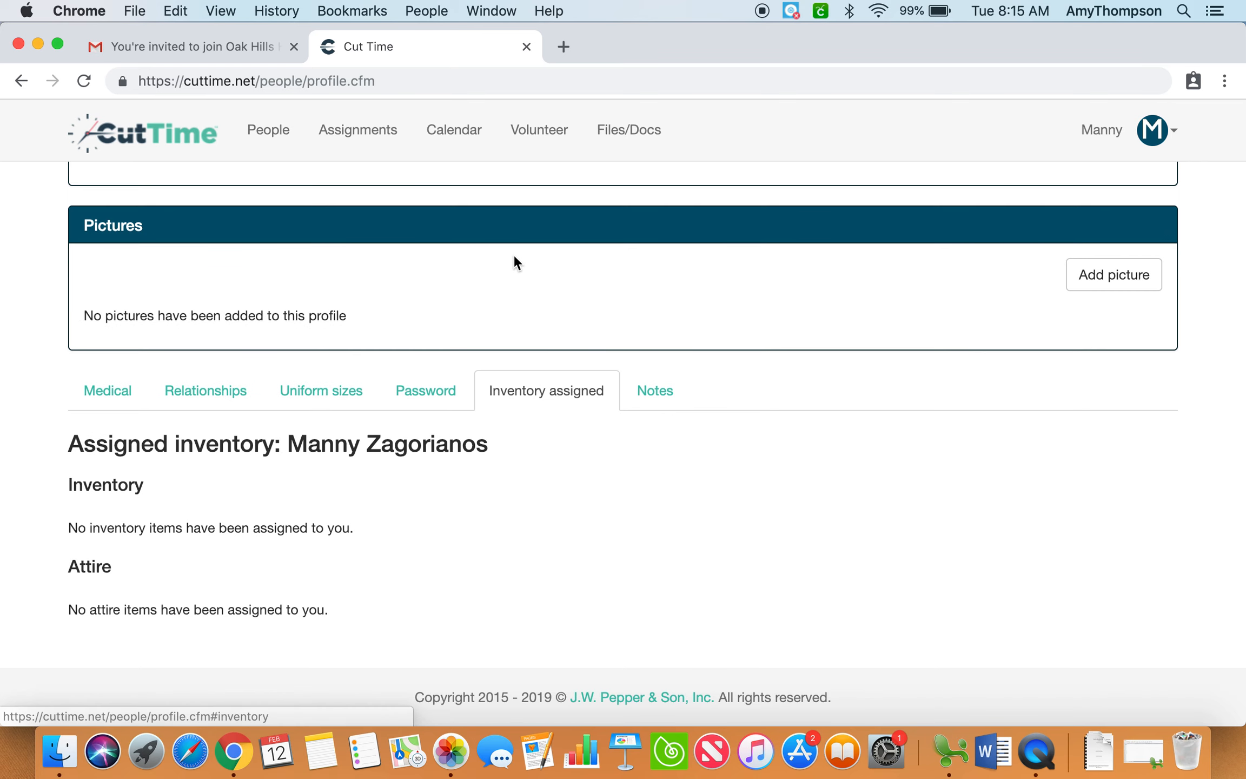
mouse_move(622, 414)
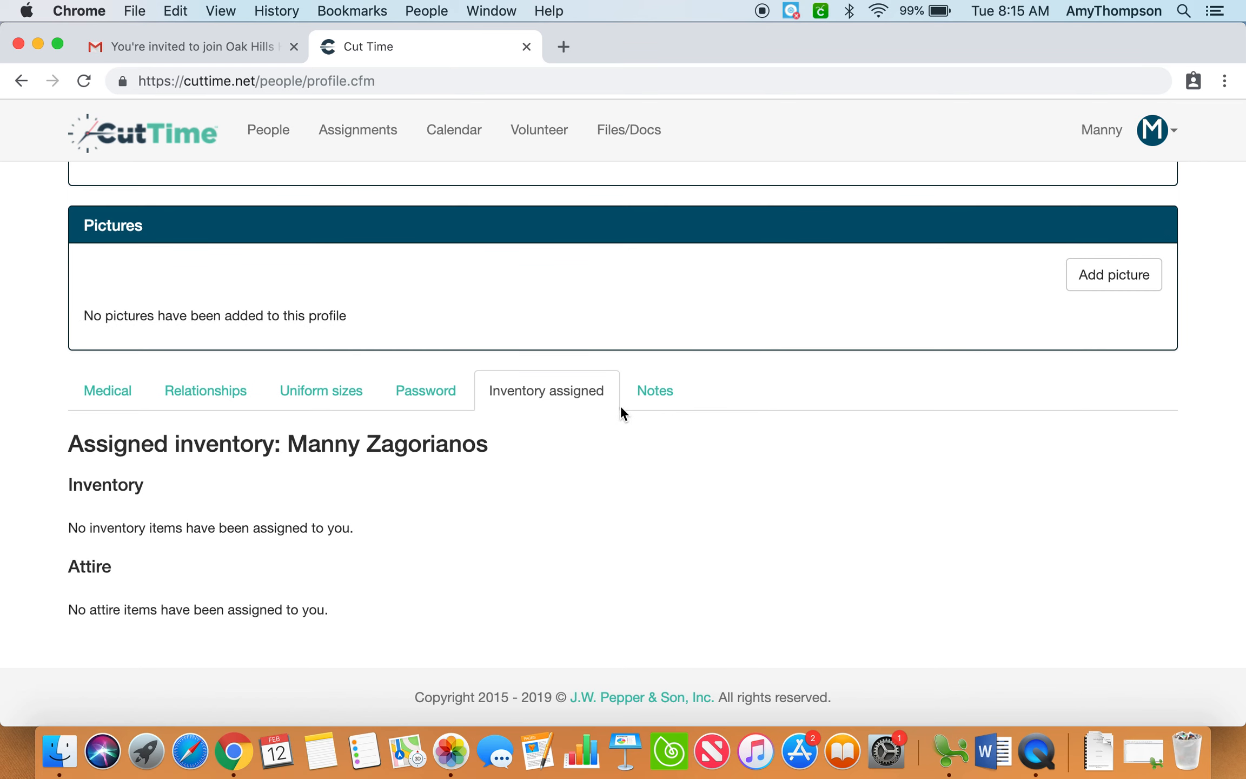
mouse_move(470, 454)
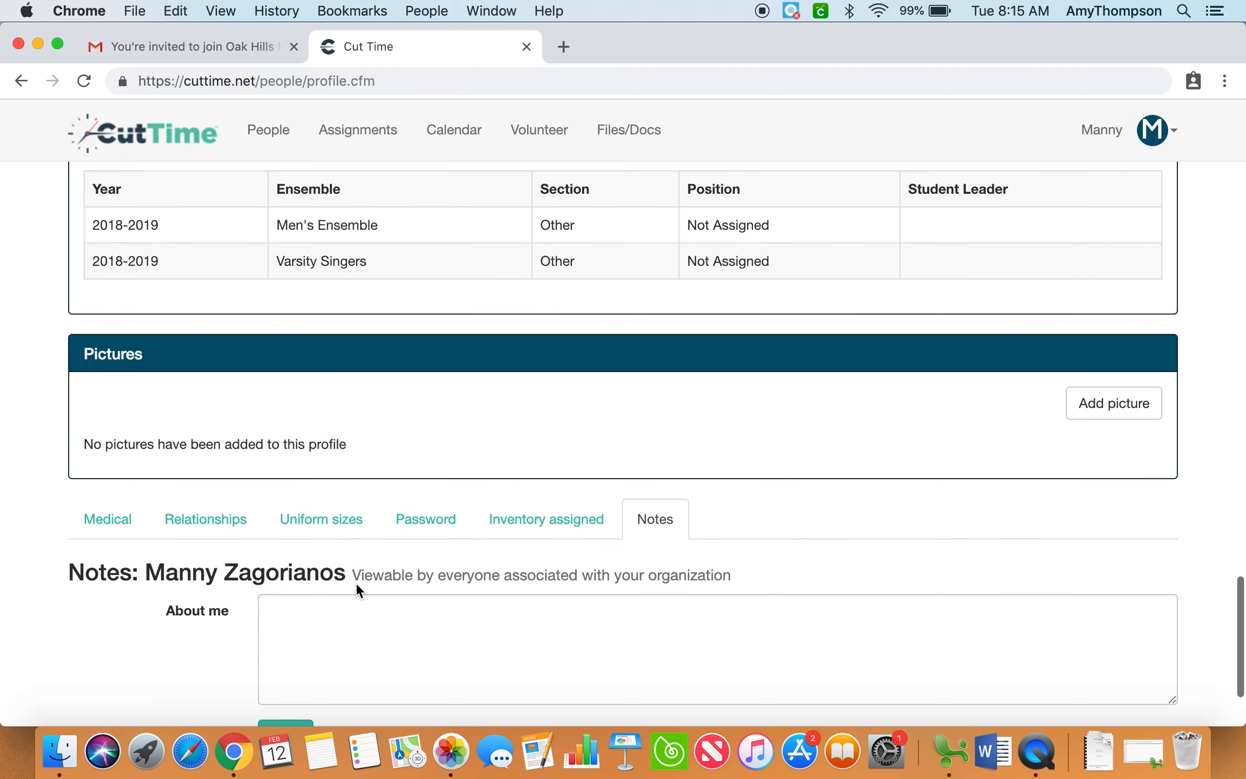
scroll("down", 3)
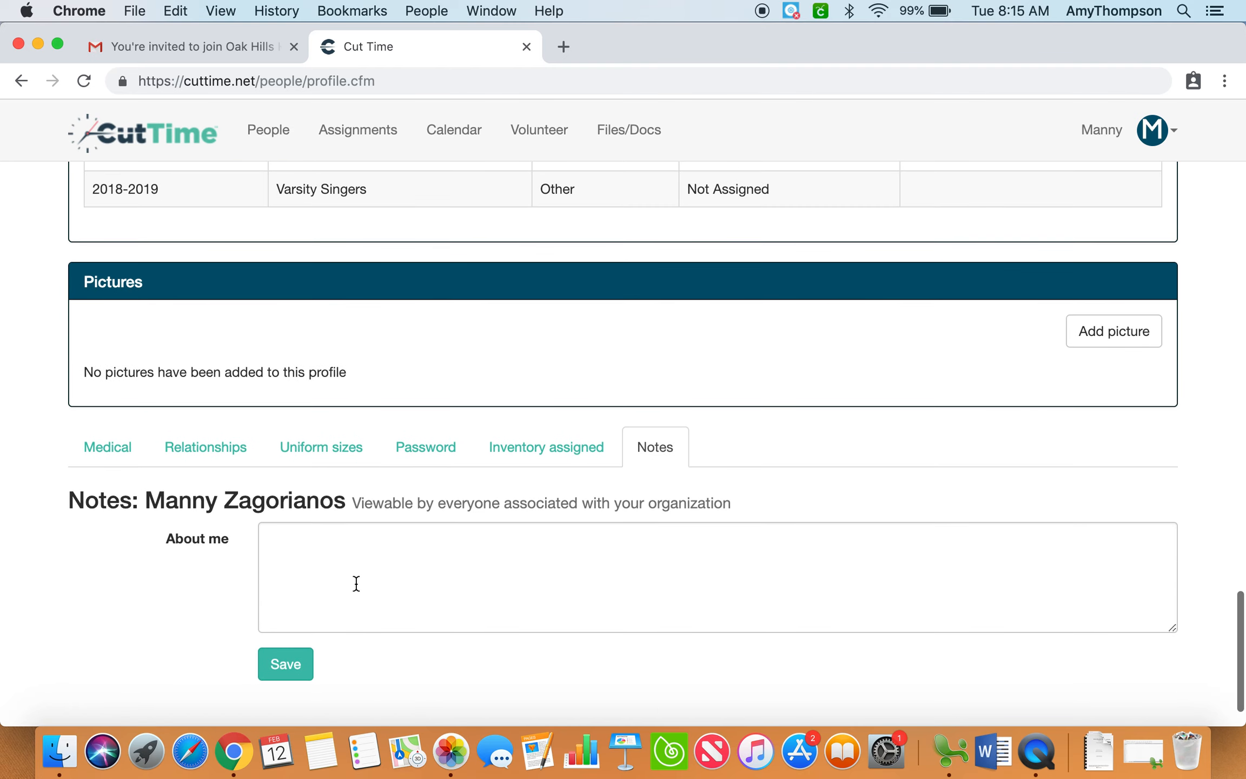
mouse_move(395, 573)
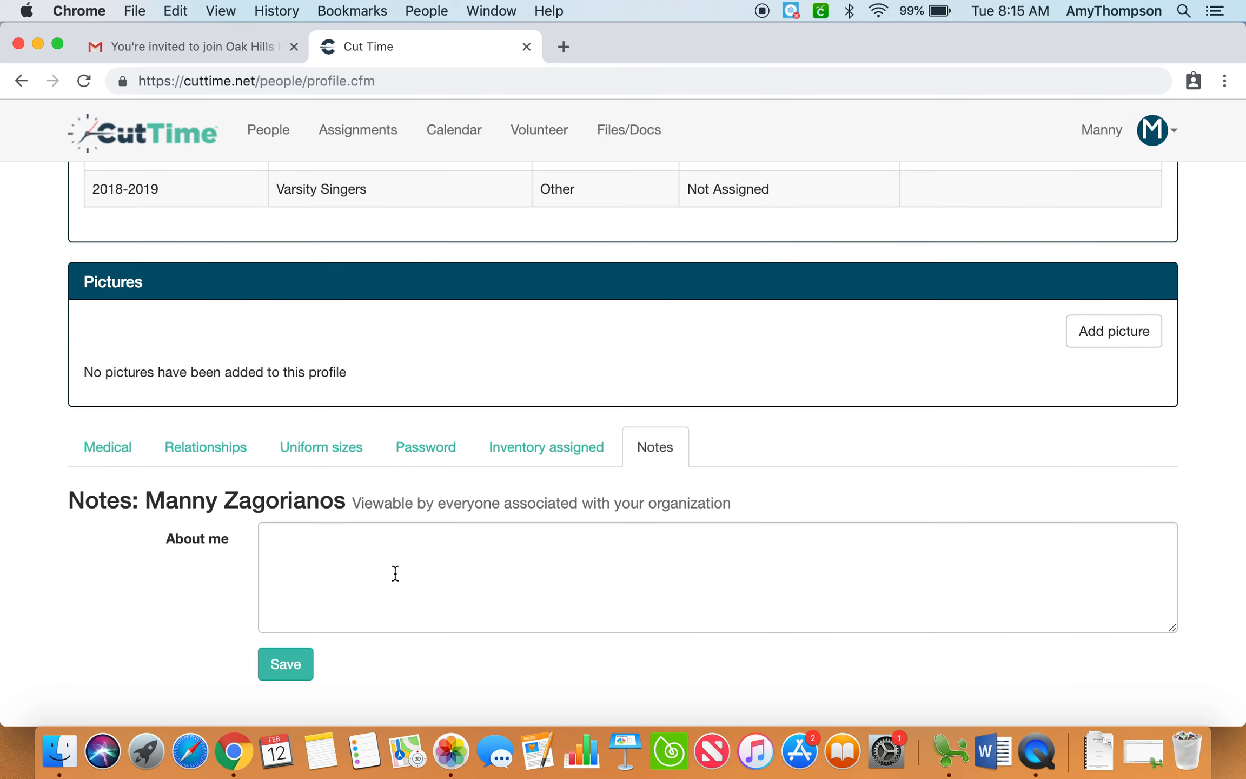
scroll("up", 3)
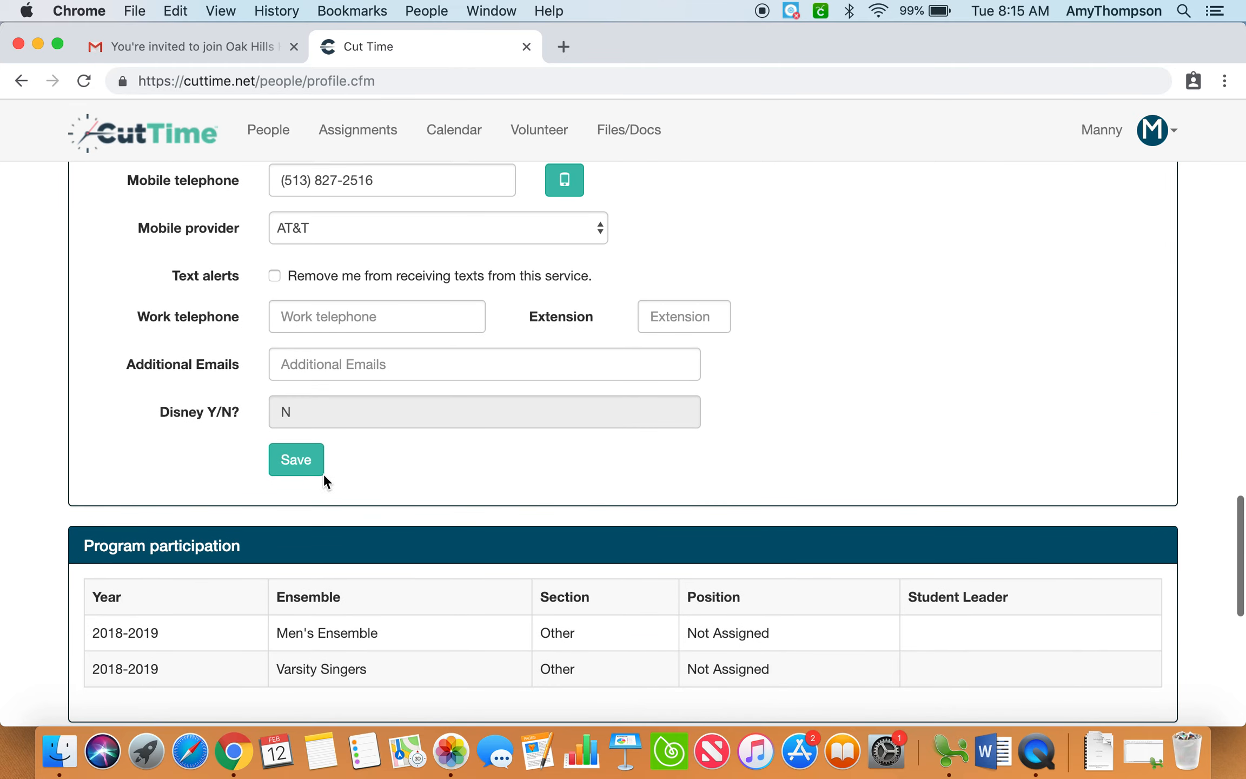
Save Manny's contact details with AT&T and go to the People directory.
left_click(295, 459)
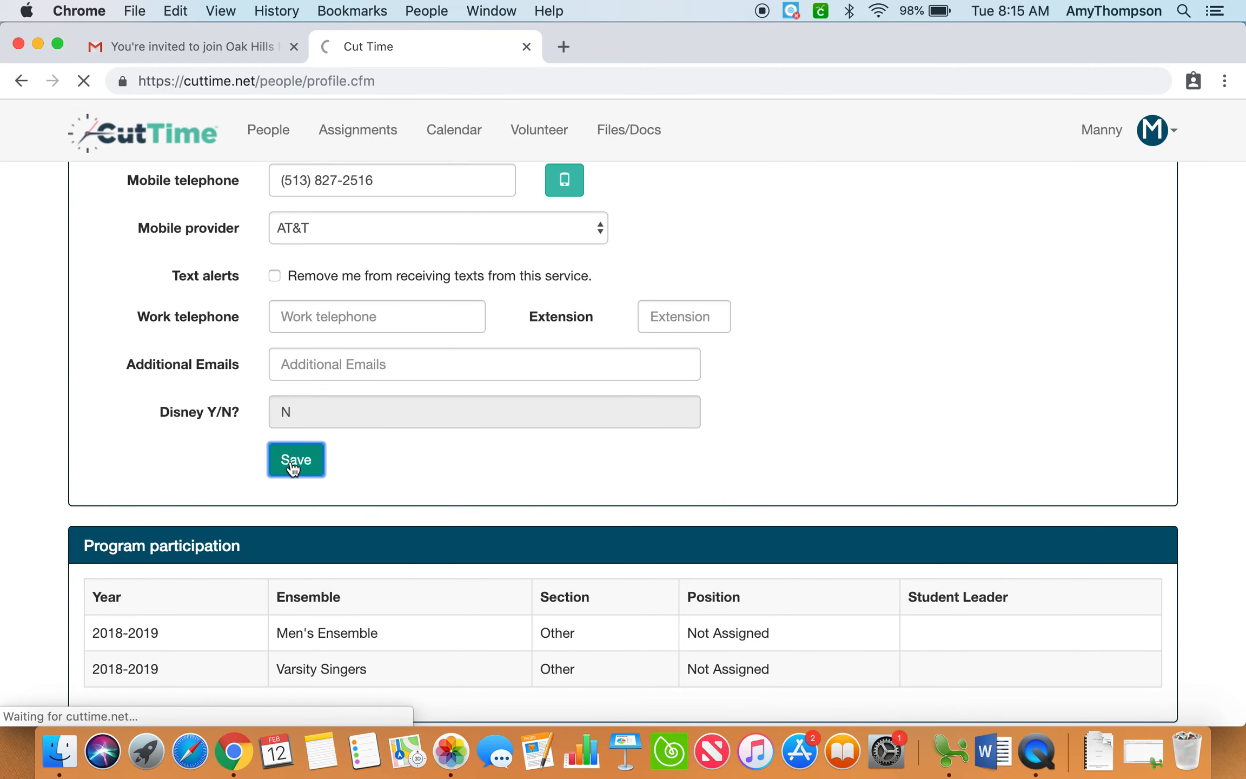
left_click(296, 459)
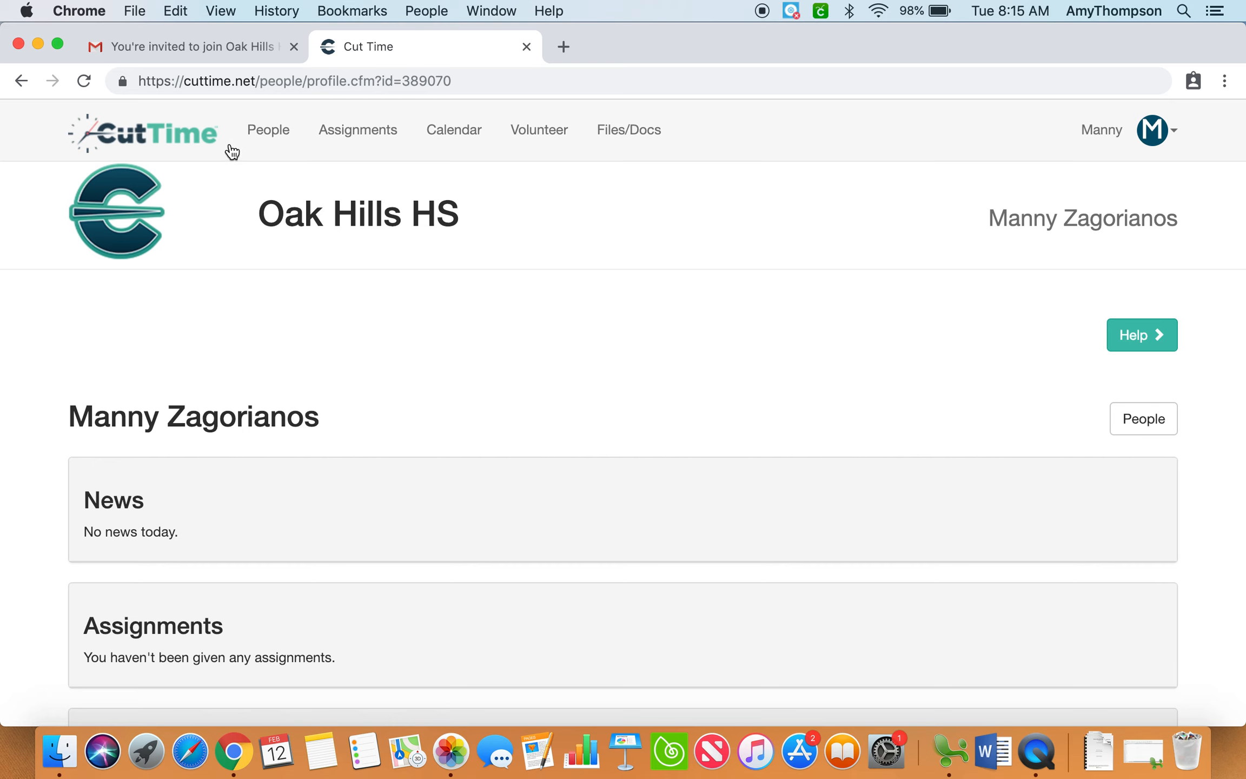
left_click(268, 129)
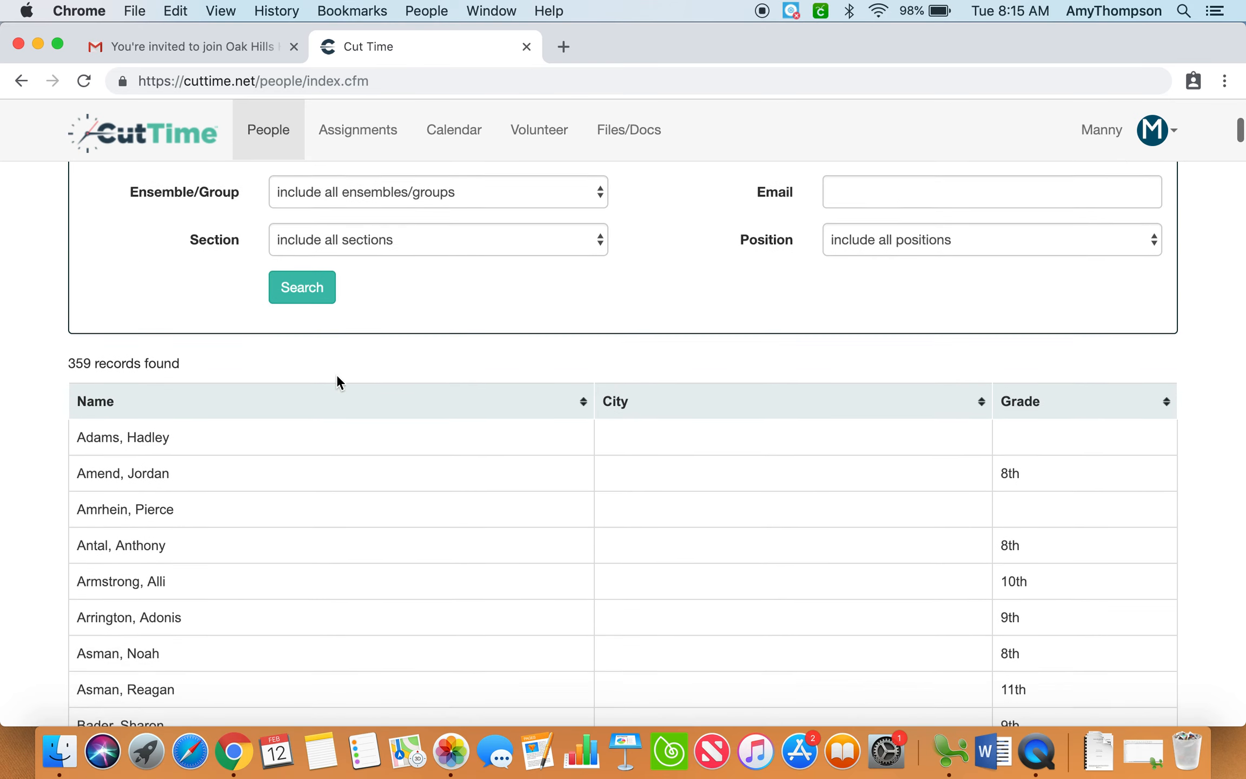
Scroll through the Assignments page reporting no assignments given.
scroll("down", 3)
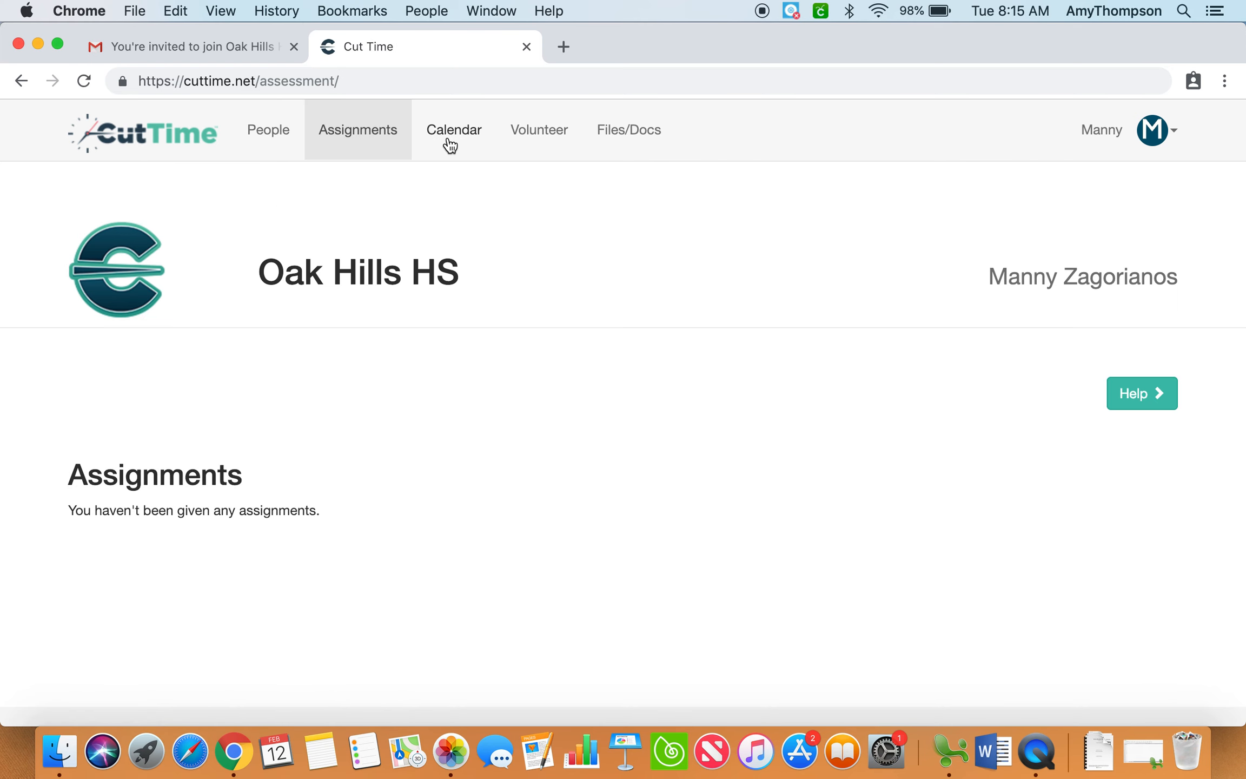
View the February 2019 calendar and check its ensembles/groups filter list.
left_click(454, 130)
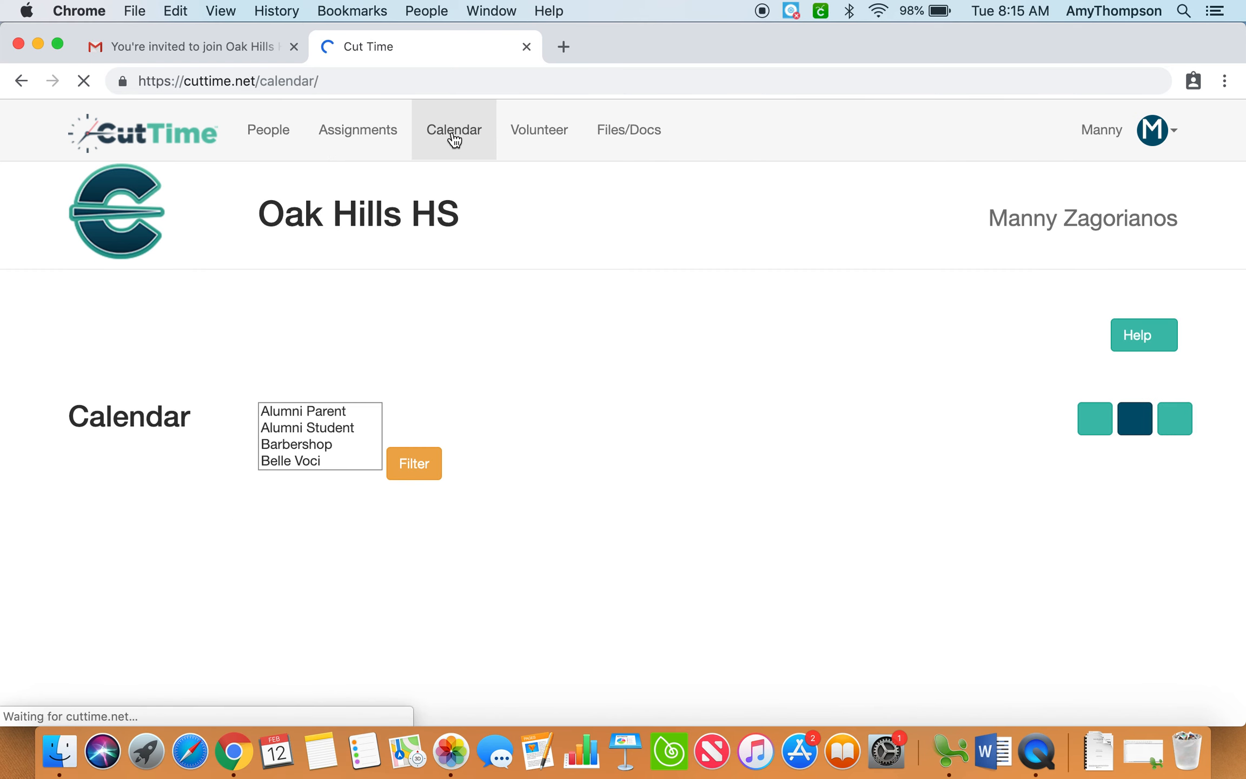
left_click(454, 130)
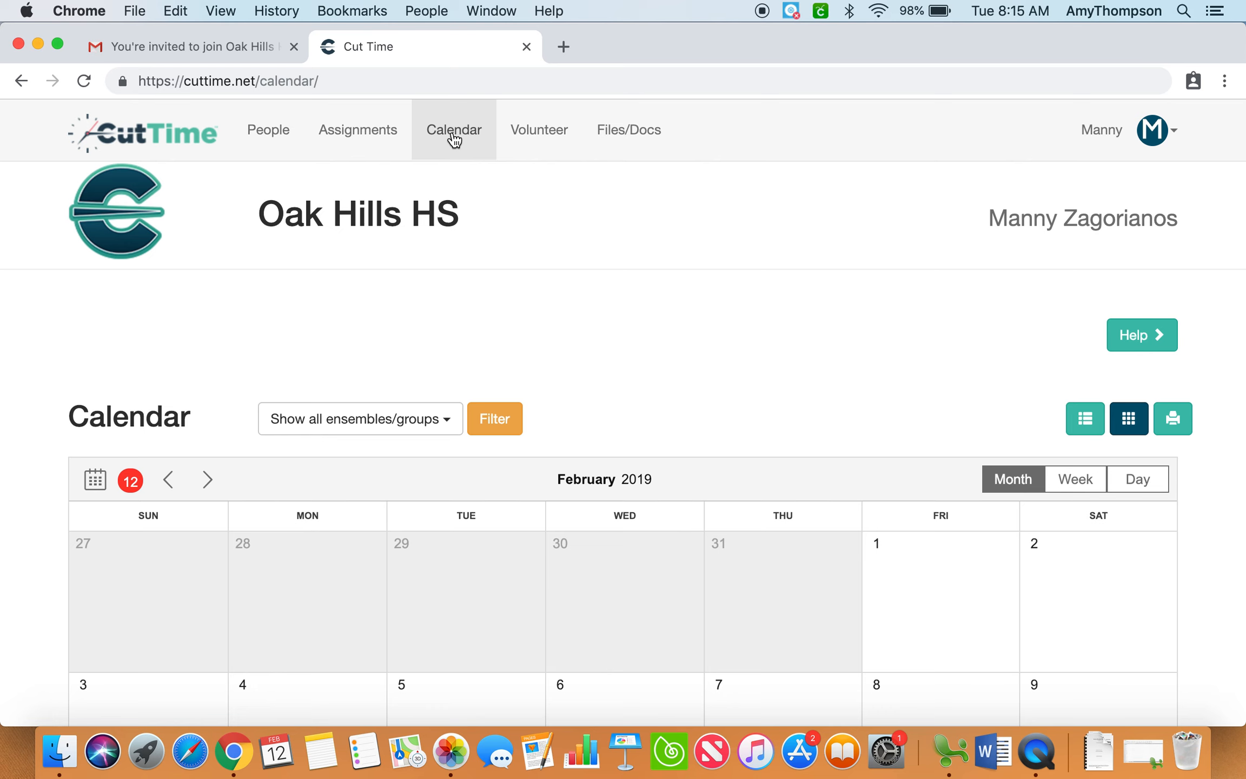
scroll("down", 3)
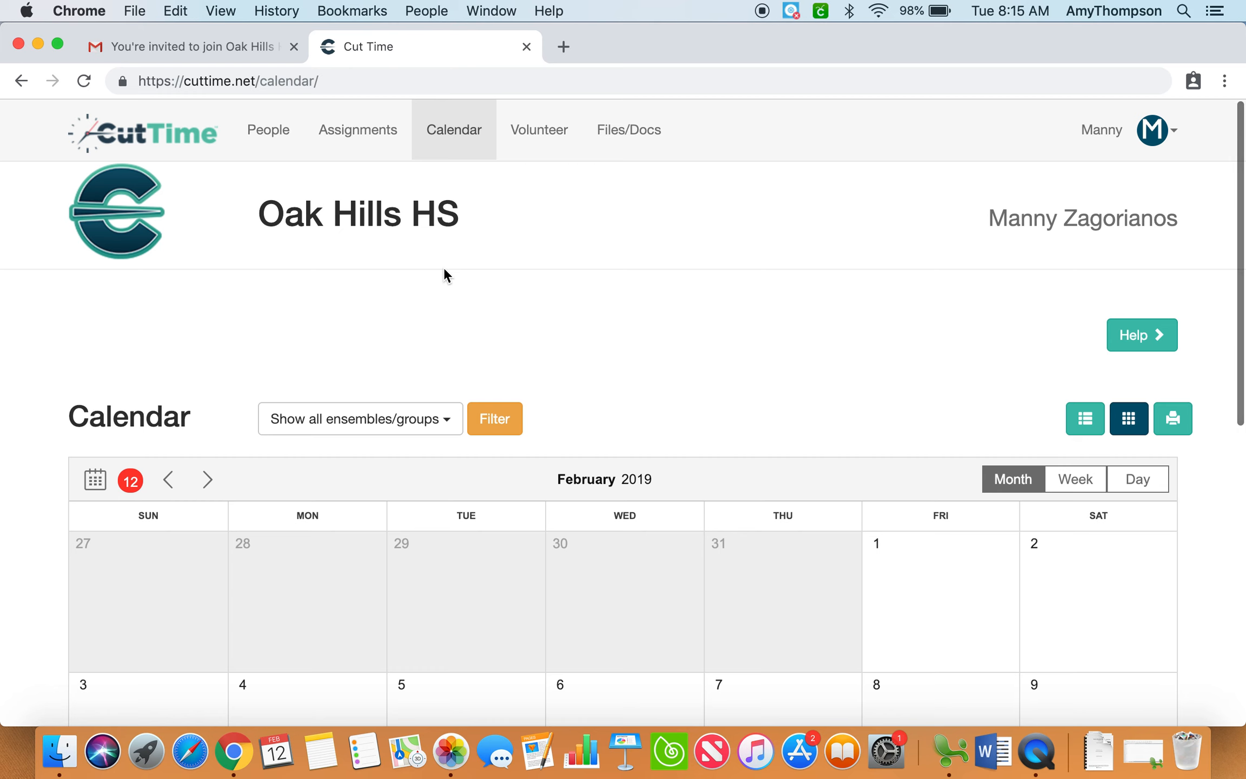
mouse_move(539, 130)
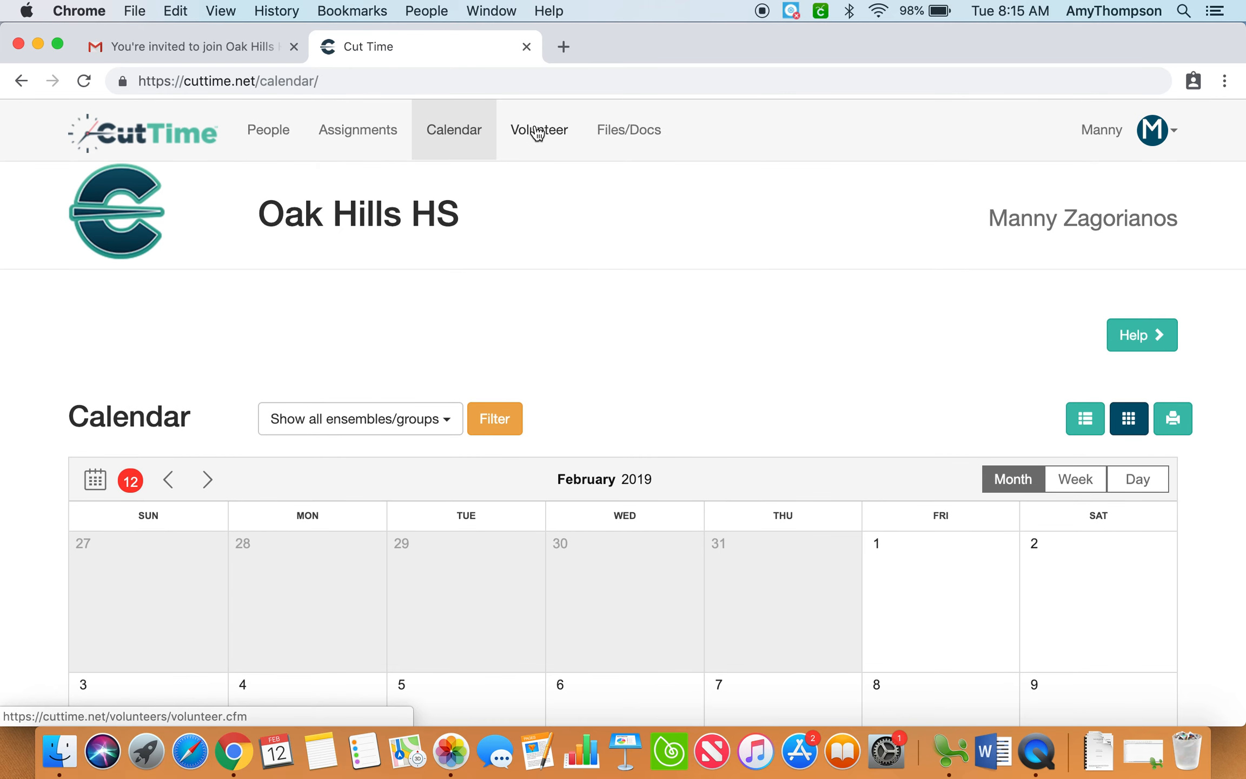
mouse_move(537, 136)
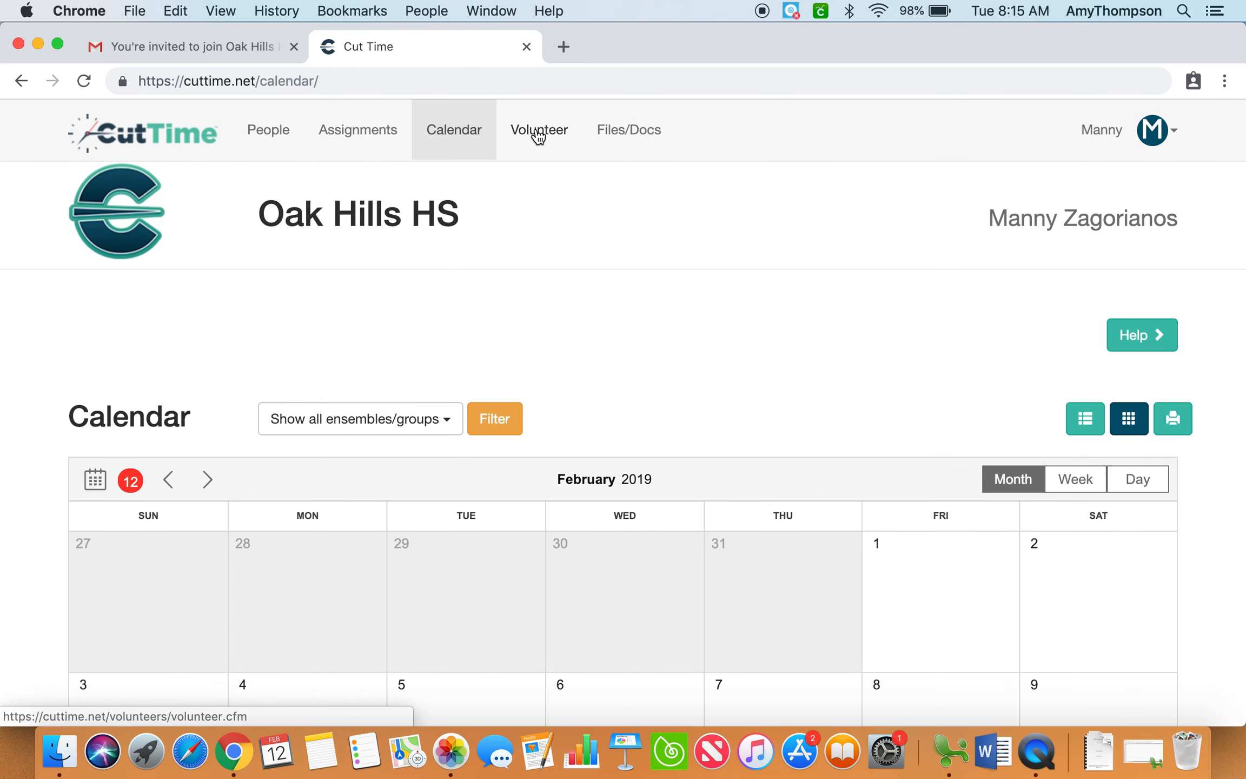
left_click(359, 419)
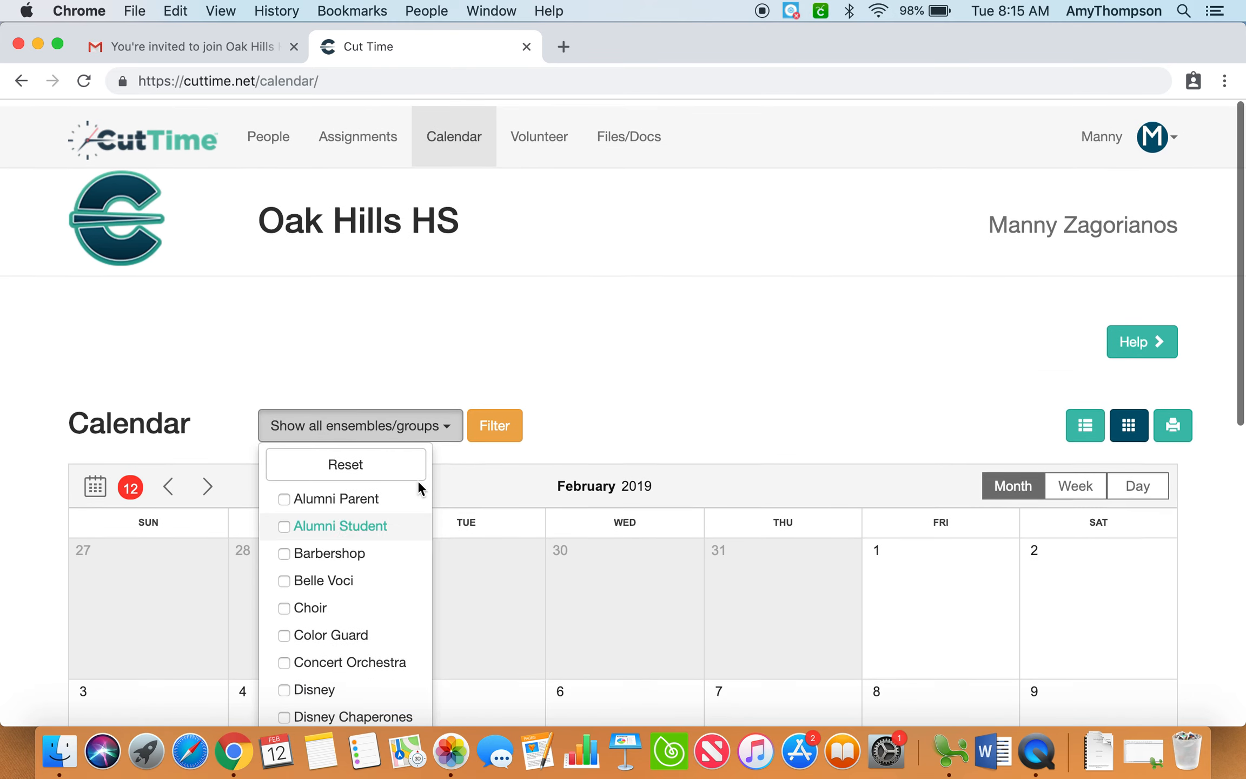
left_click(495, 274)
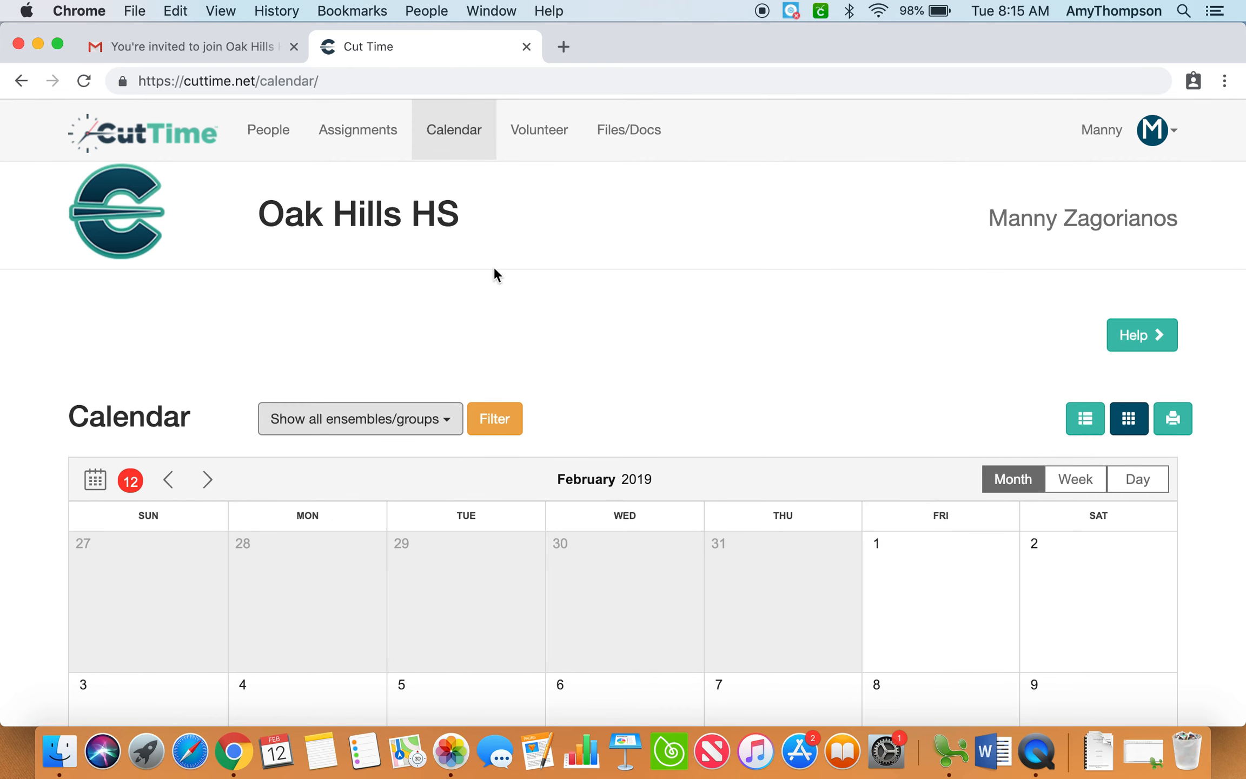
left_click(539, 130)
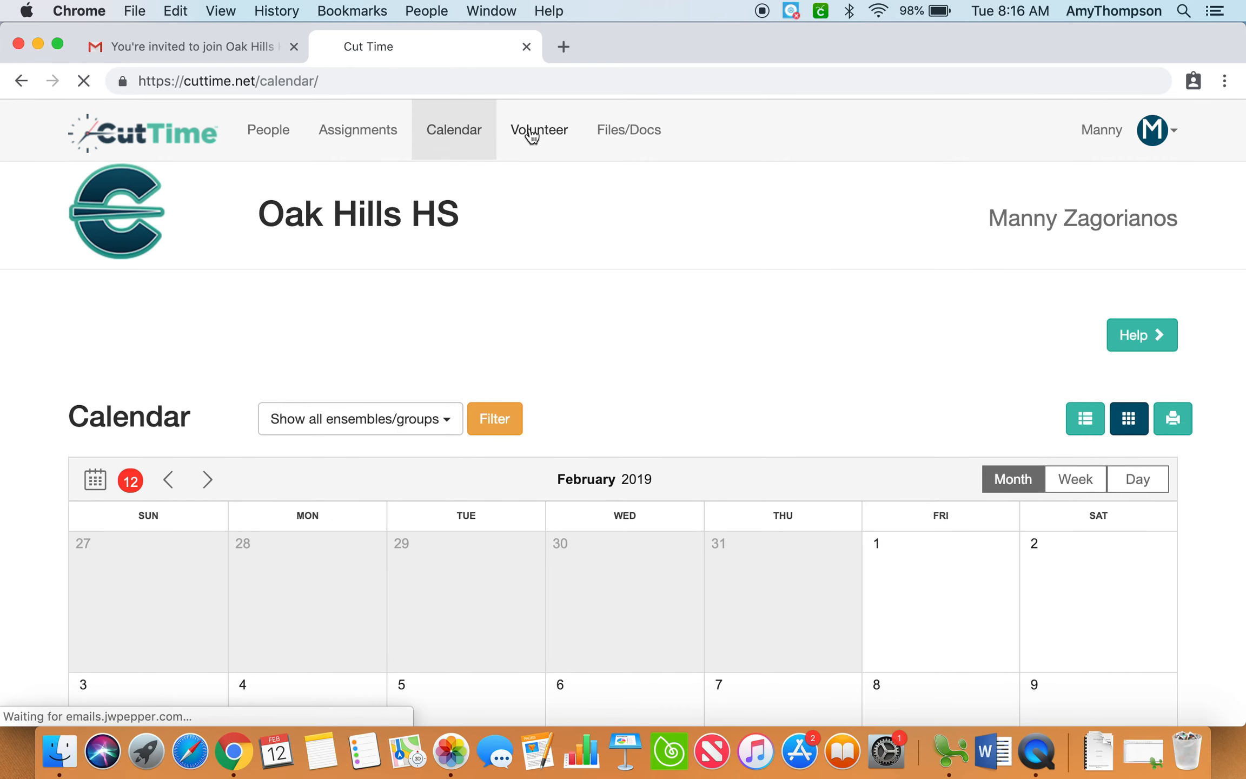
View the empty Volunteer page, then the Files/Docs library with only a General section.
left_click(538, 130)
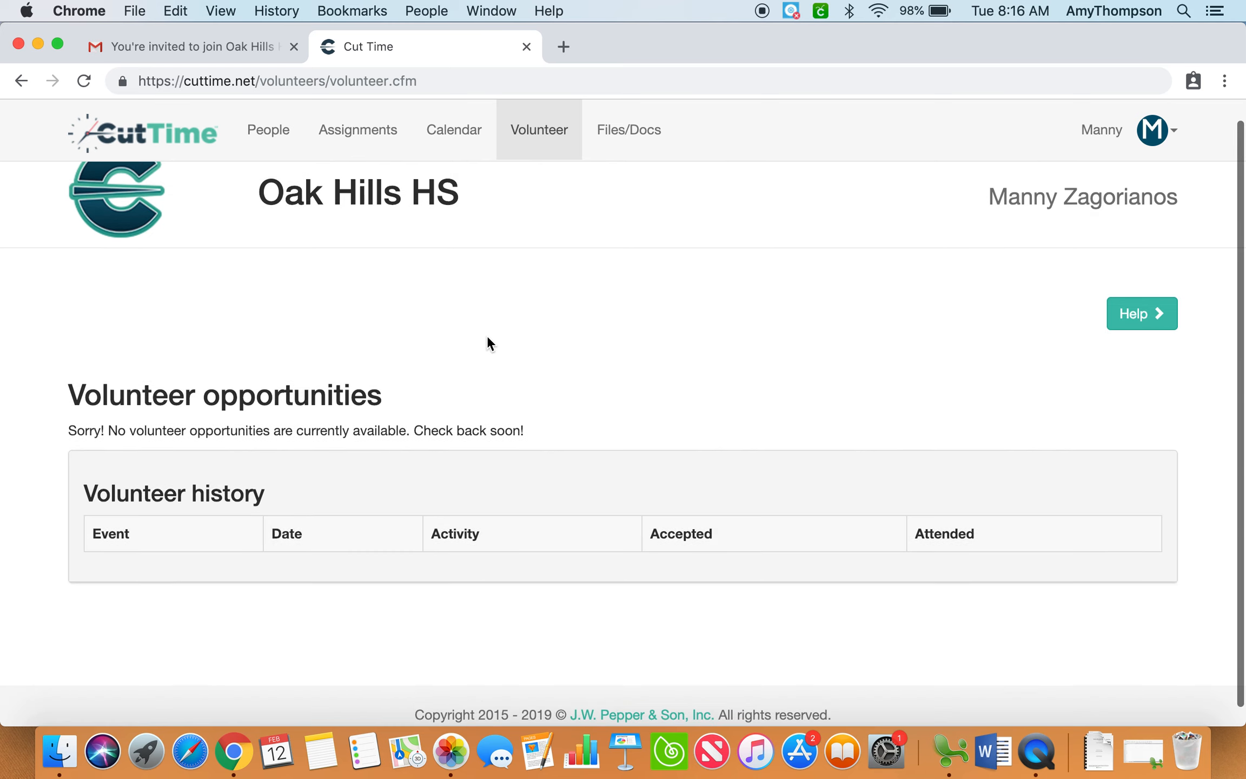
scroll("down", 3)
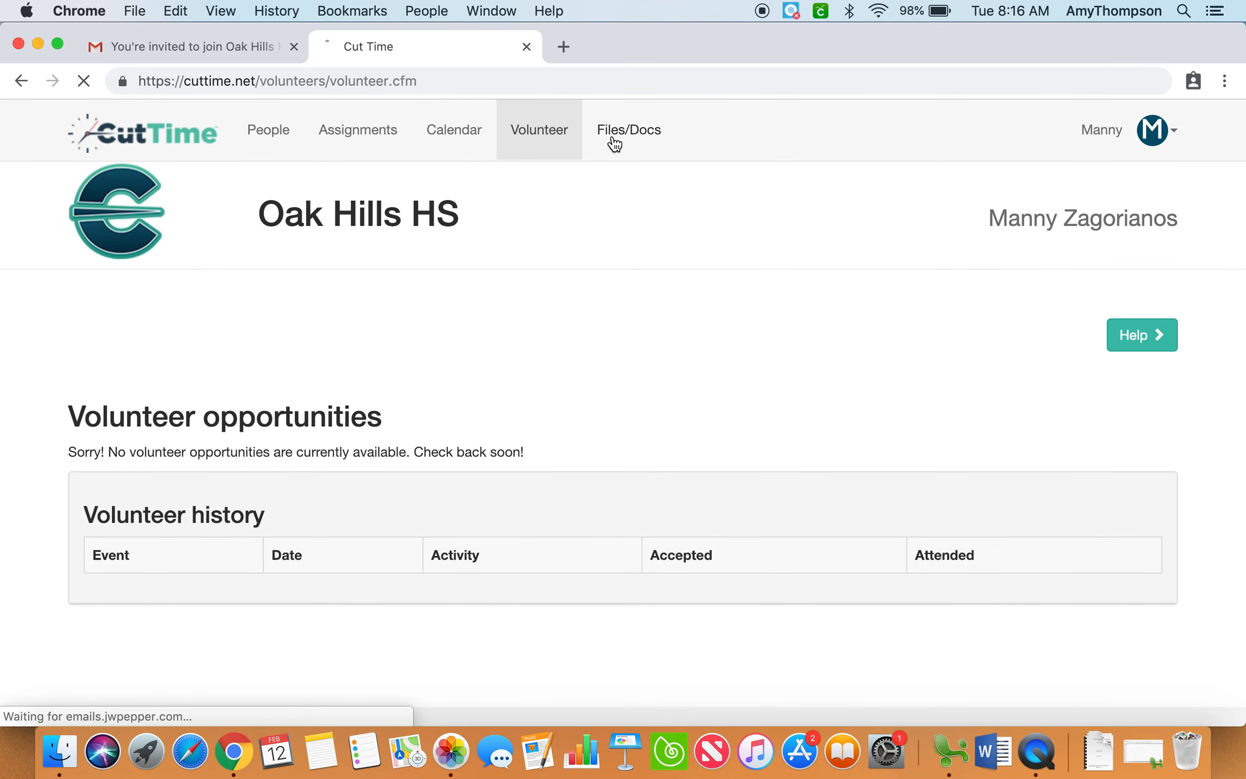
left_click(628, 130)
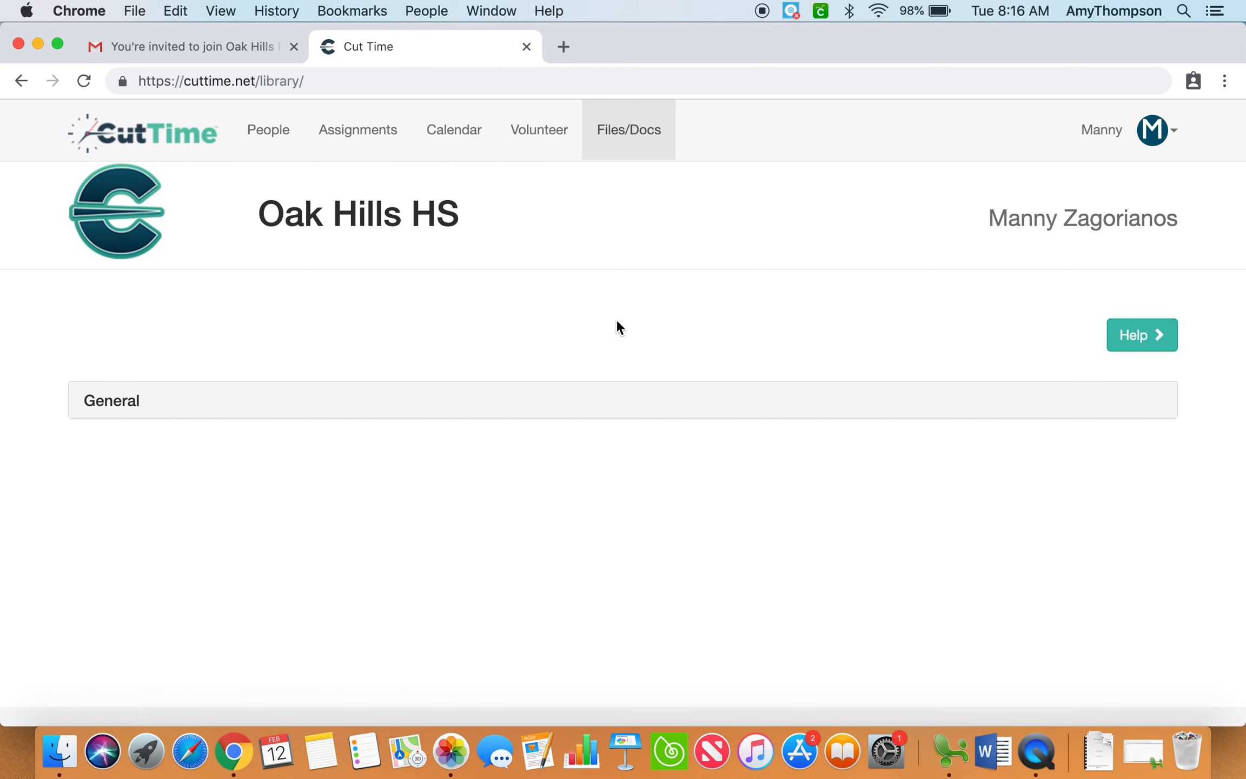
mouse_move(701, 243)
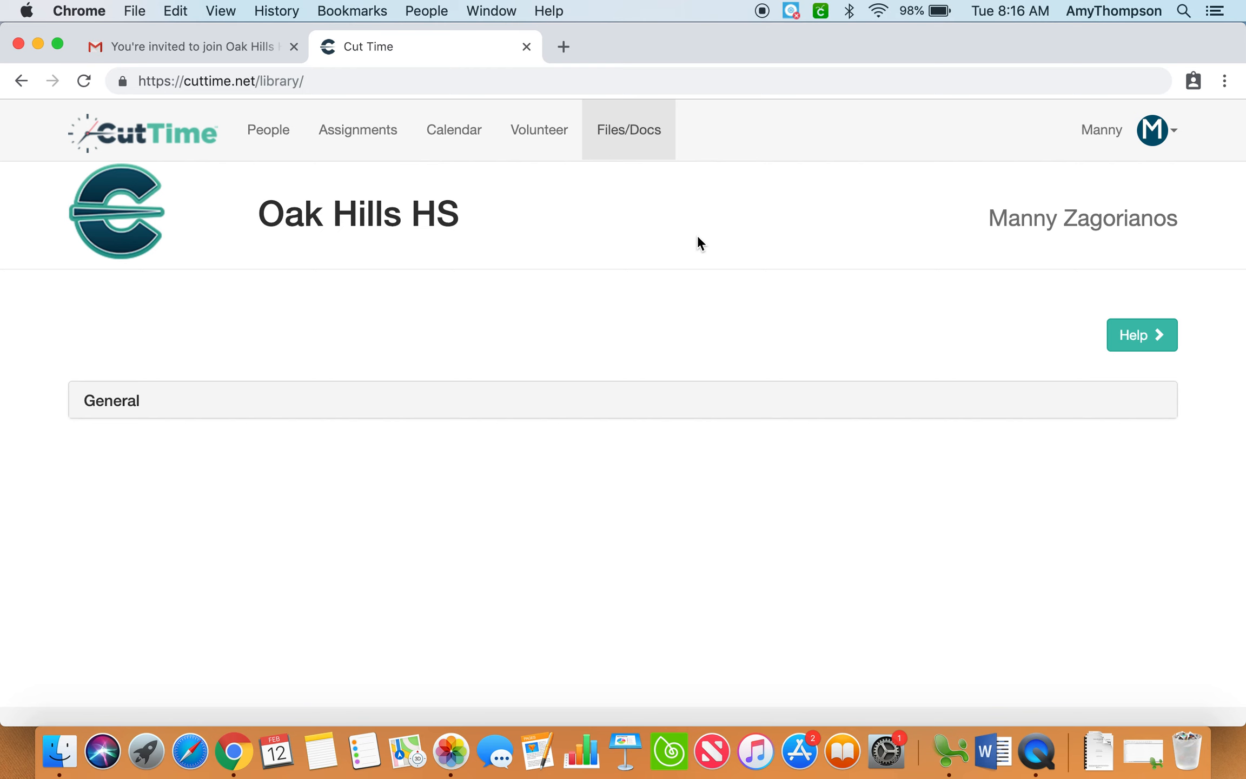
mouse_move(482, 258)
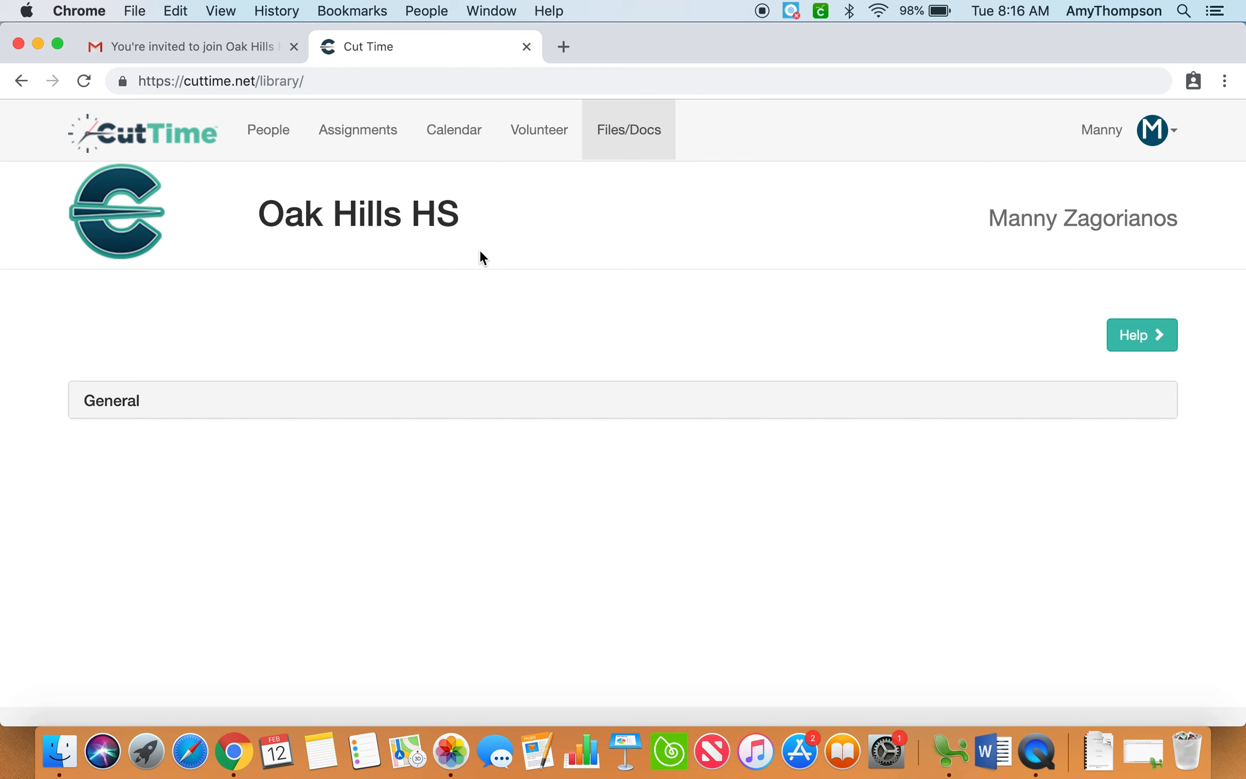
left_click(267, 129)
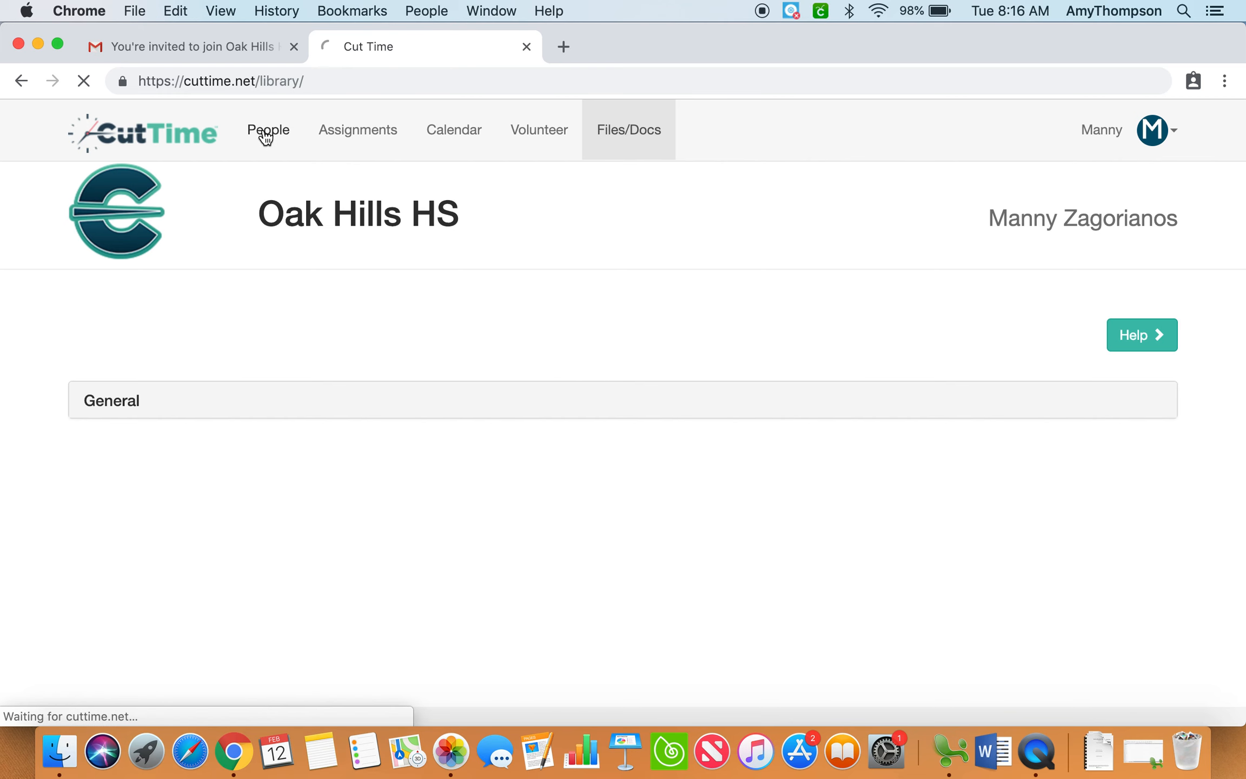
Return to the People directory with its 2018–2019 search form.
left_click(268, 129)
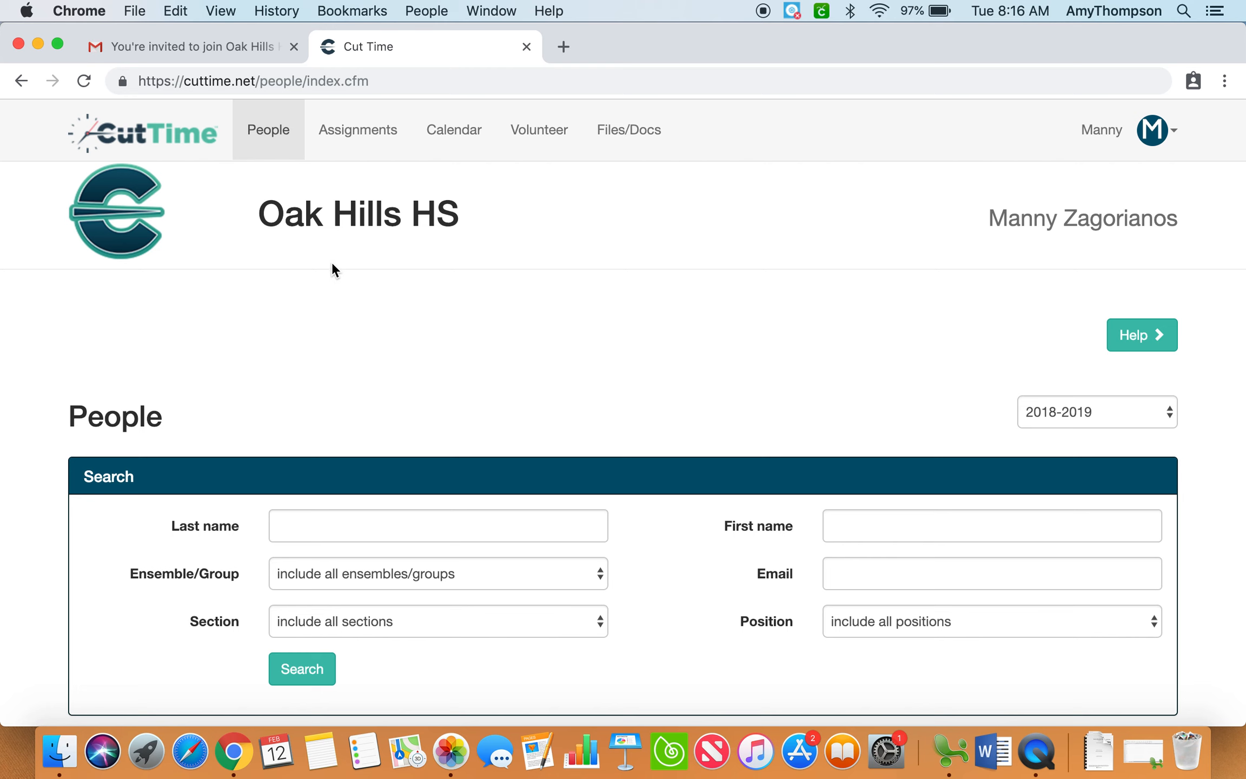
mouse_move(389, 279)
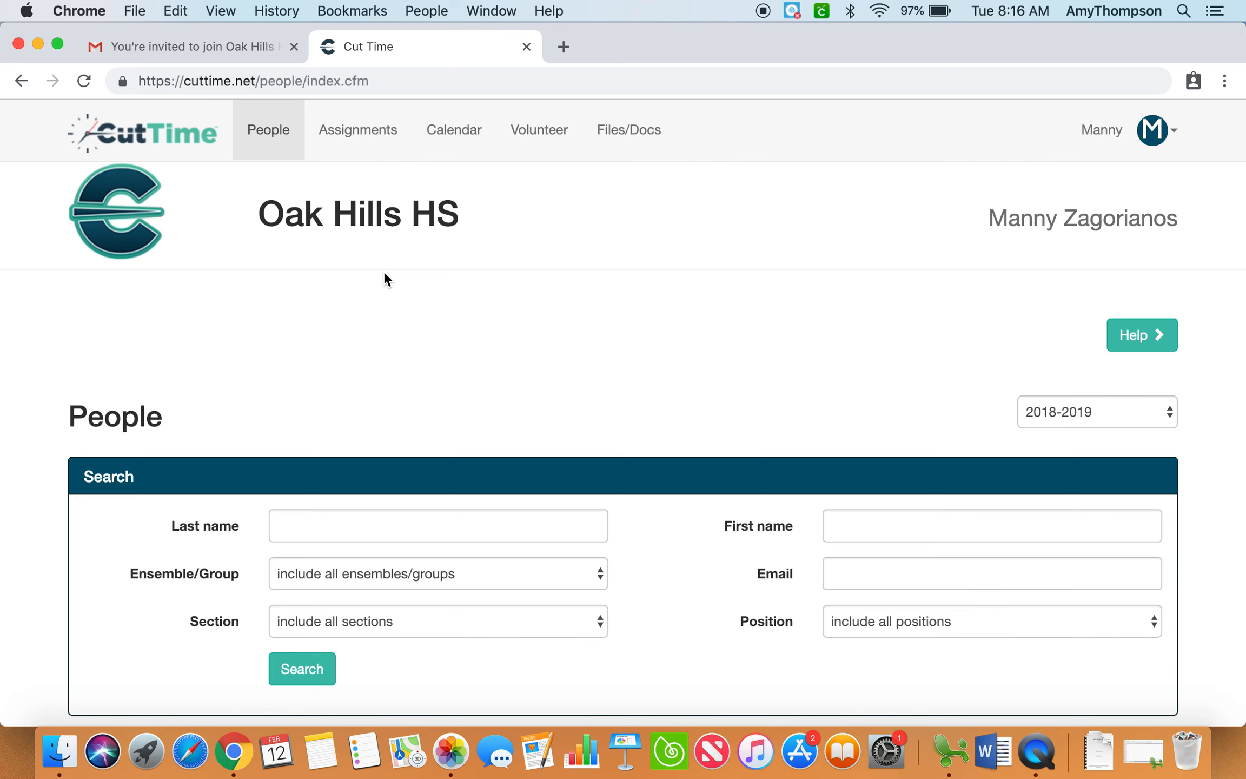